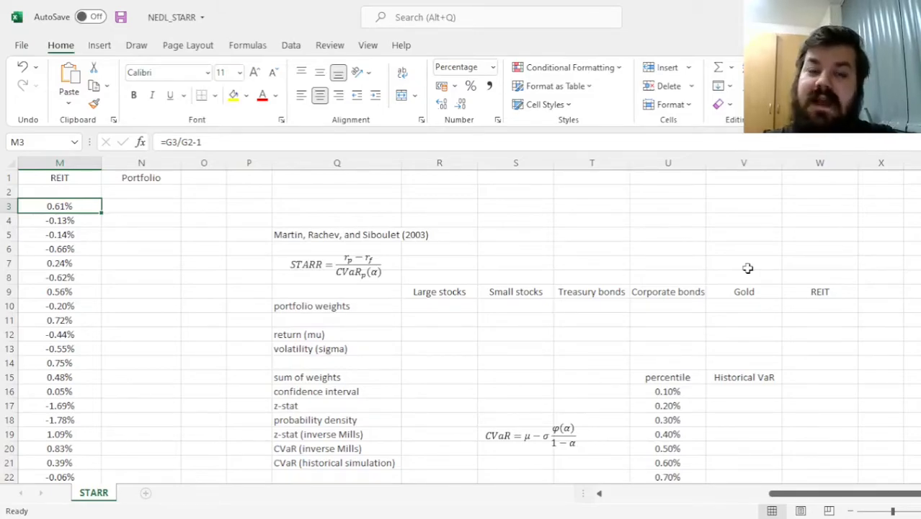
mouse_move(879, 288)
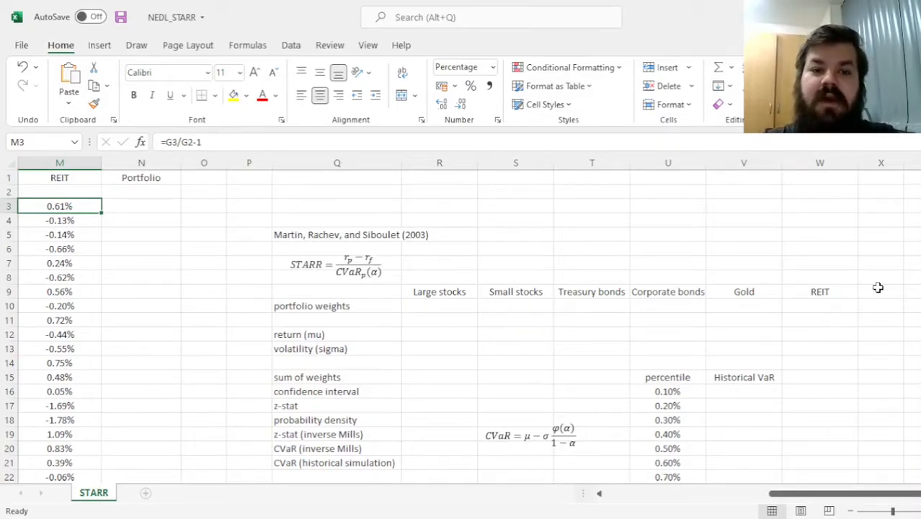
Enter an equal 16.67% weight for Large stocks and fill it across all six assets
click(337, 234)
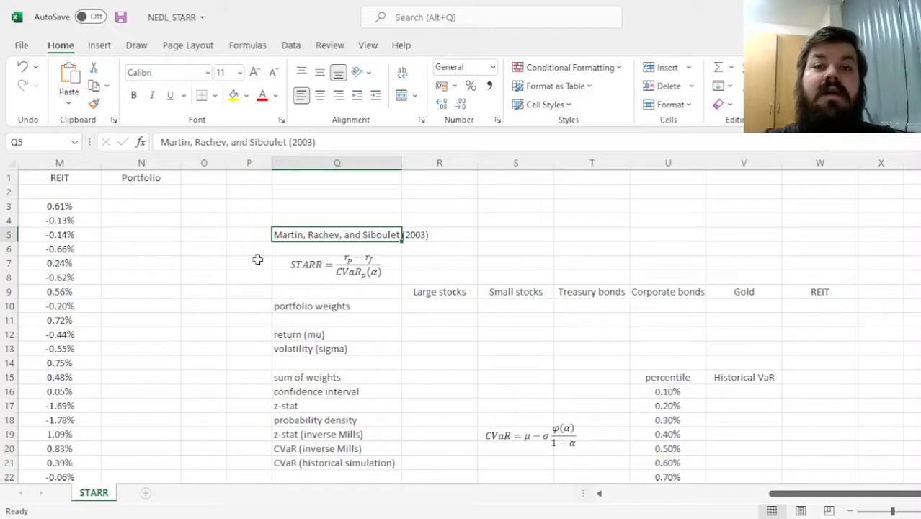
mouse_move(303, 245)
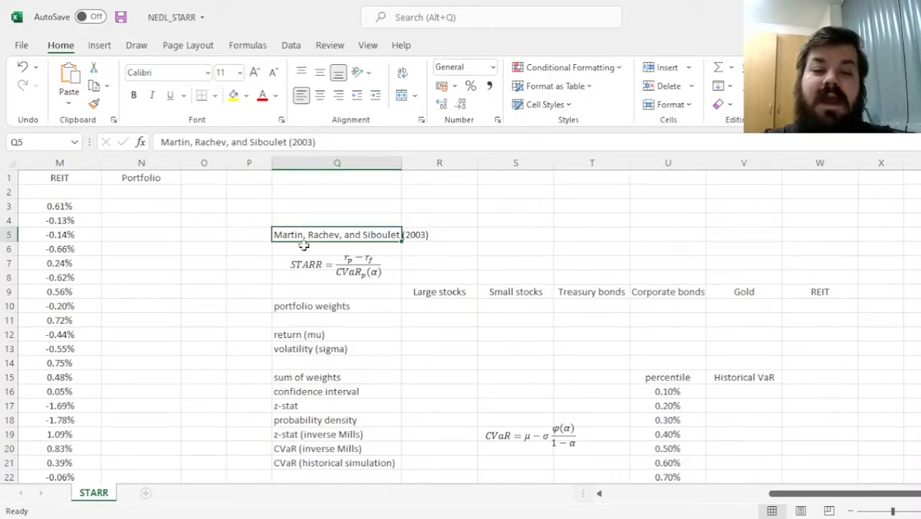
mouse_move(222, 251)
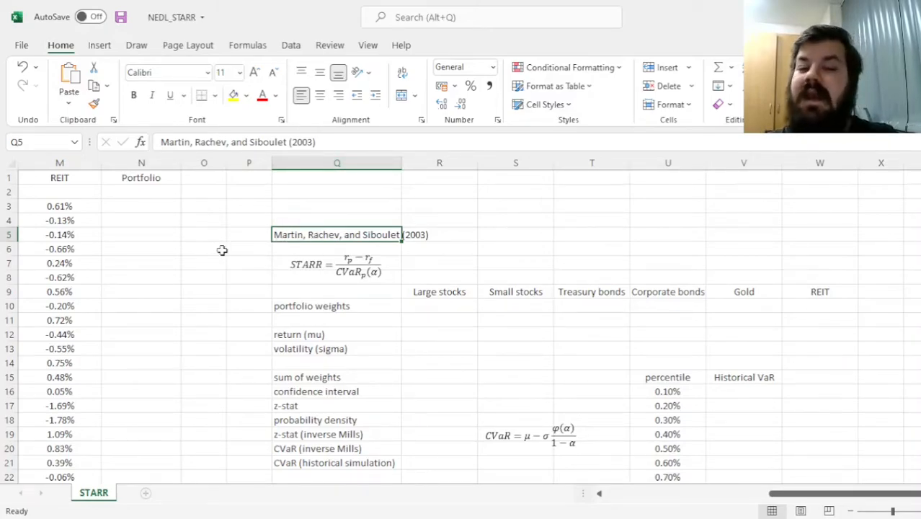
mouse_move(216, 248)
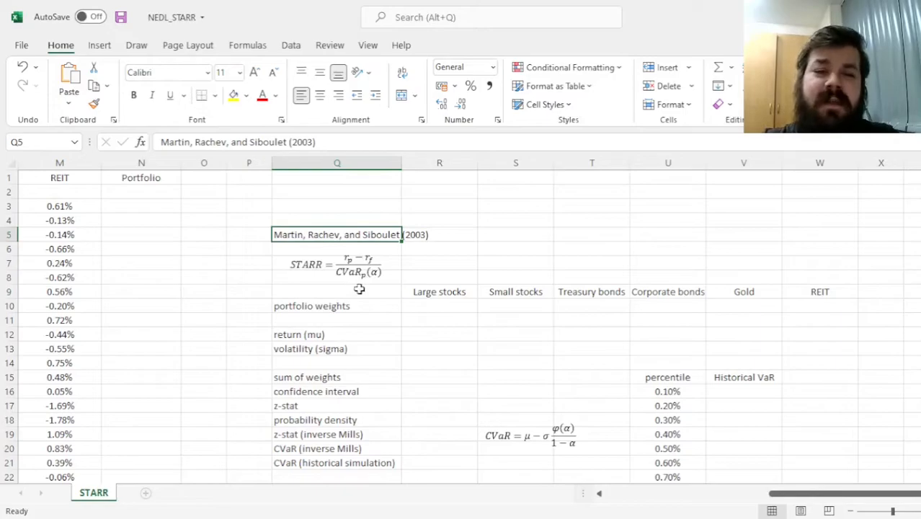
mouse_move(406, 300)
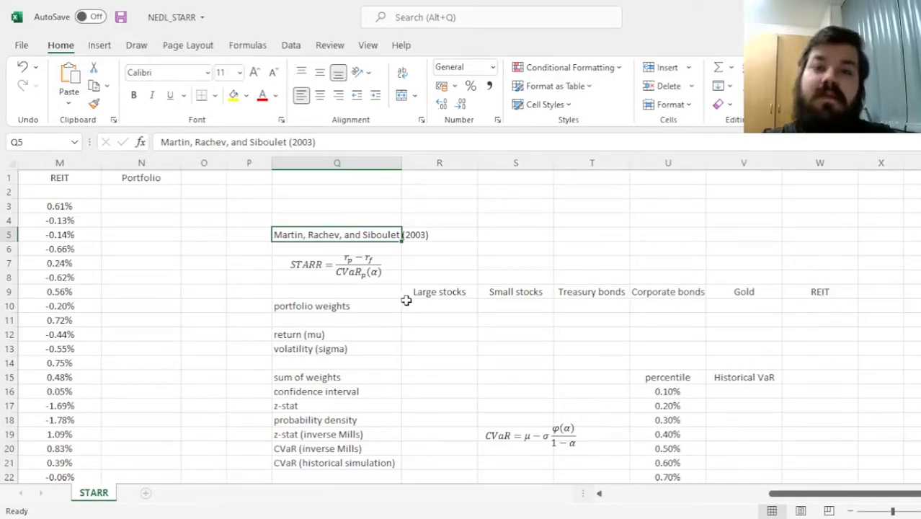
mouse_move(412, 319)
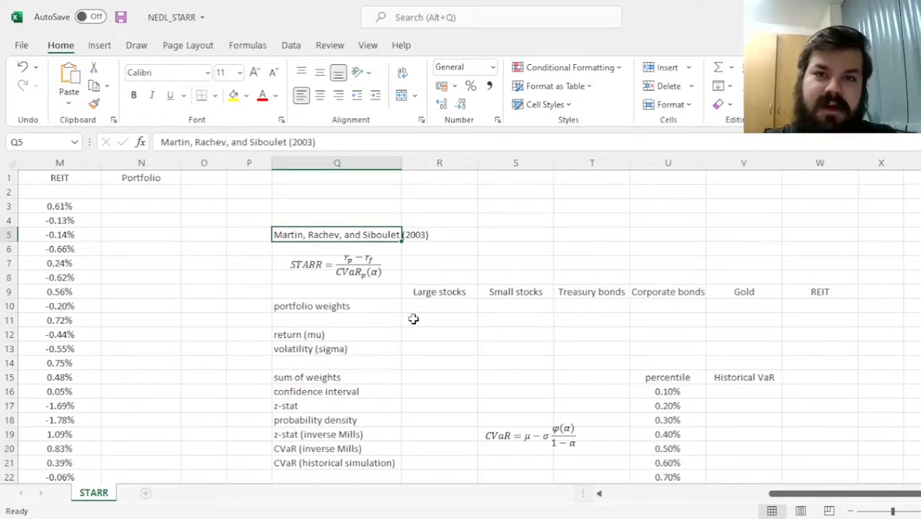
mouse_move(418, 314)
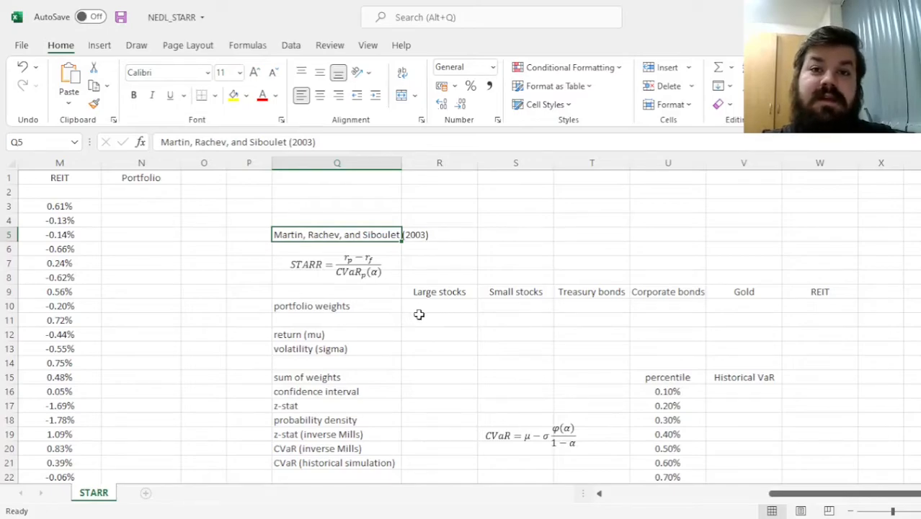
mouse_move(411, 321)
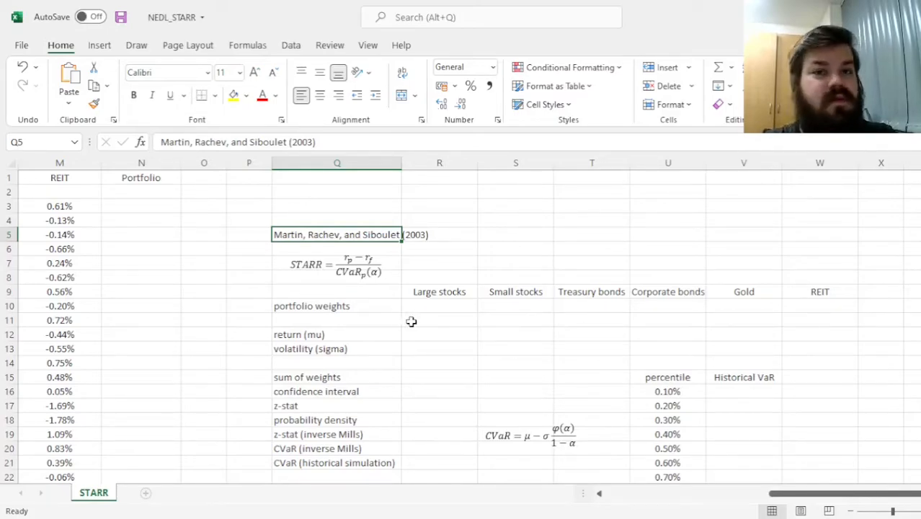
mouse_move(414, 320)
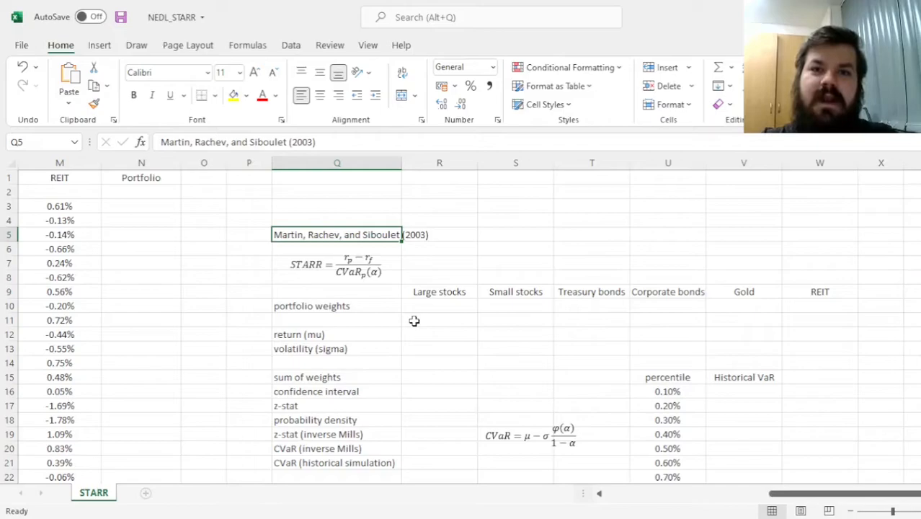
mouse_move(418, 323)
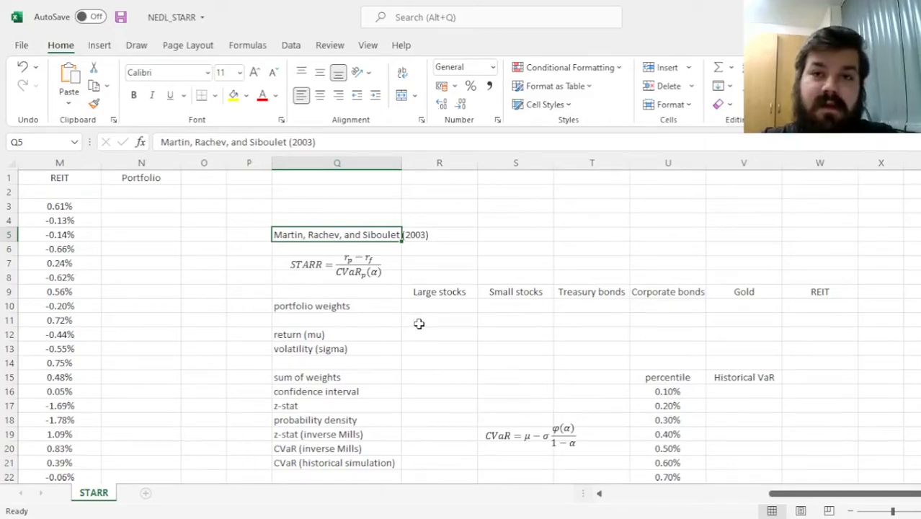
mouse_move(408, 326)
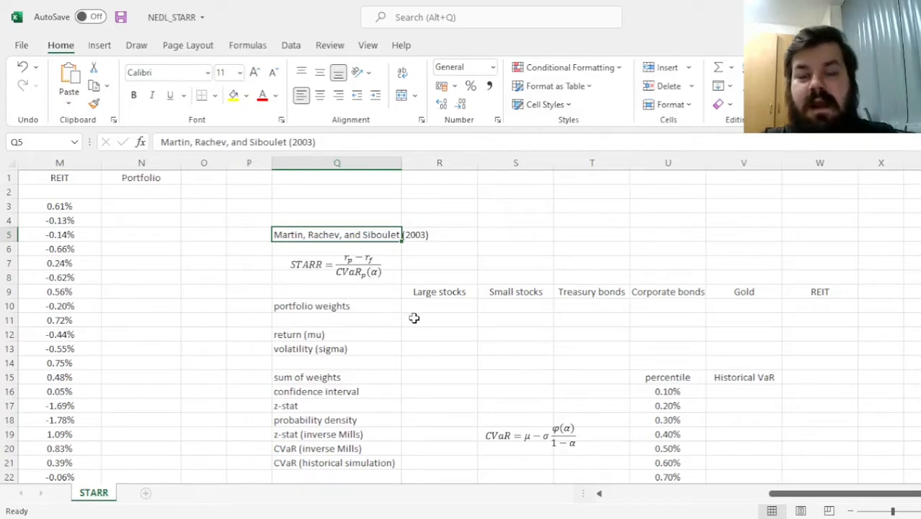
mouse_move(467, 331)
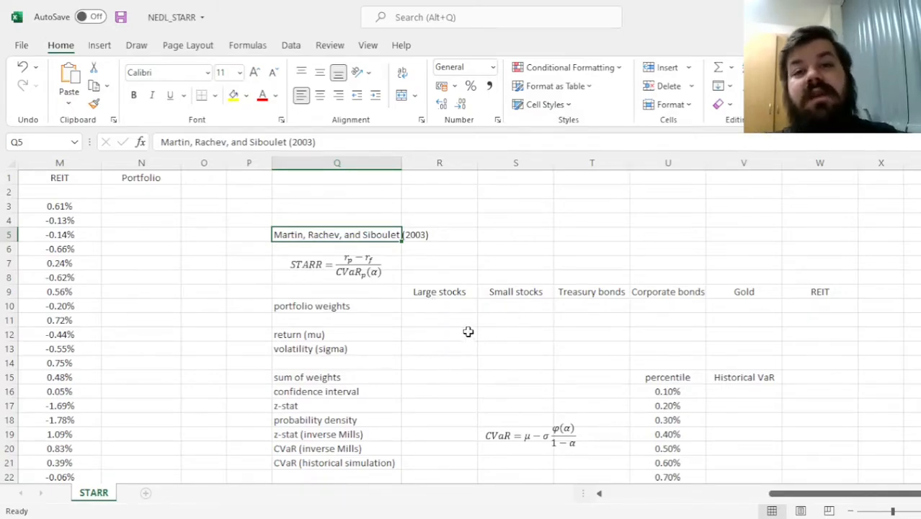
mouse_move(355, 336)
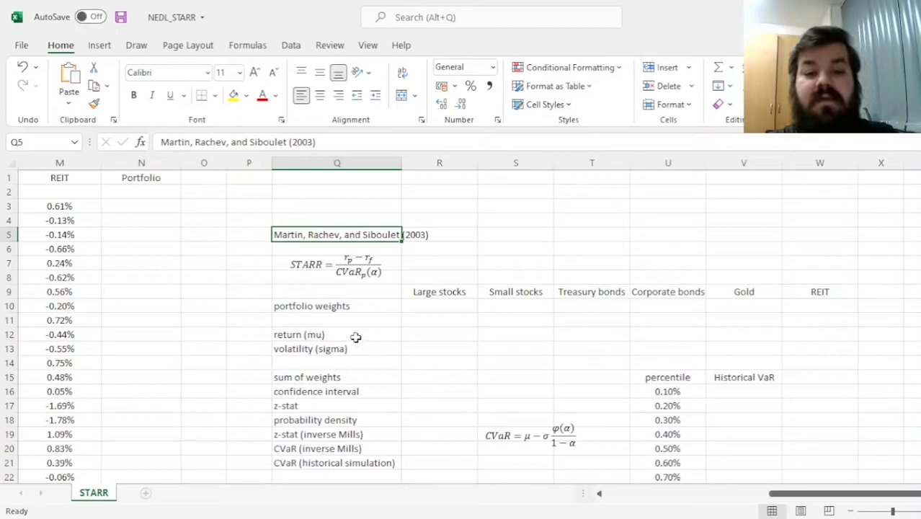
mouse_move(315, 320)
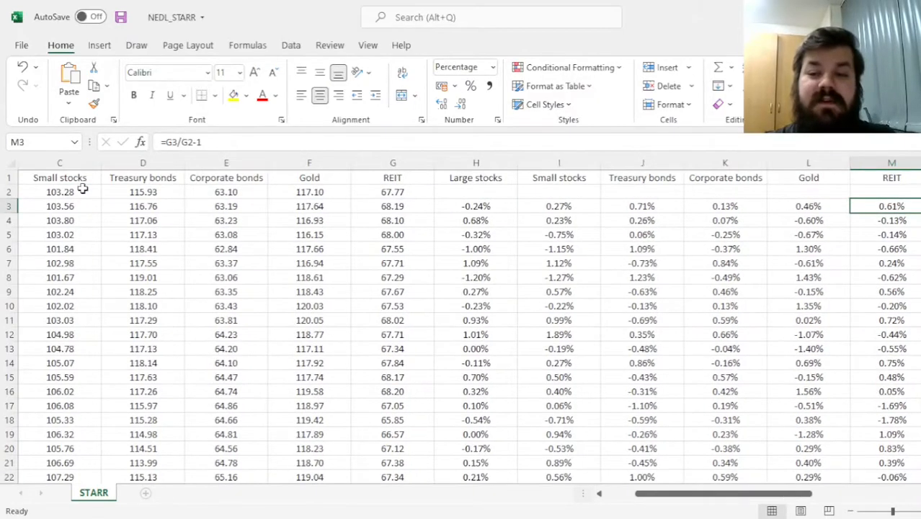
scroll(right, 3)
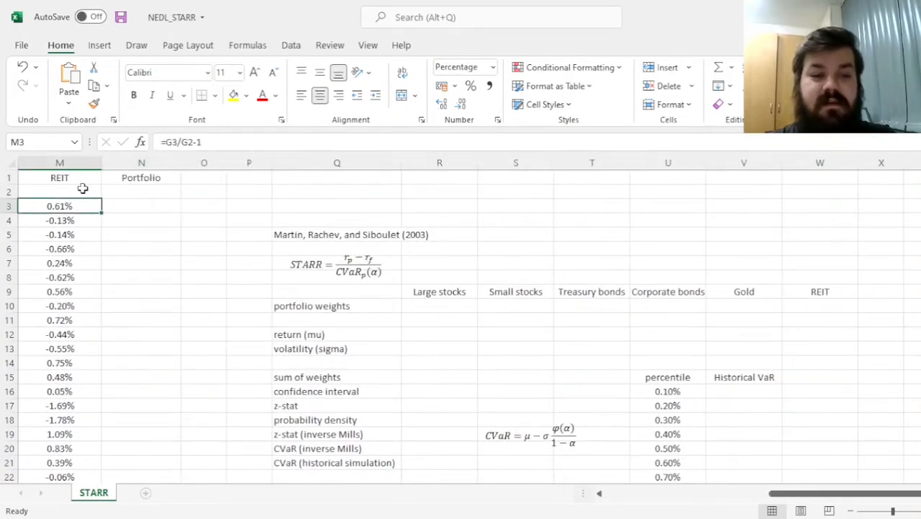
click(141, 206)
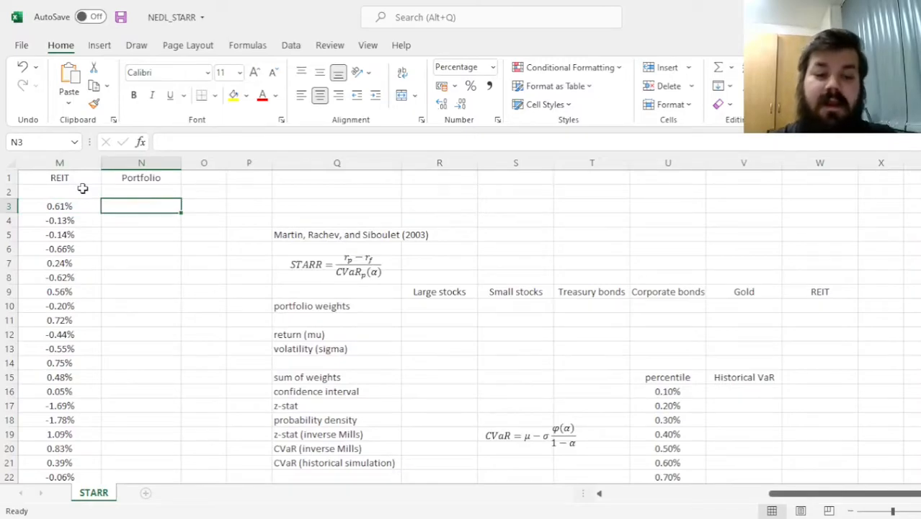
click(438, 305)
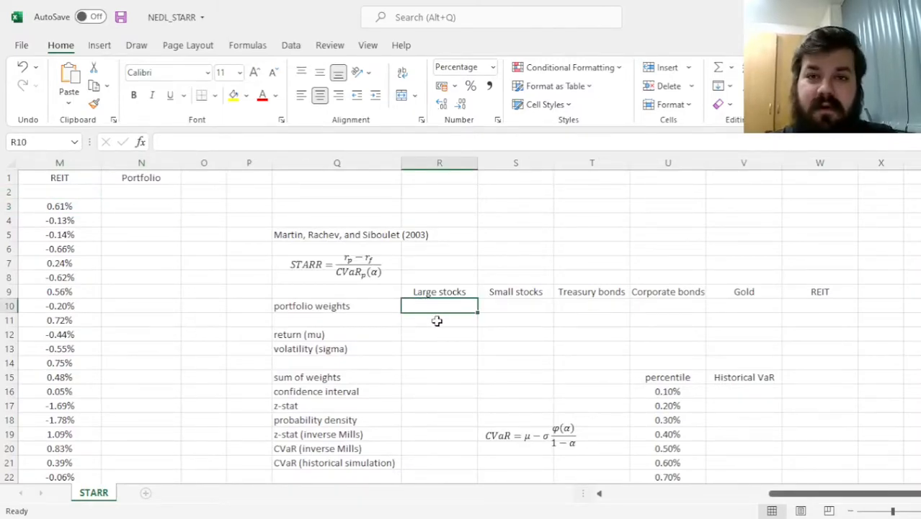
text(16.67%)
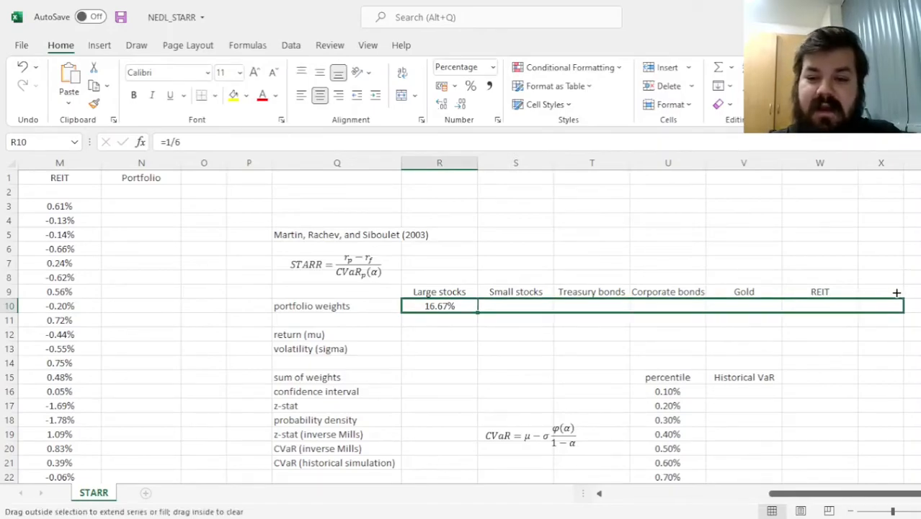
drag(475, 305, 856, 306)
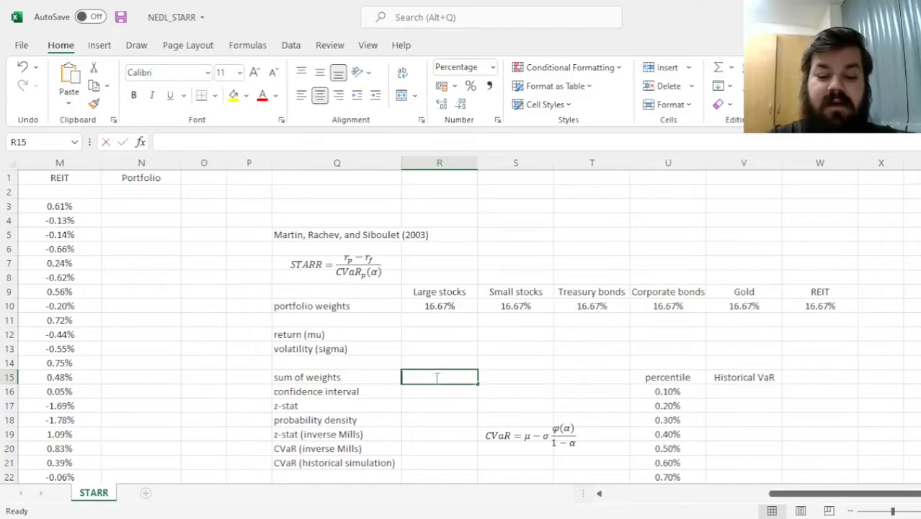
Total the six weights with a SUM formula showing 100.00%
text(=SUM(R10:W10)
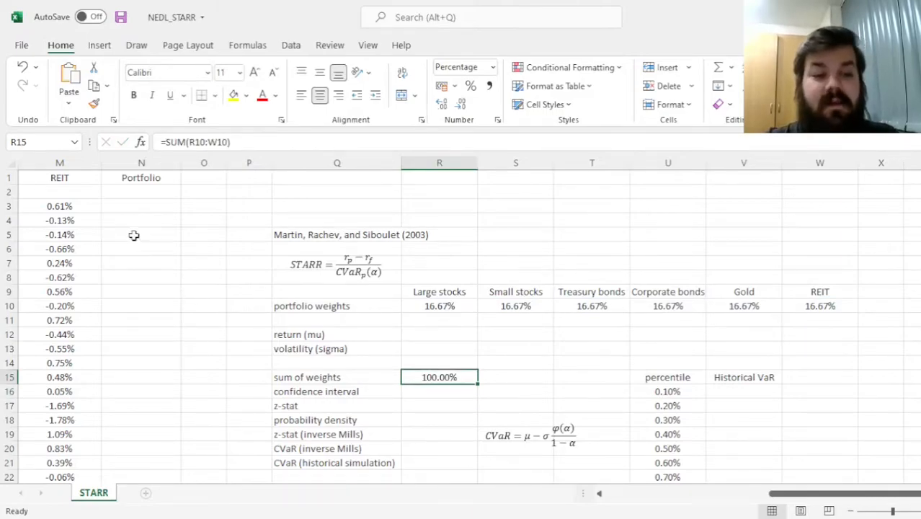
click(141, 206)
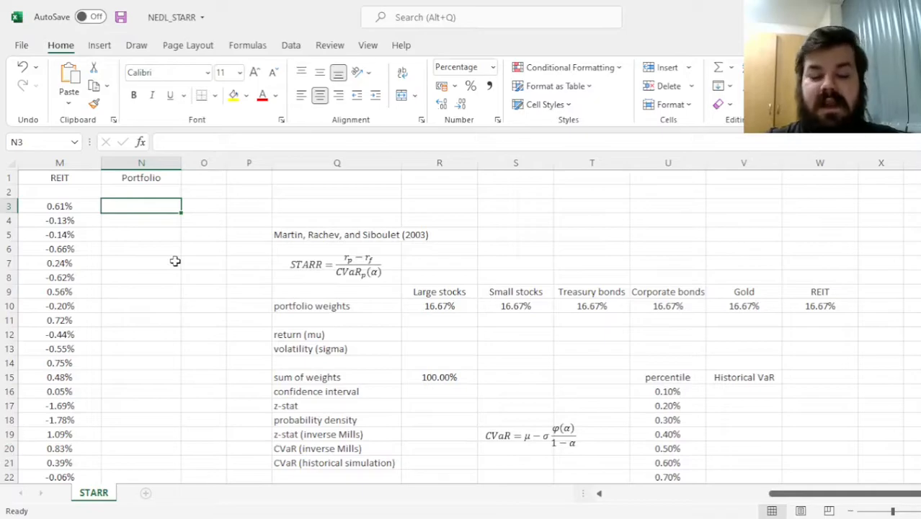
Enter a SUMPRODUCT of row returns and the anchored weight row as the daily portfolio return
text(=)
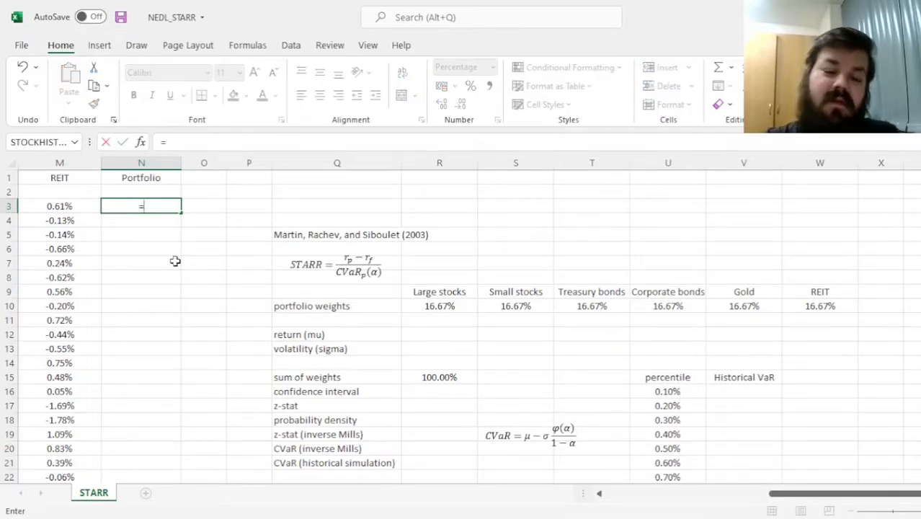
text(SUMPRODUCT(H3:M3,R10:W10)
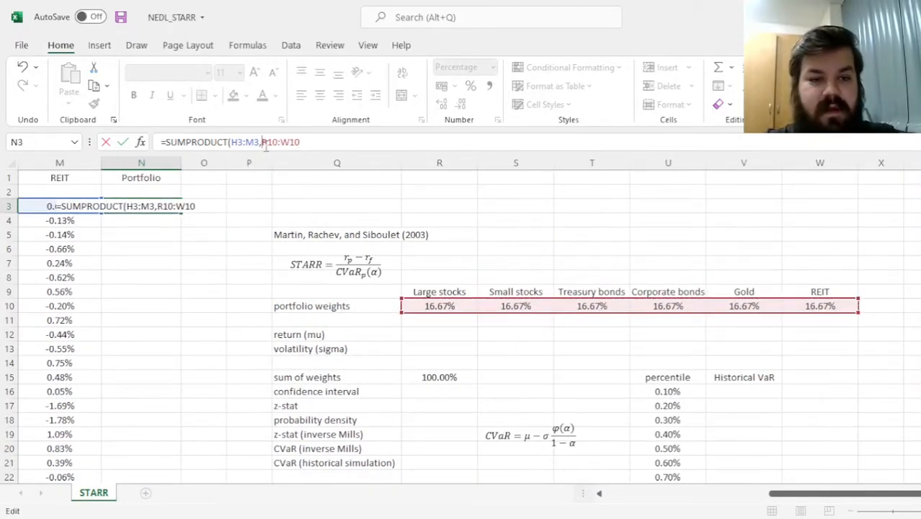
key(f4)
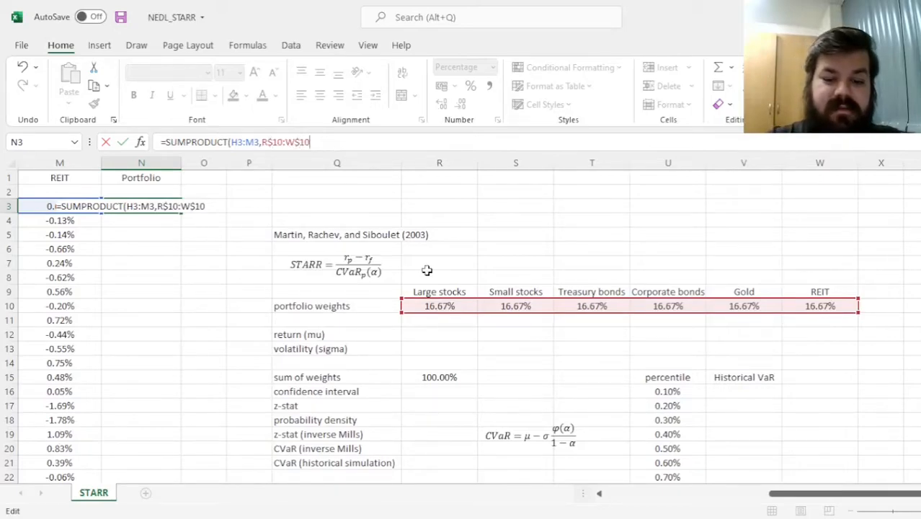
key(Enter)
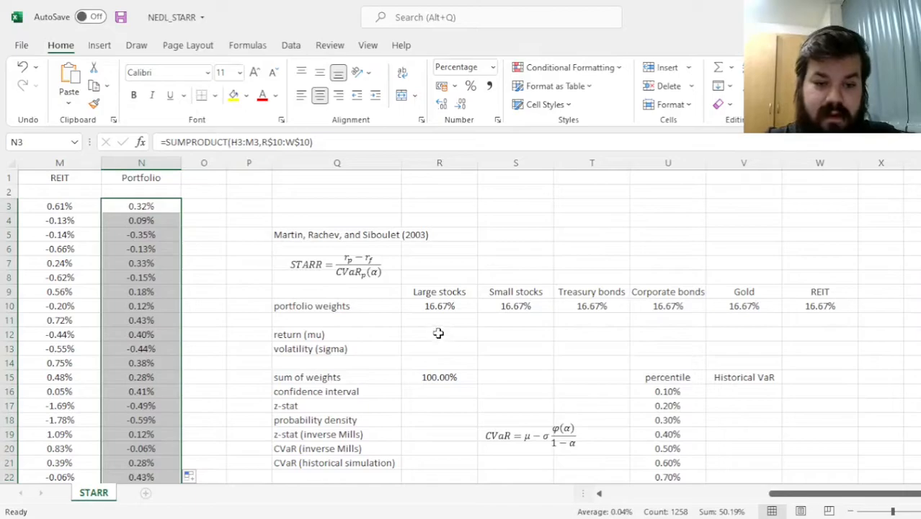
click(440, 335)
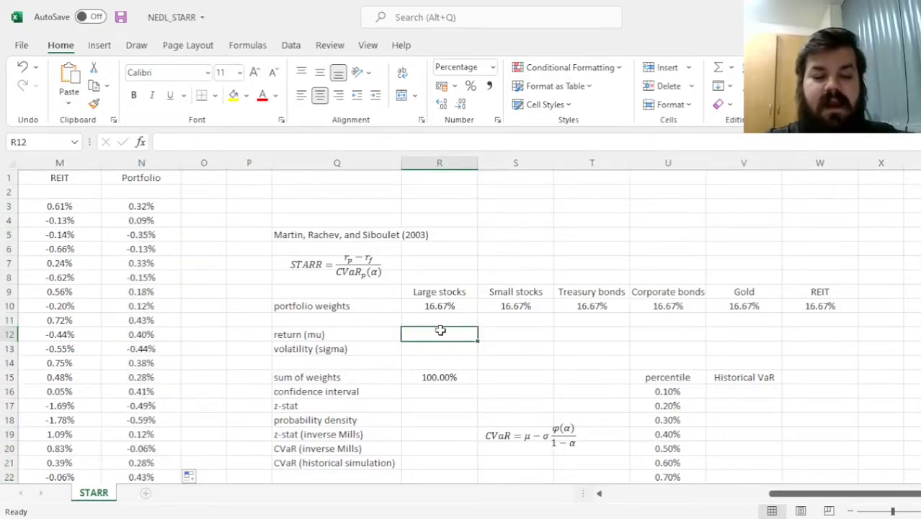
text(=)
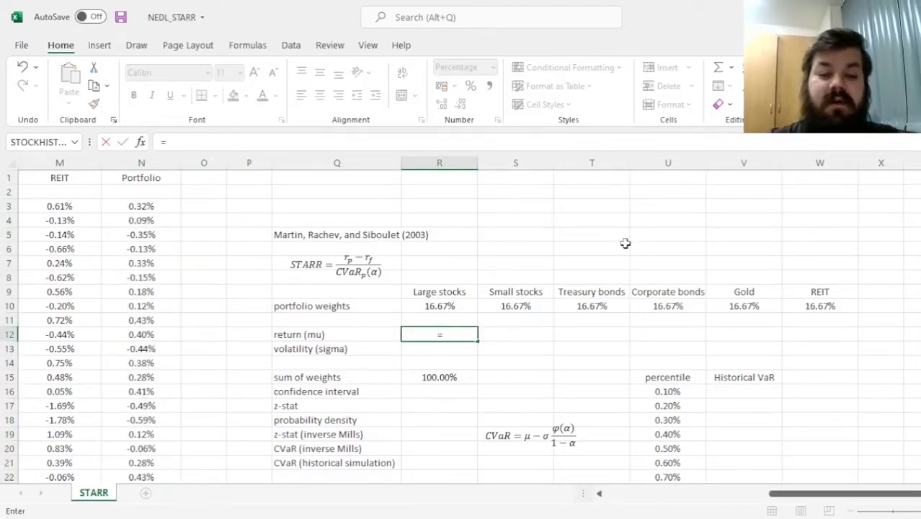
text(=GEOMEAN(1+N3:N1260)
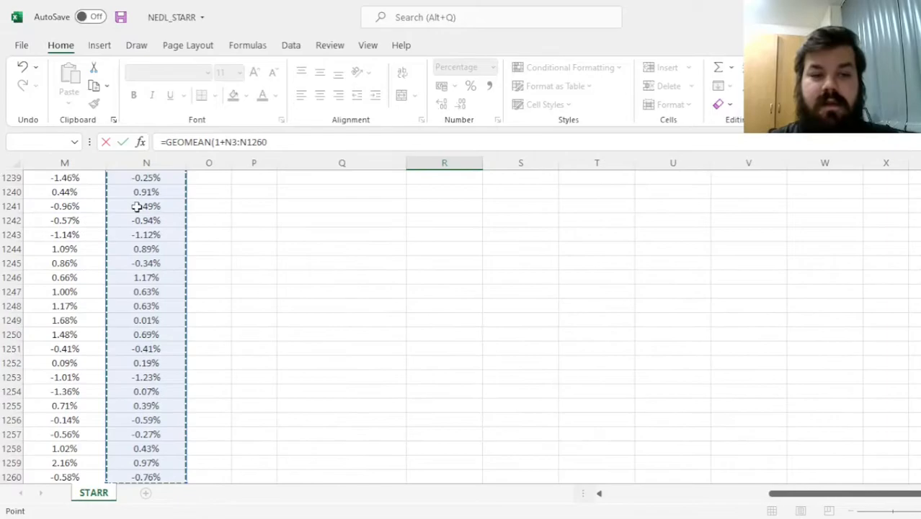
text()-1)
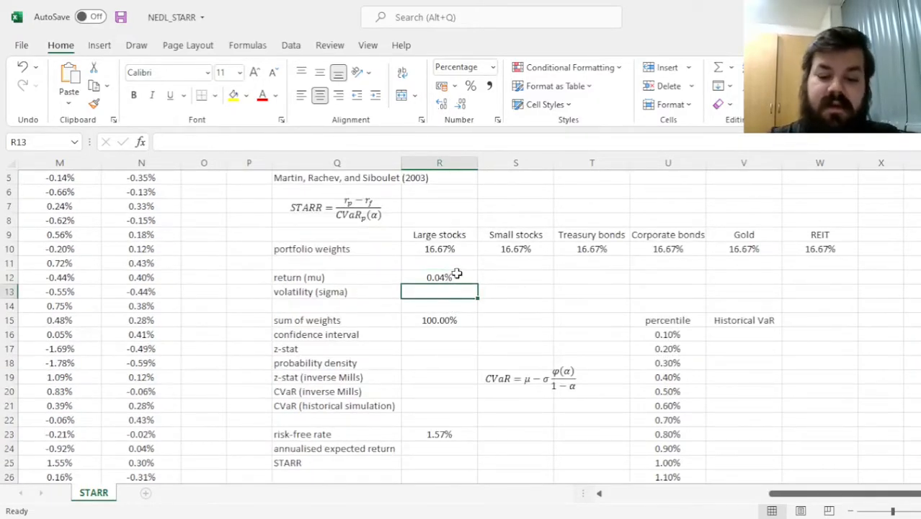
text(=STDEV.S(N3:N1260))
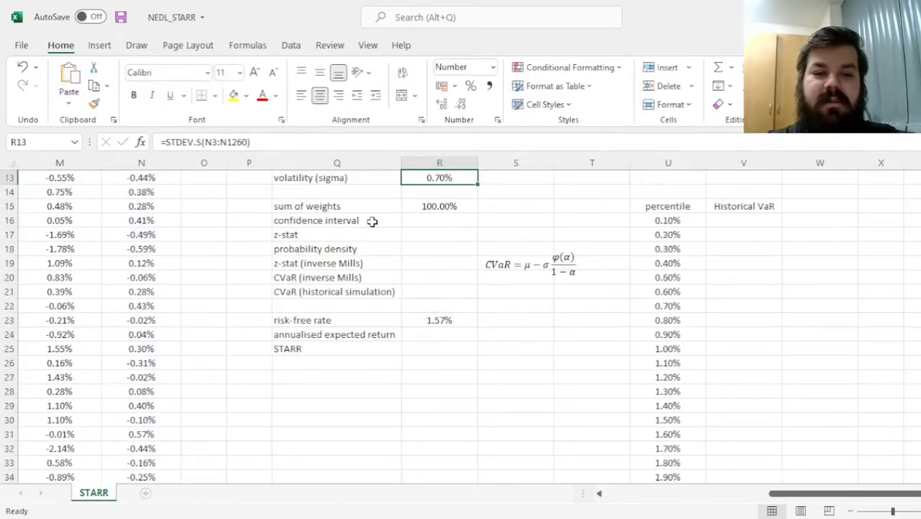
scroll(up, 3)
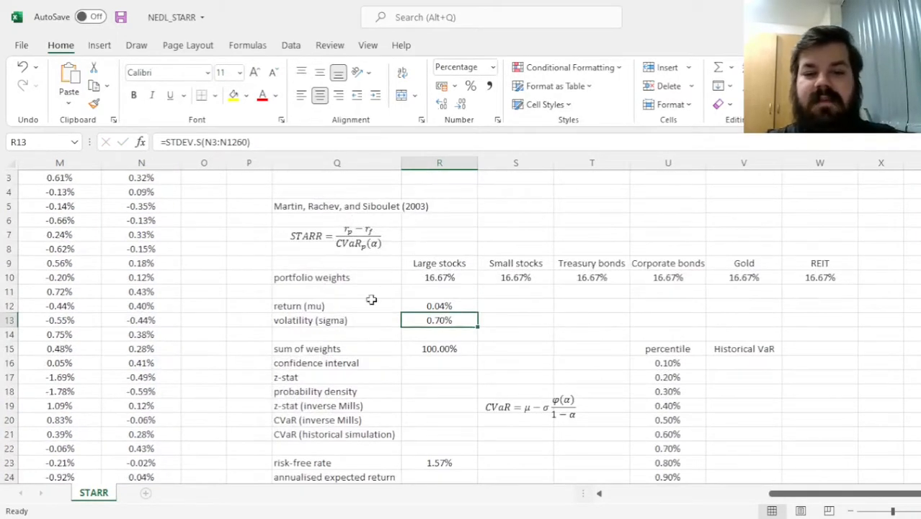
scroll(down, 3)
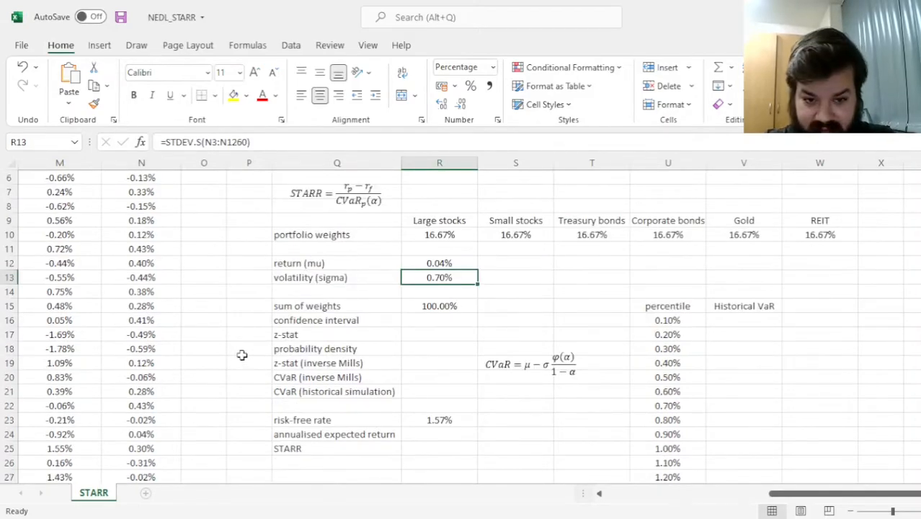
mouse_move(219, 355)
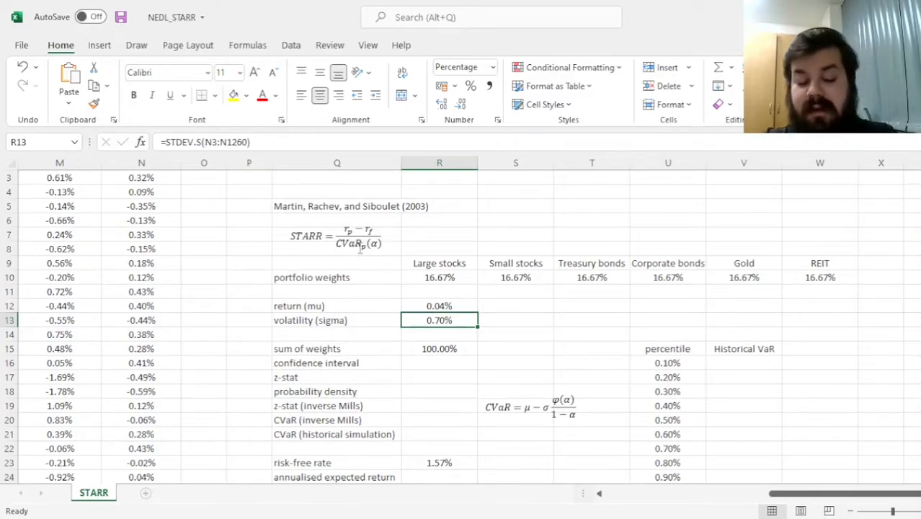
mouse_move(316, 262)
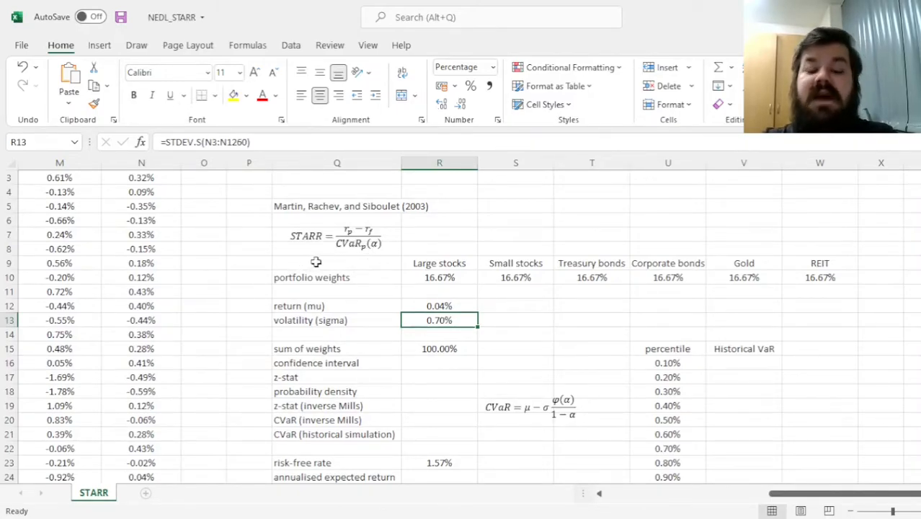
Enter a 99.0% confidence interval and its NORM.S.INV z-stat of 2.3263
click(338, 205)
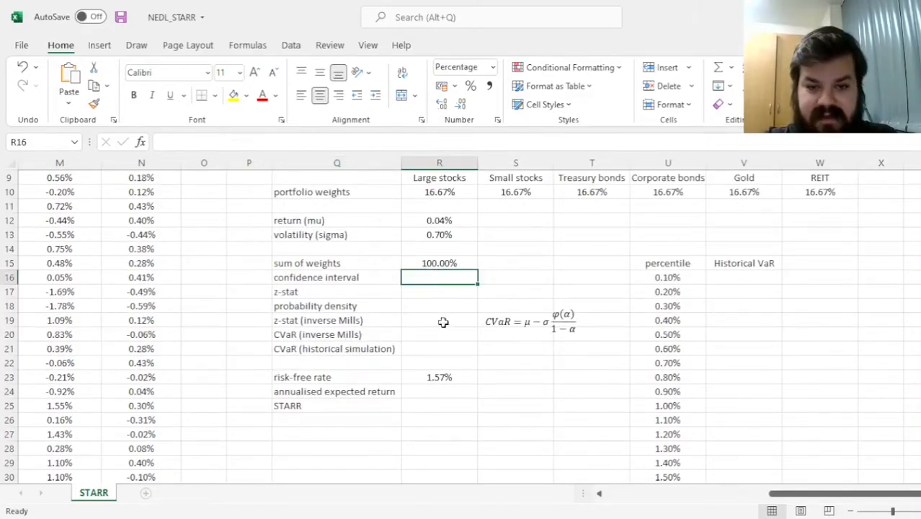
mouse_move(557, 393)
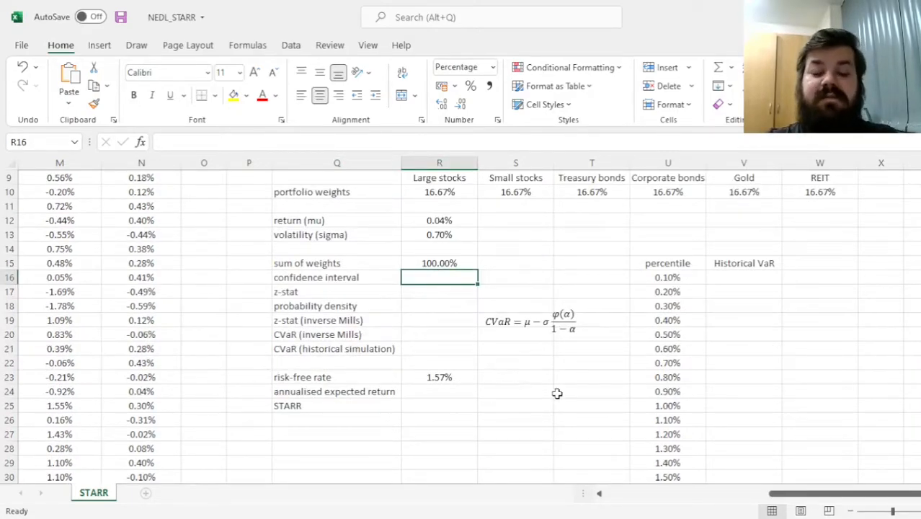
mouse_move(548, 386)
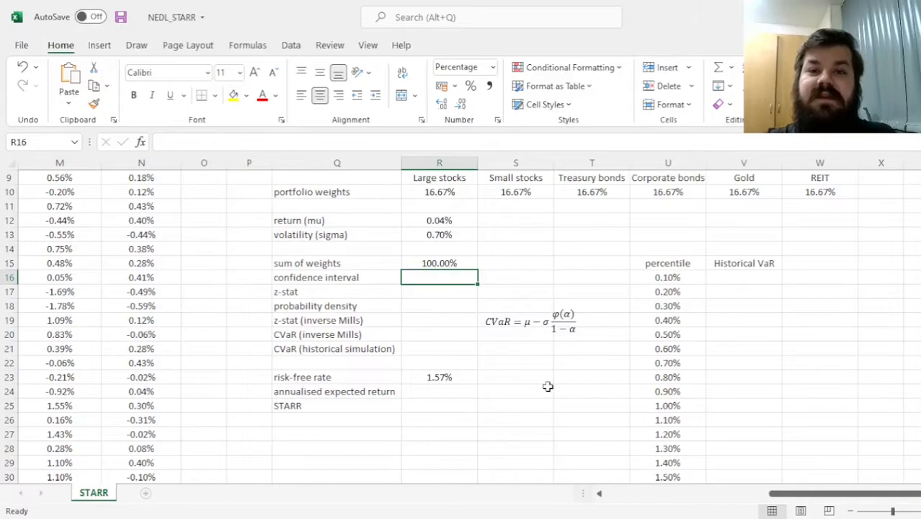
mouse_move(563, 389)
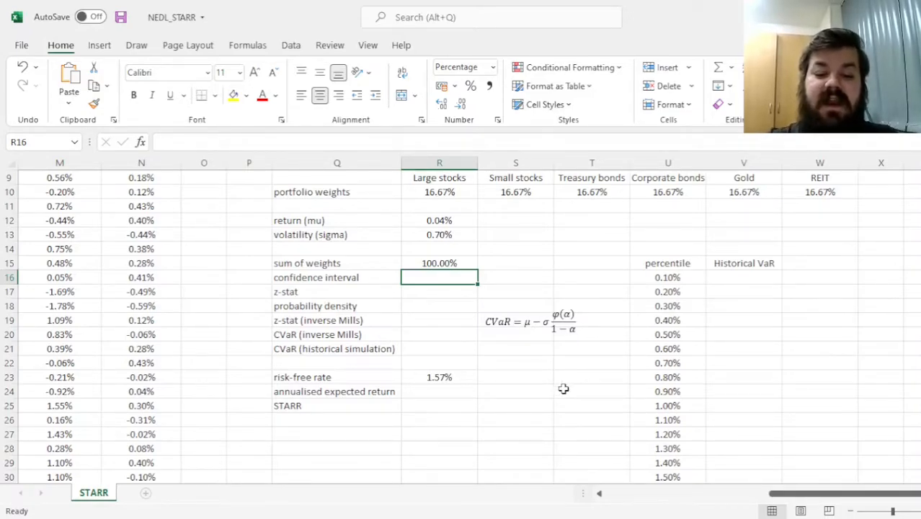
text(99.0%)
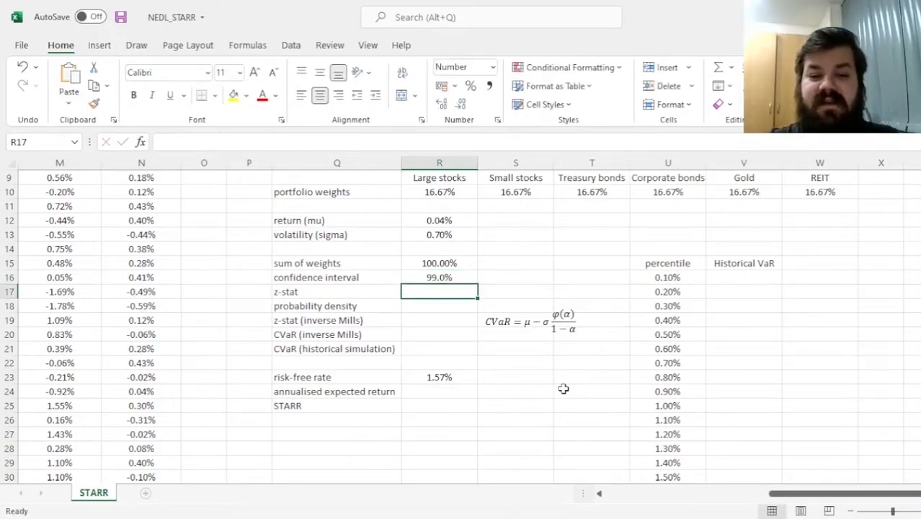
click(439, 277)
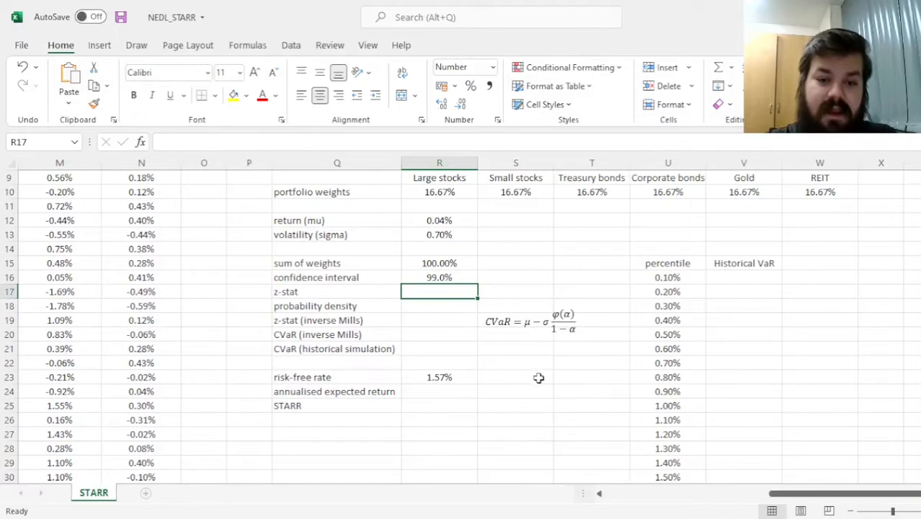
mouse_move(528, 355)
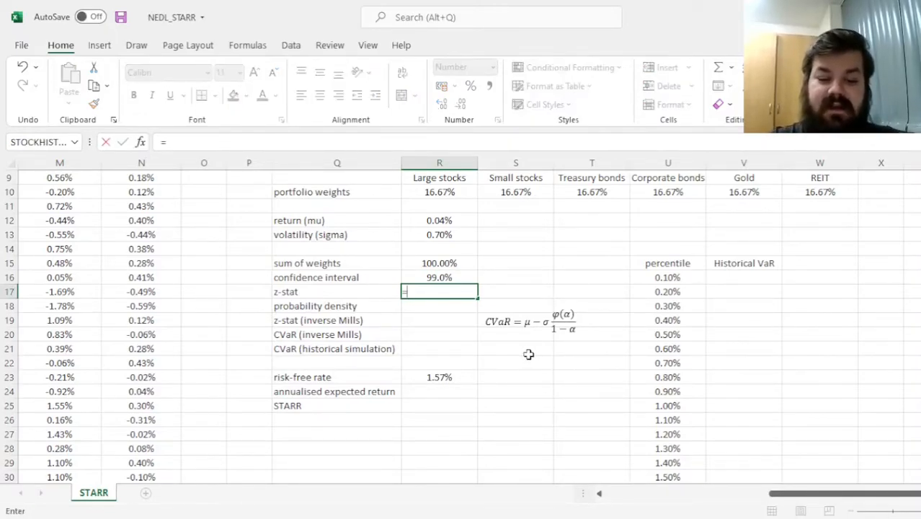
text(=NORM.S.I)
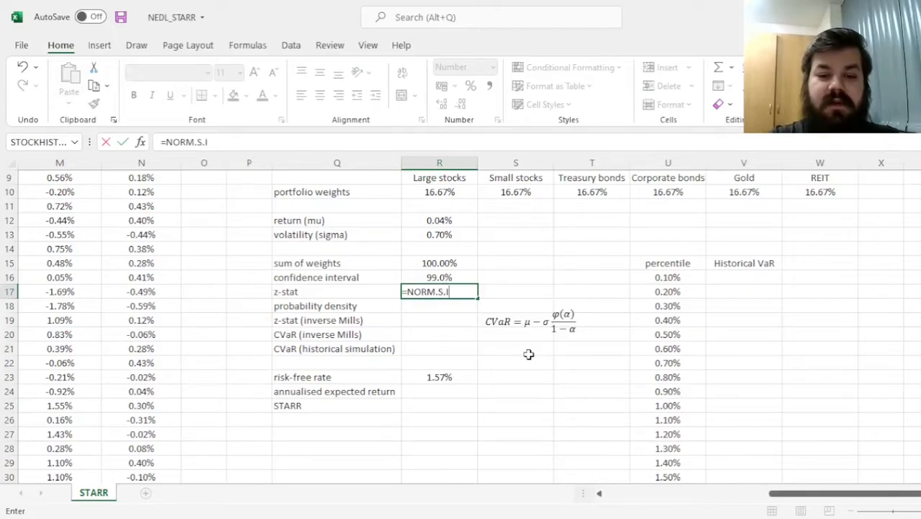
key(Enter)
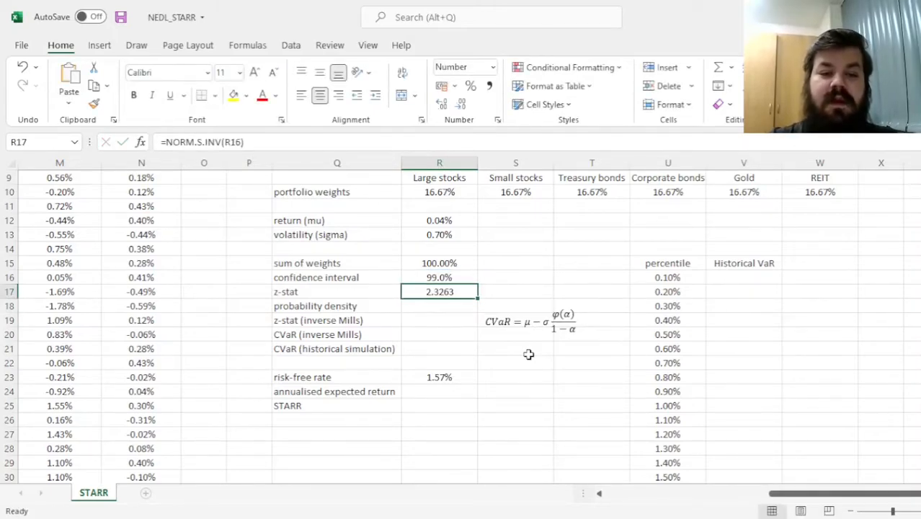
mouse_move(487, 439)
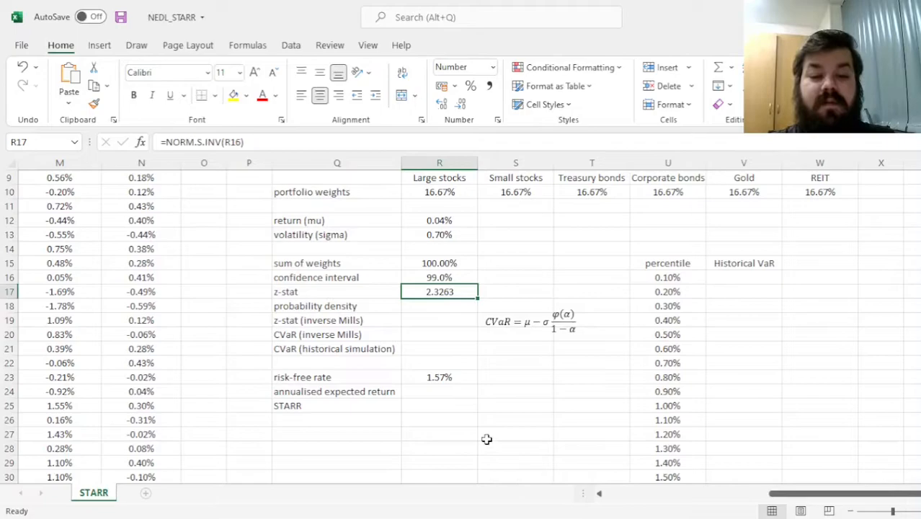
click(439, 305)
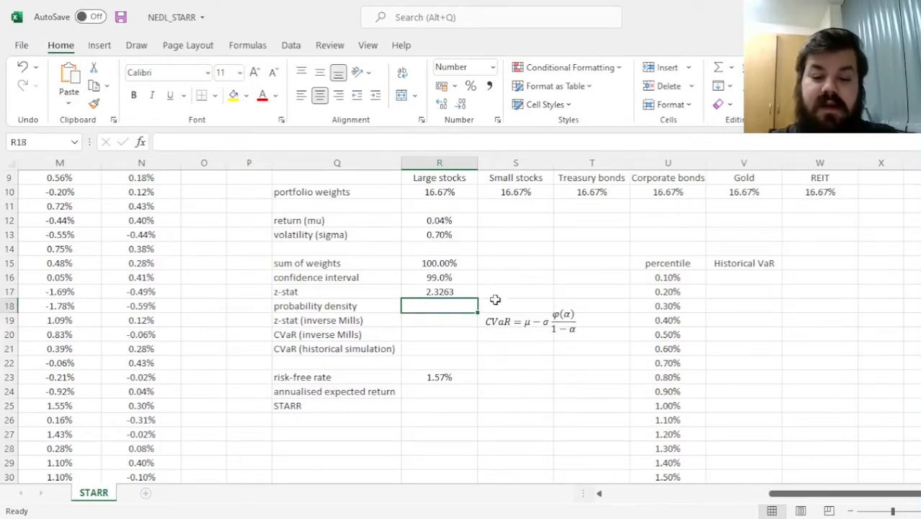
mouse_move(484, 364)
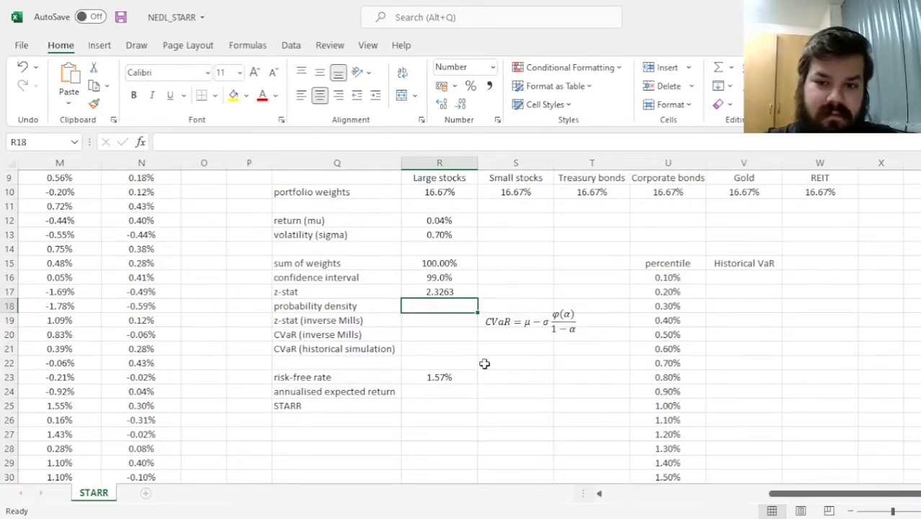
mouse_move(447, 358)
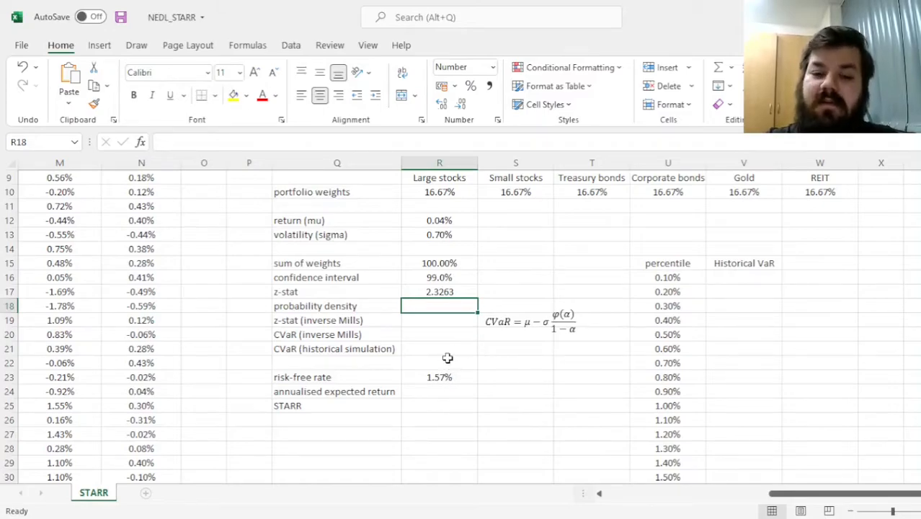
mouse_move(453, 358)
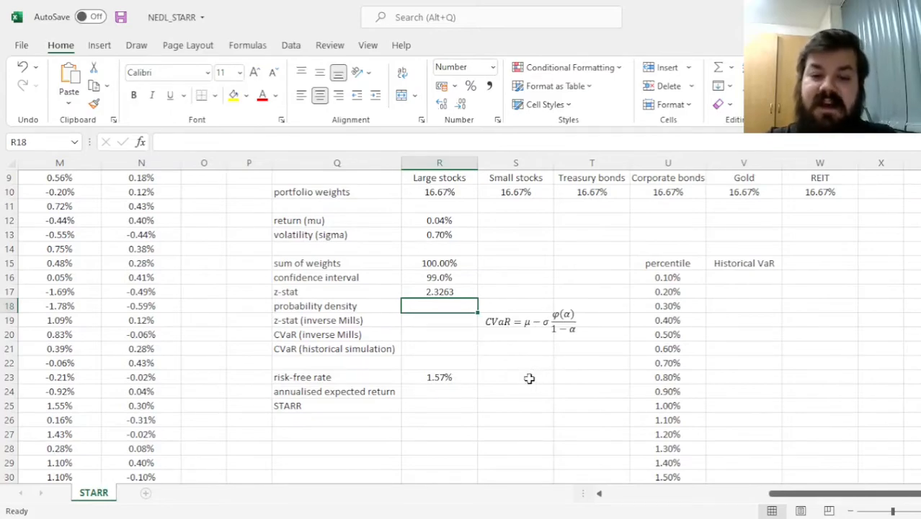
mouse_move(488, 370)
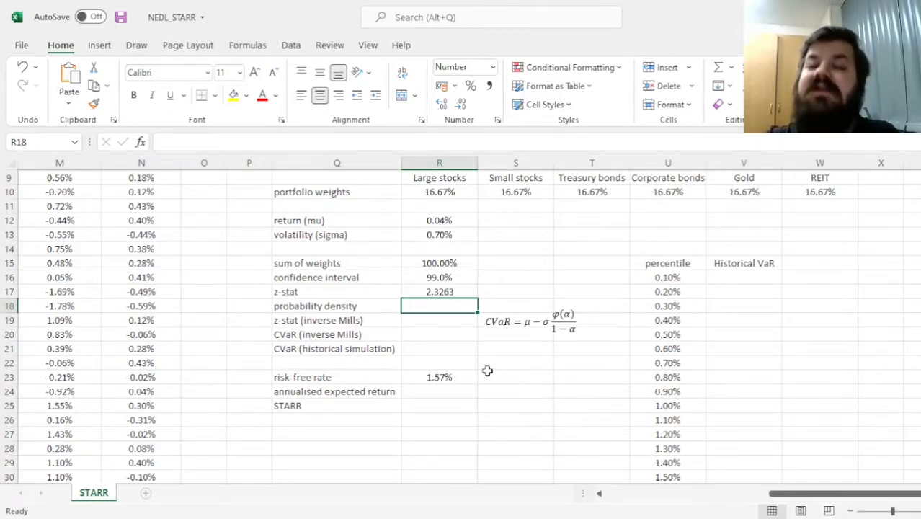
mouse_move(491, 390)
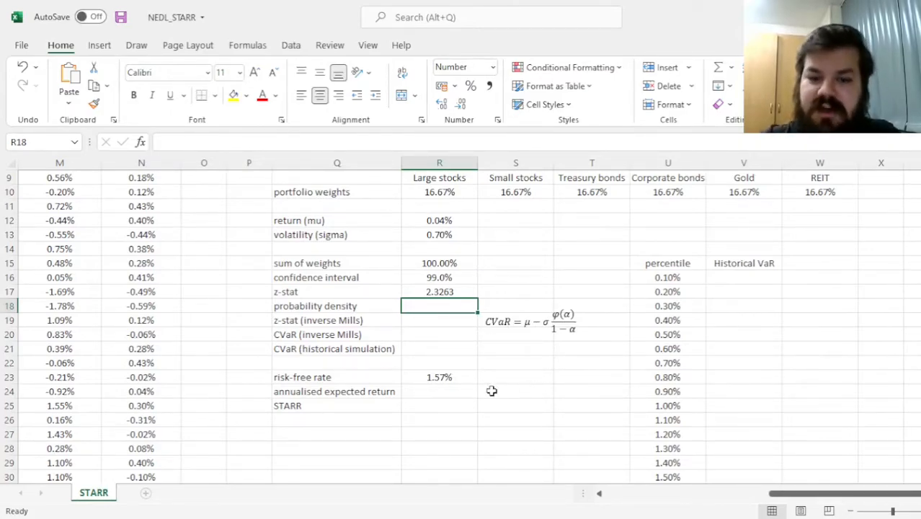
mouse_move(587, 291)
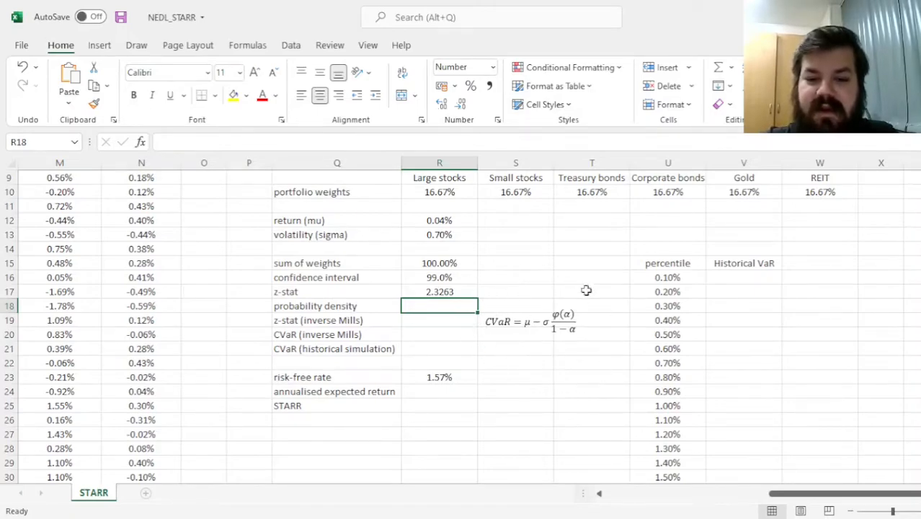
mouse_move(551, 389)
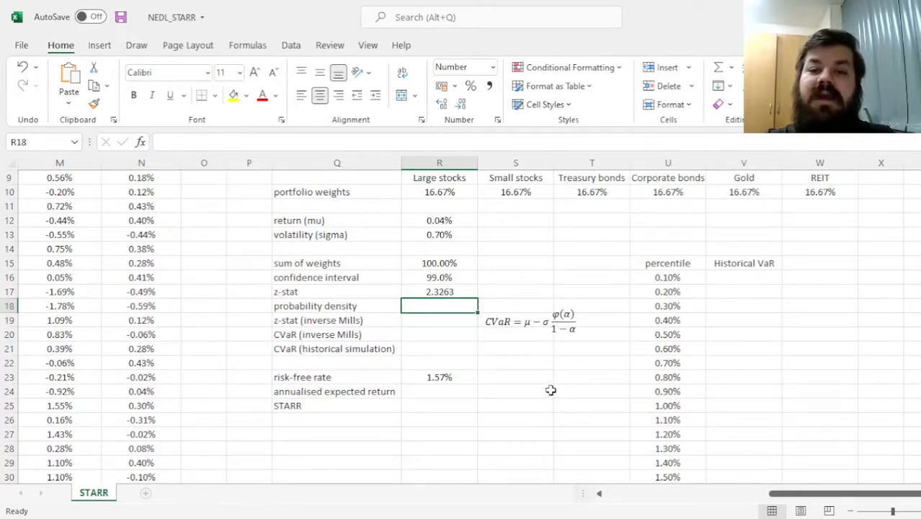
mouse_move(551, 378)
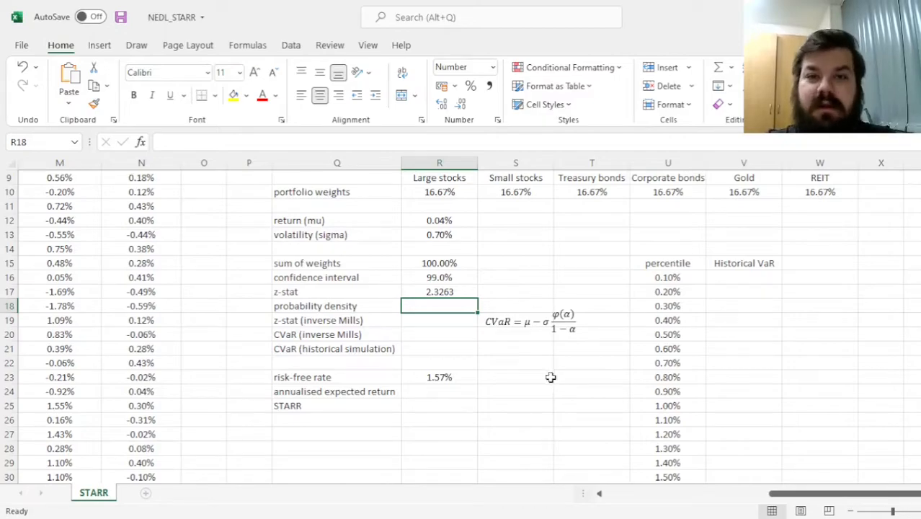
mouse_move(521, 367)
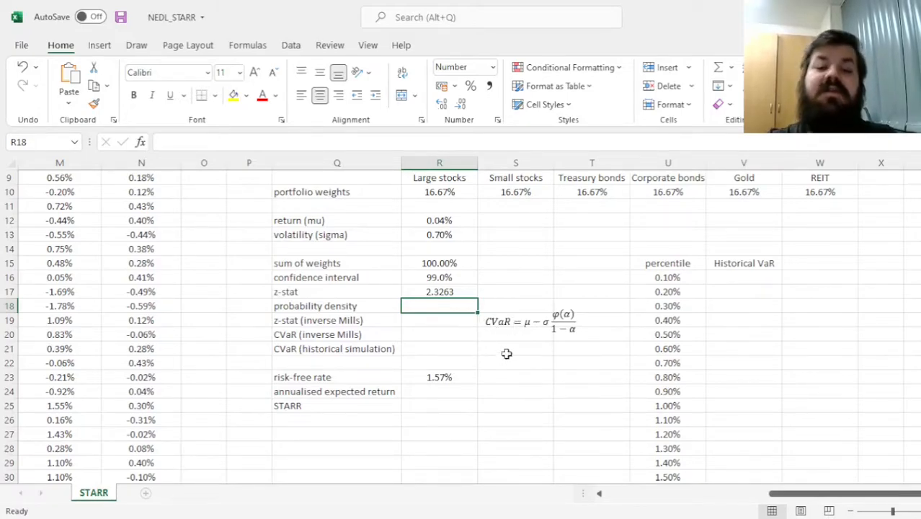
Enter NORM.S.DIST of the z-stat with cumulative 0, giving a density of 0.0267
text(=)
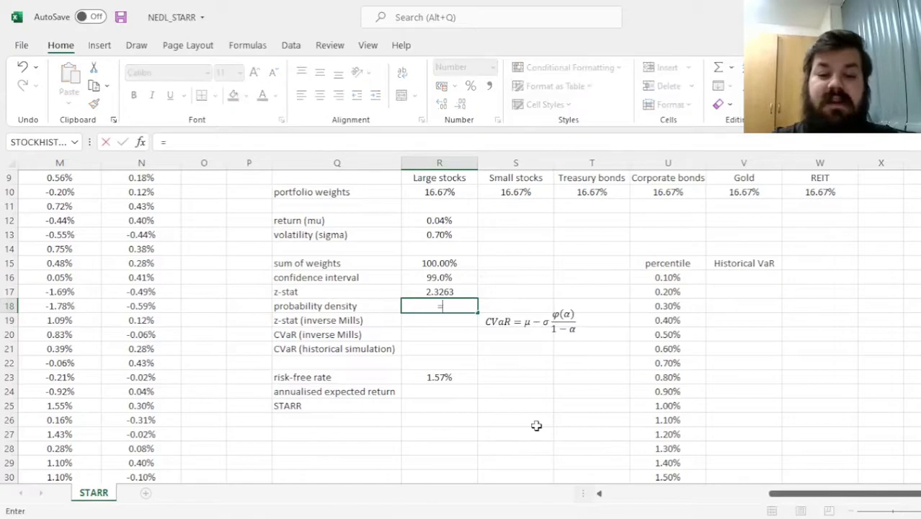
text(NORM)
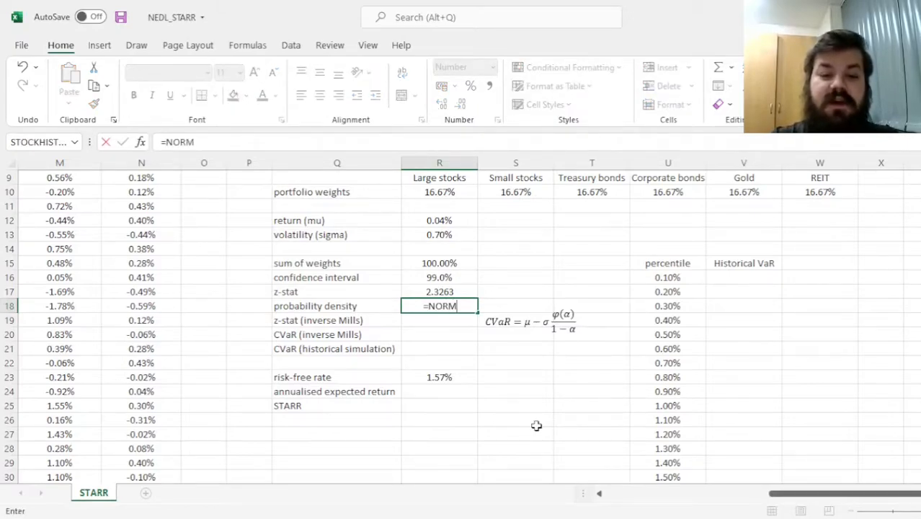
text(.S.DIST()
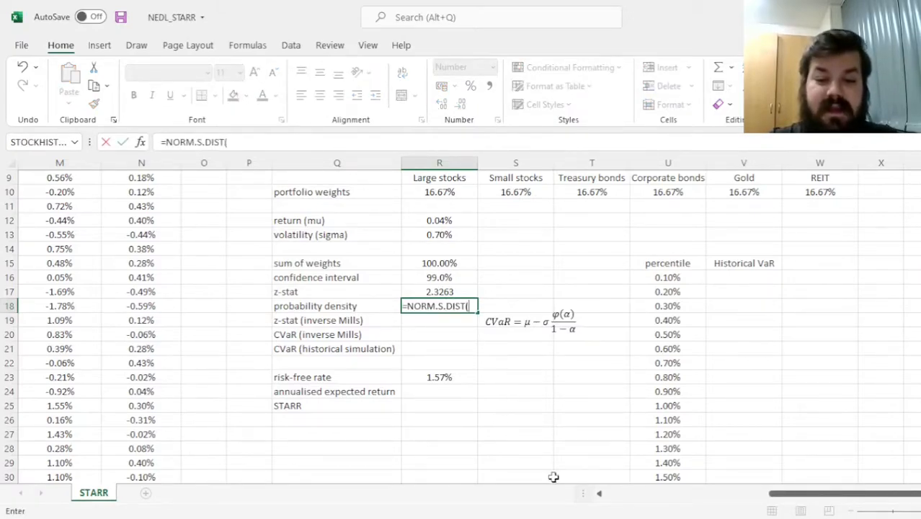
click(438, 292)
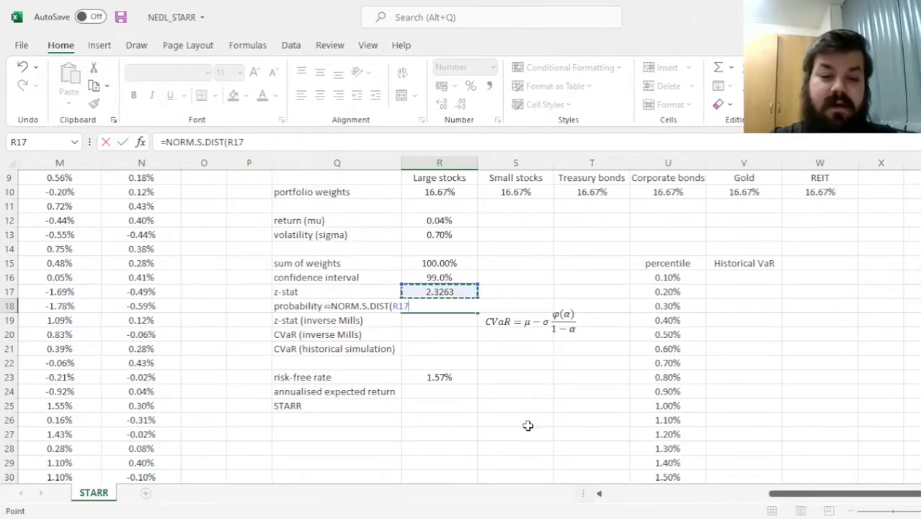
mouse_move(536, 413)
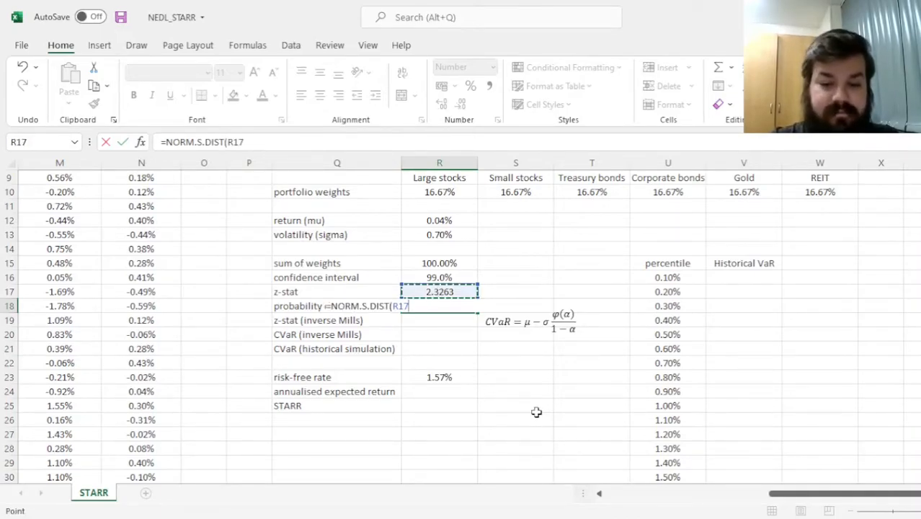
text(,)
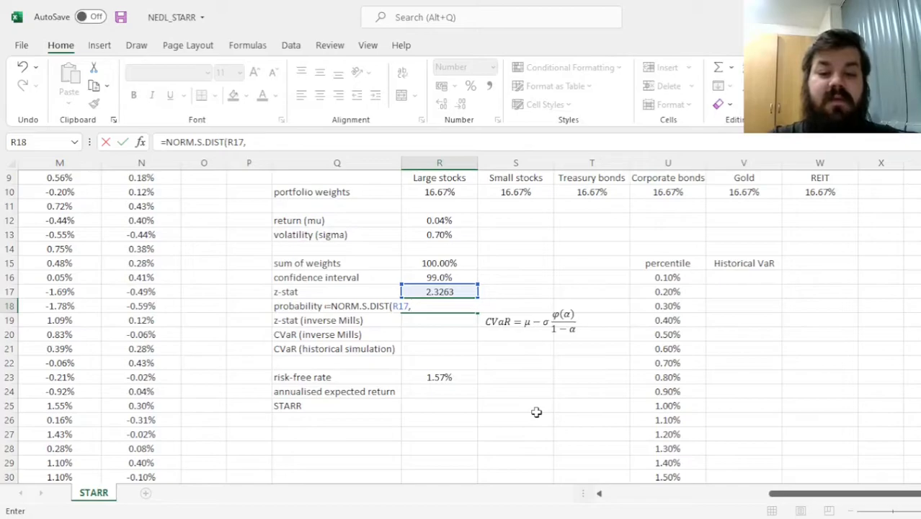
text(0)
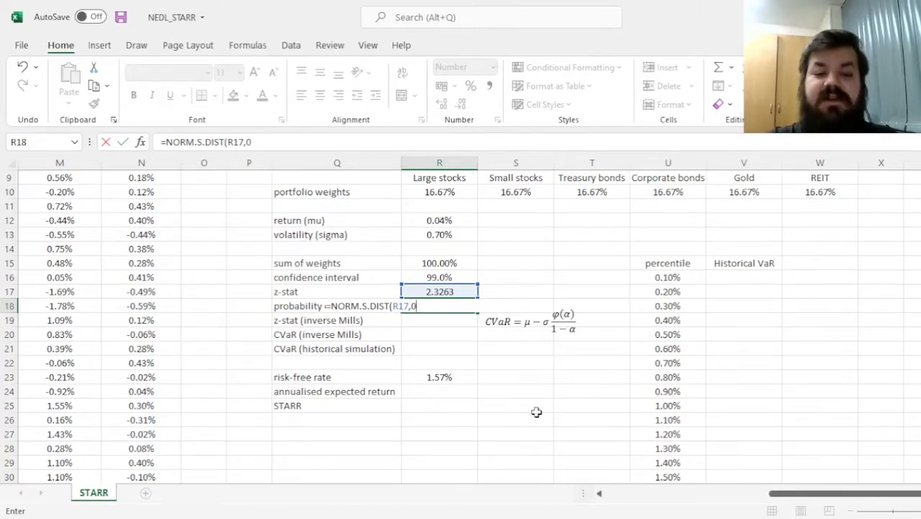
key(enter)
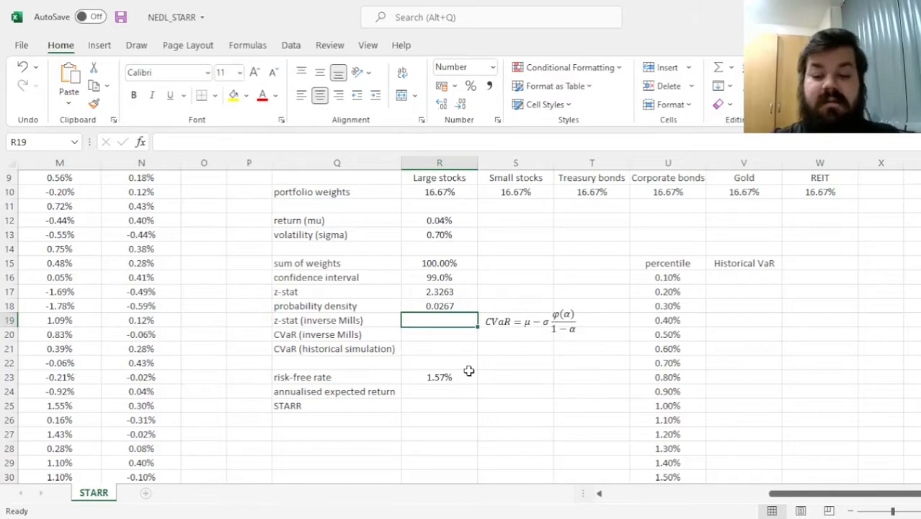
Enter =R18/(1-R16) as the inverse Mills z-stat, giving 2.6652
text(=)
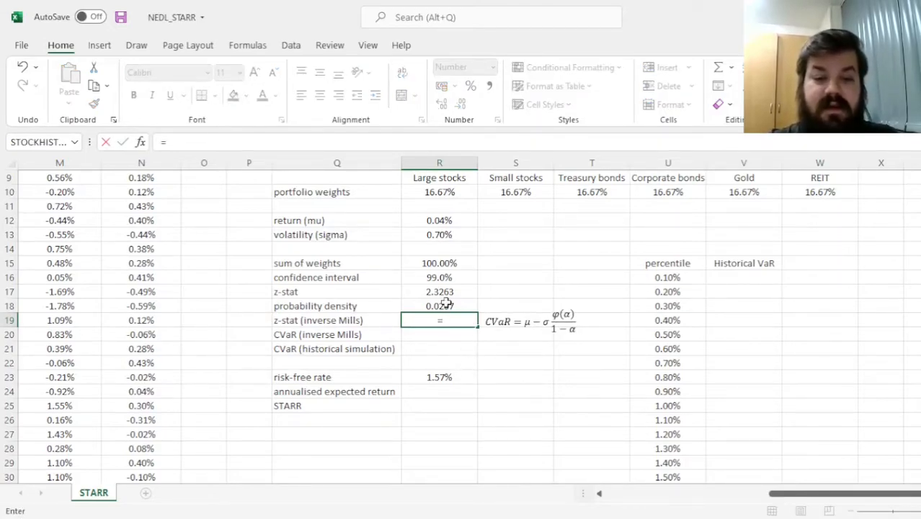
text(R18/()
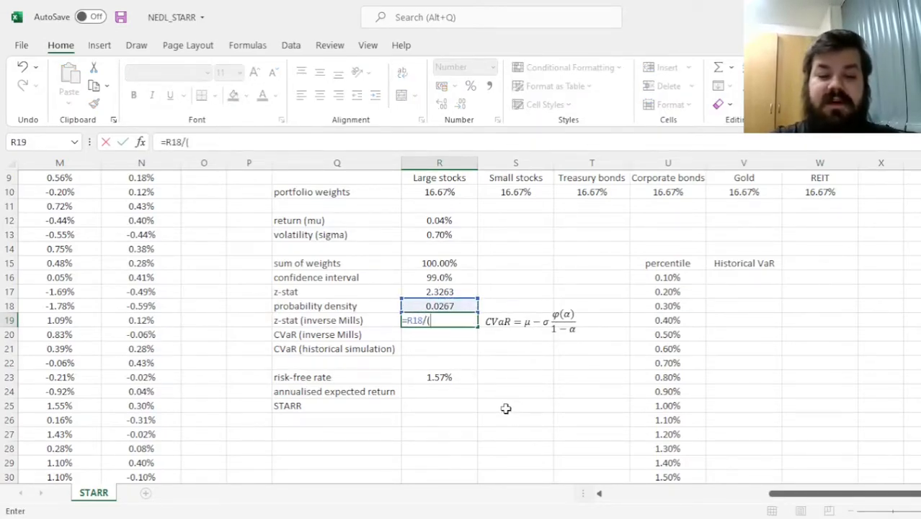
text(1-)
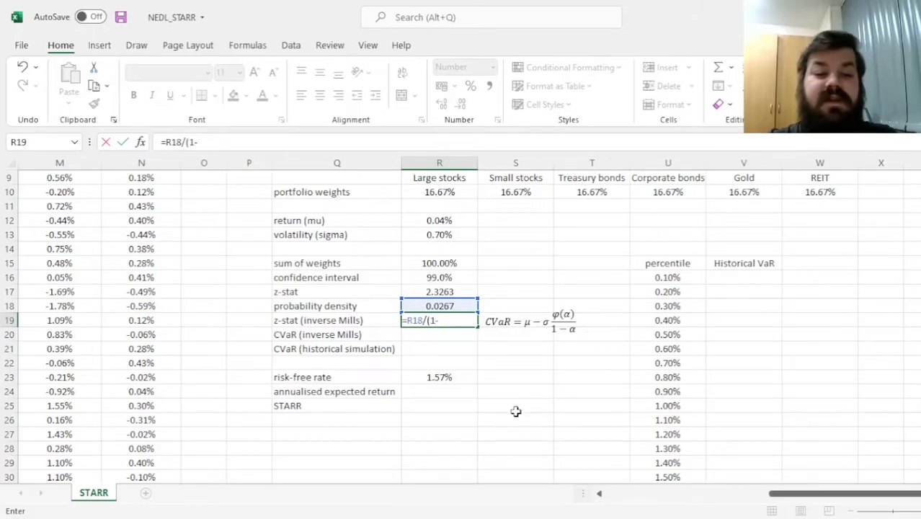
click(438, 277)
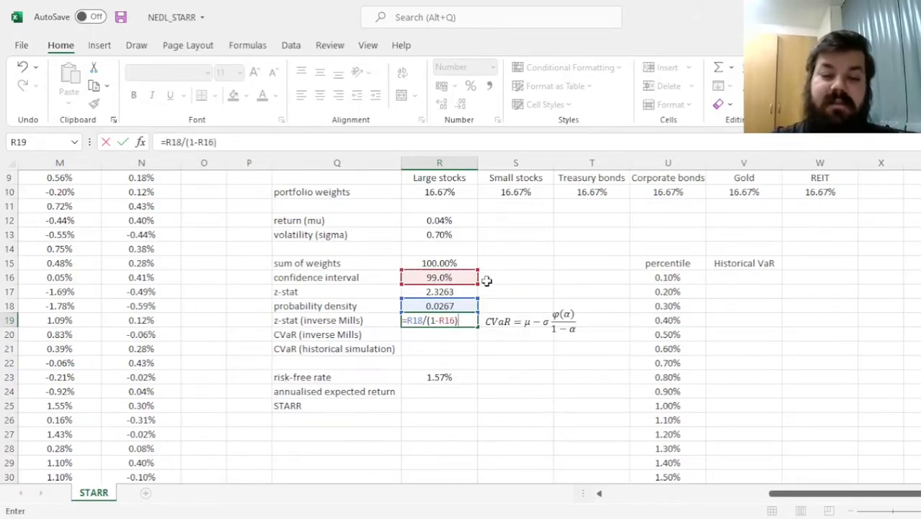
key(enter)
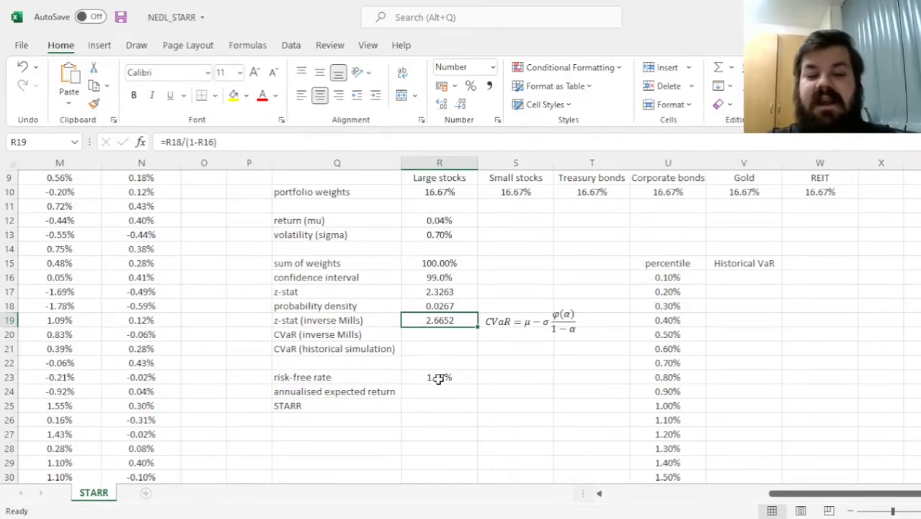
click(438, 291)
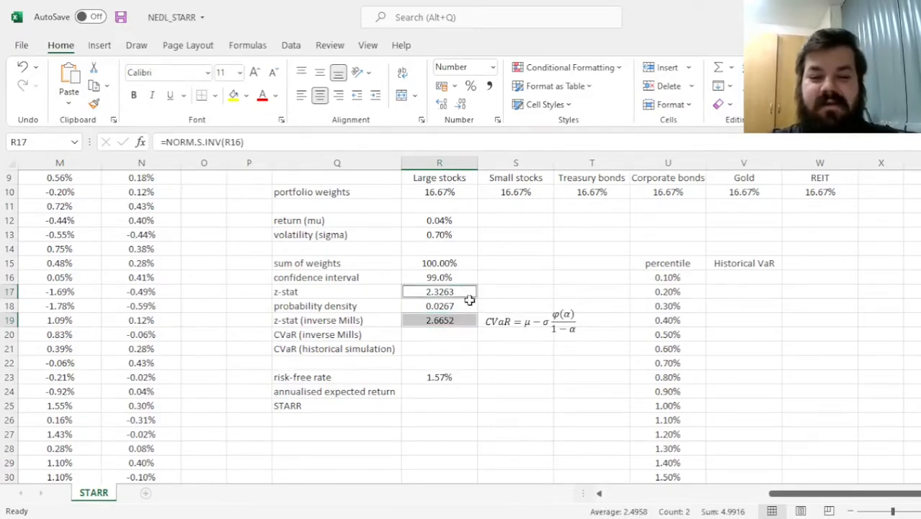
Enter return minus volatility times inverse Mills z-stat as CVaR, giving -1.83%
click(438, 334)
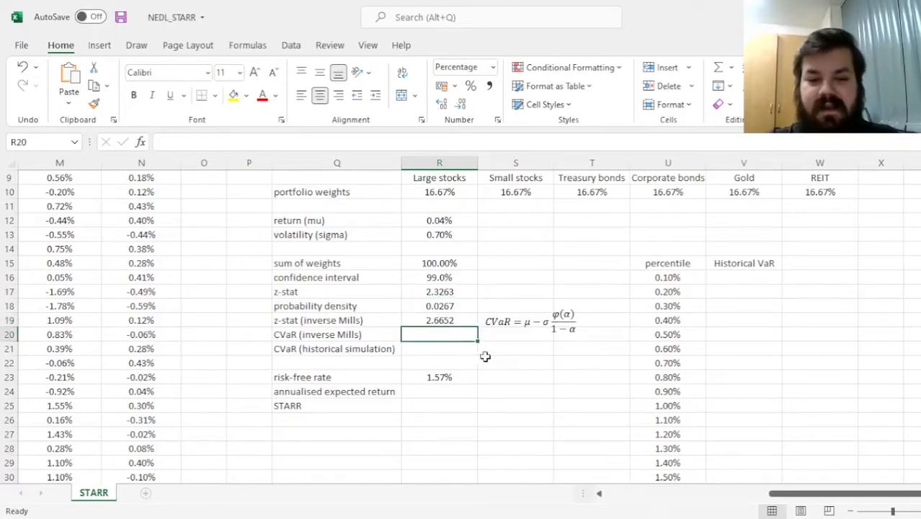
text(=)
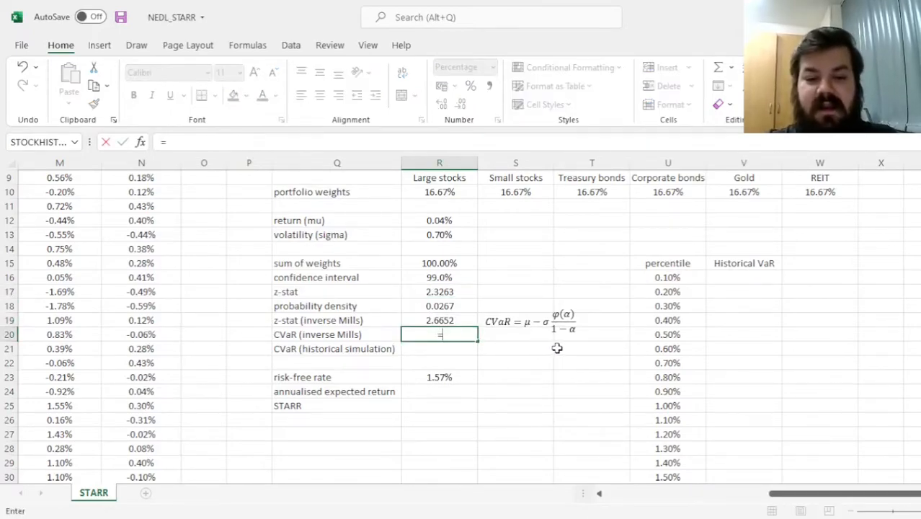
mouse_move(480, 347)
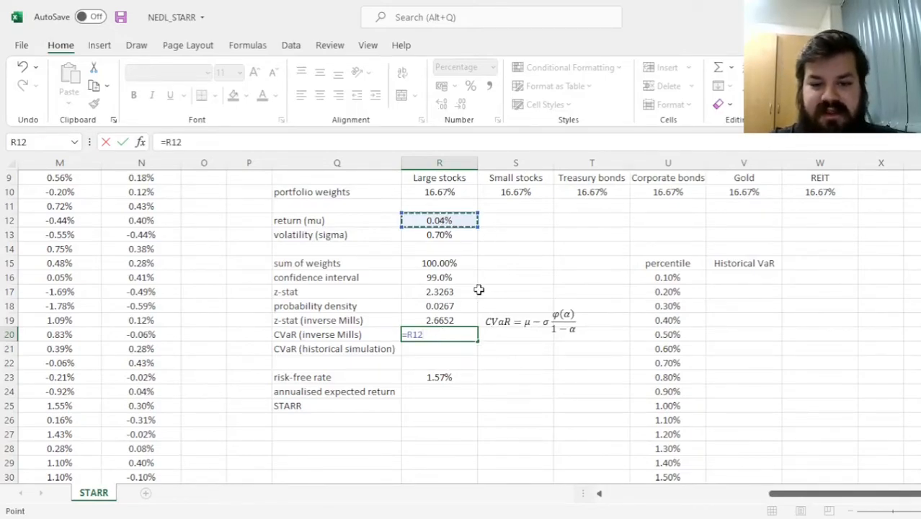
click(438, 233)
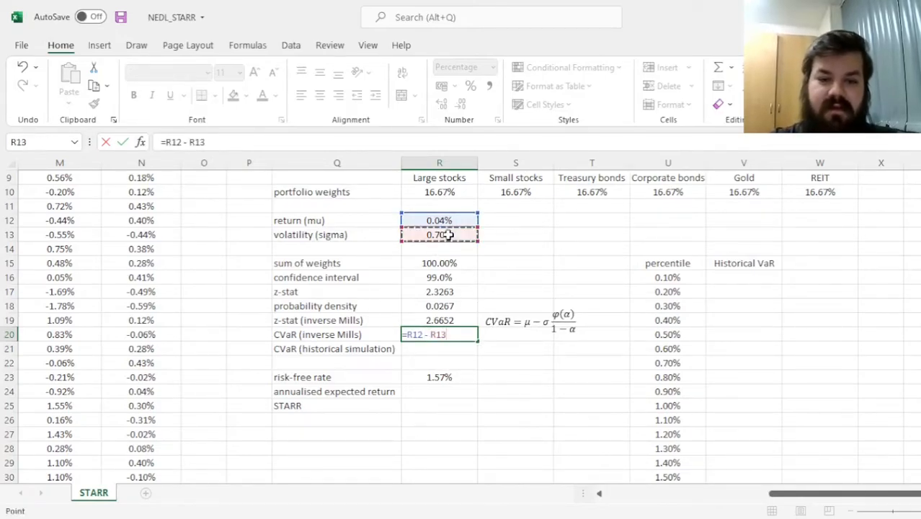
text(*)
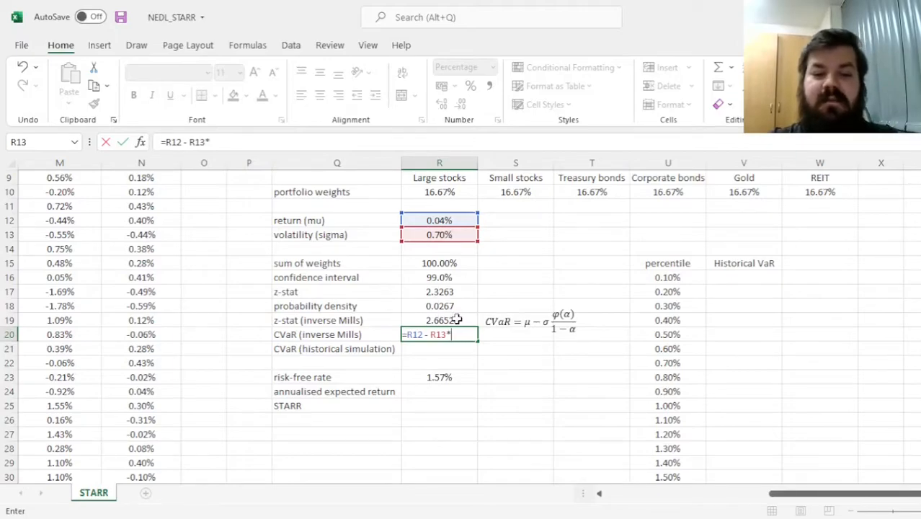
click(438, 321)
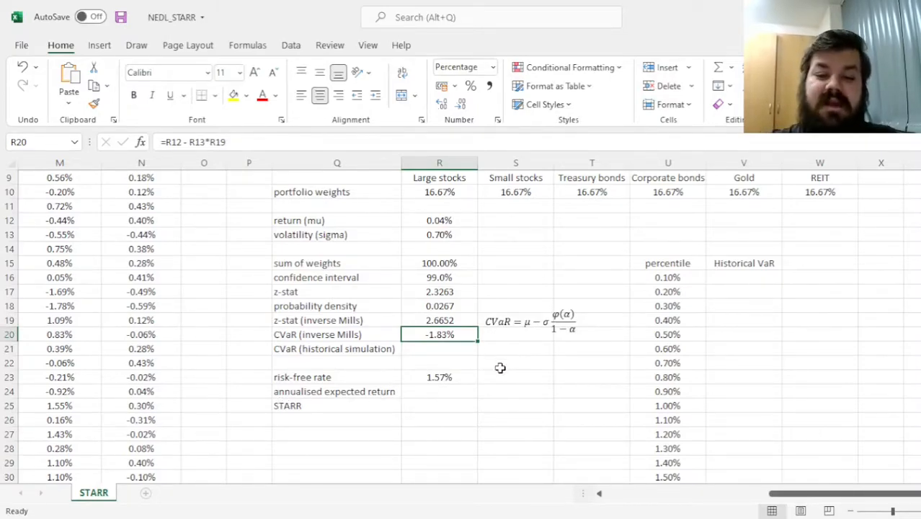
mouse_move(441, 406)
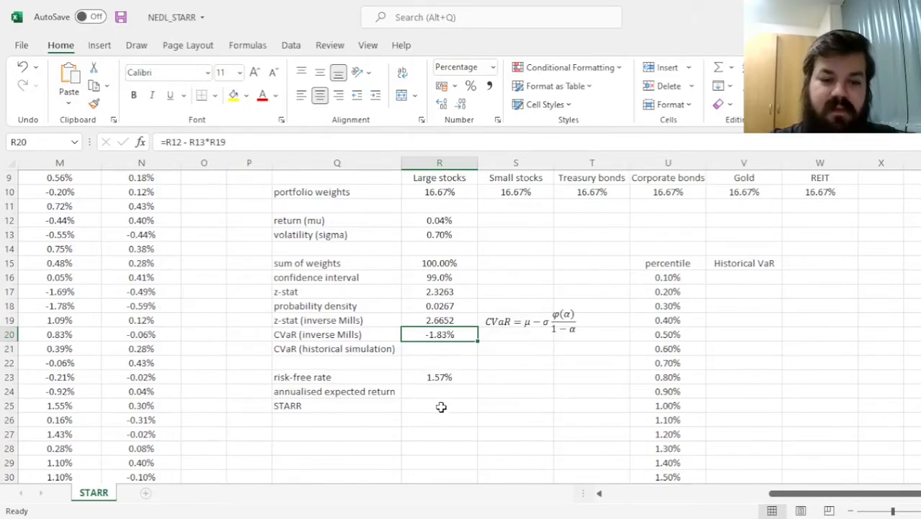
mouse_move(474, 412)
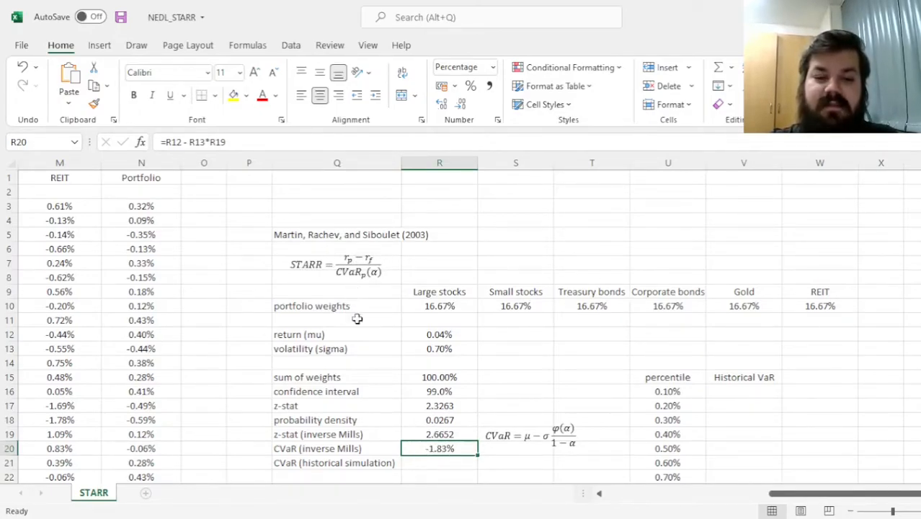
Enter =(1+R12)^252-1 to compound daily return into a 9.89% annual return
scroll(down, 3)
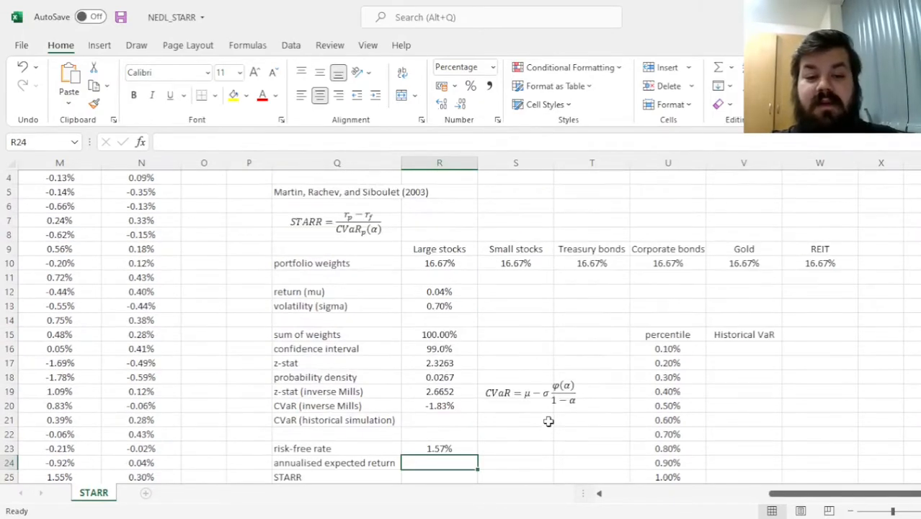
scroll(down, 3)
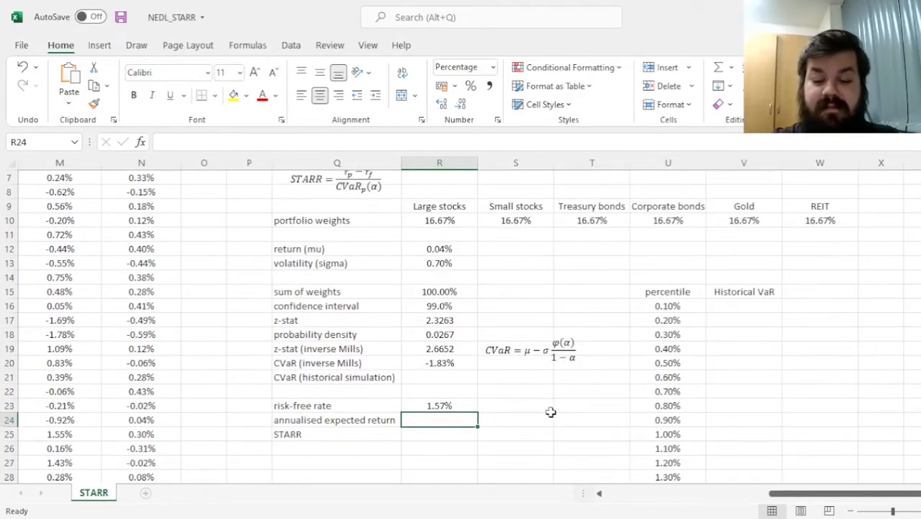
text(=(1+R12)
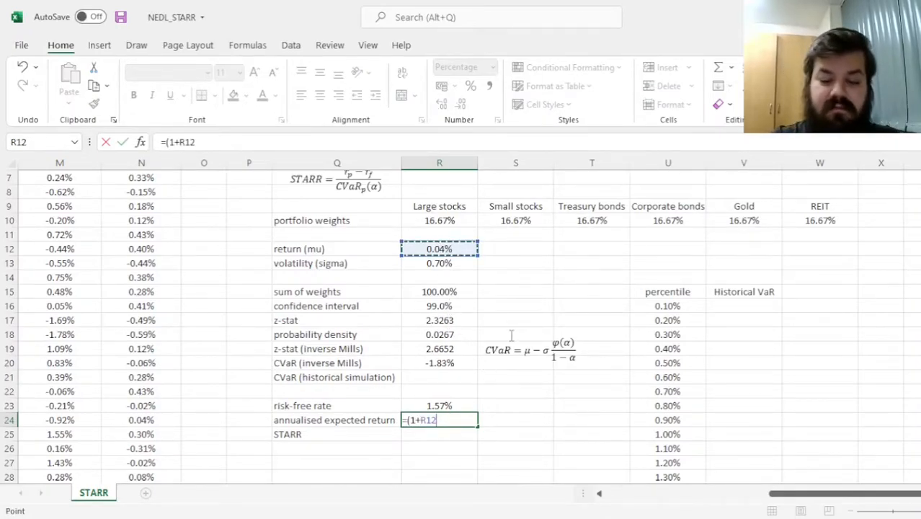
text(^252 - 1)
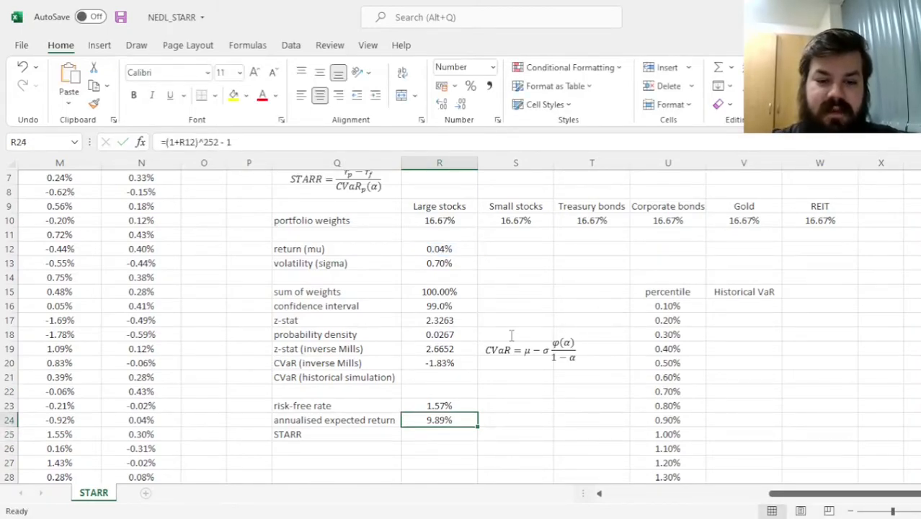
scroll(down, 3)
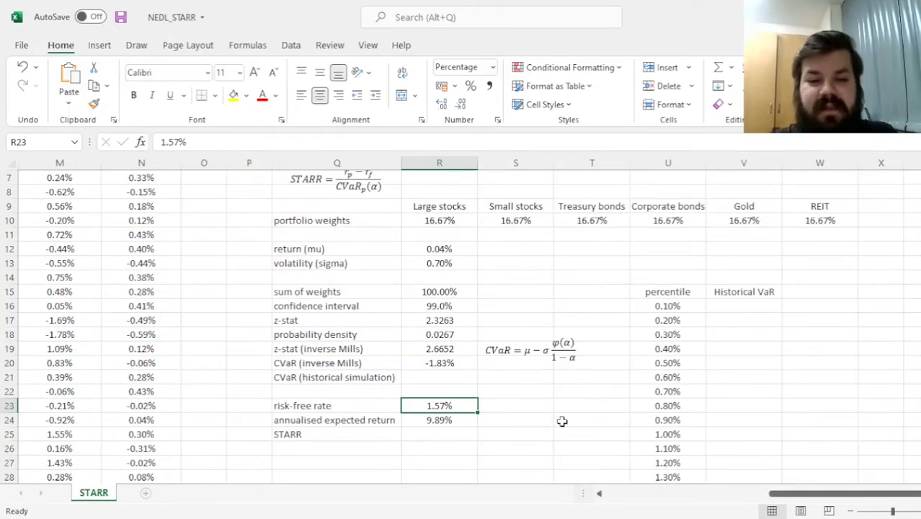
scroll(down, 3)
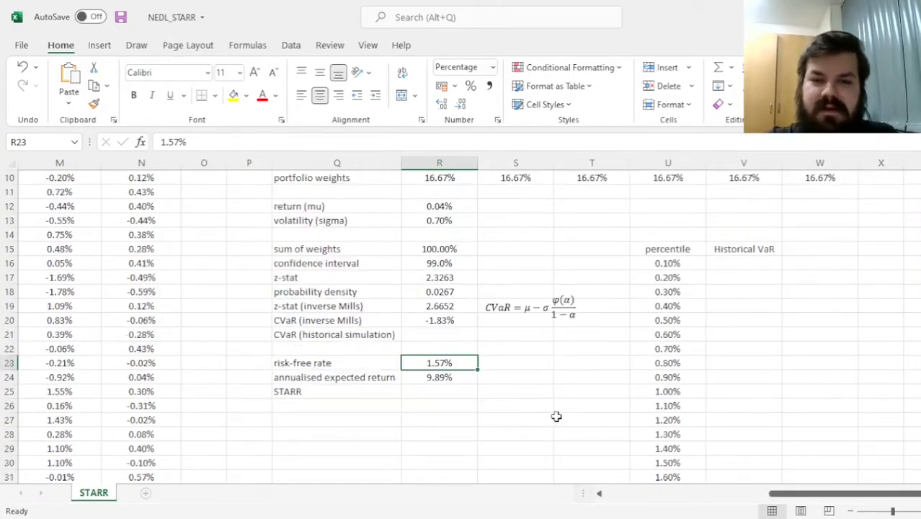
mouse_move(561, 418)
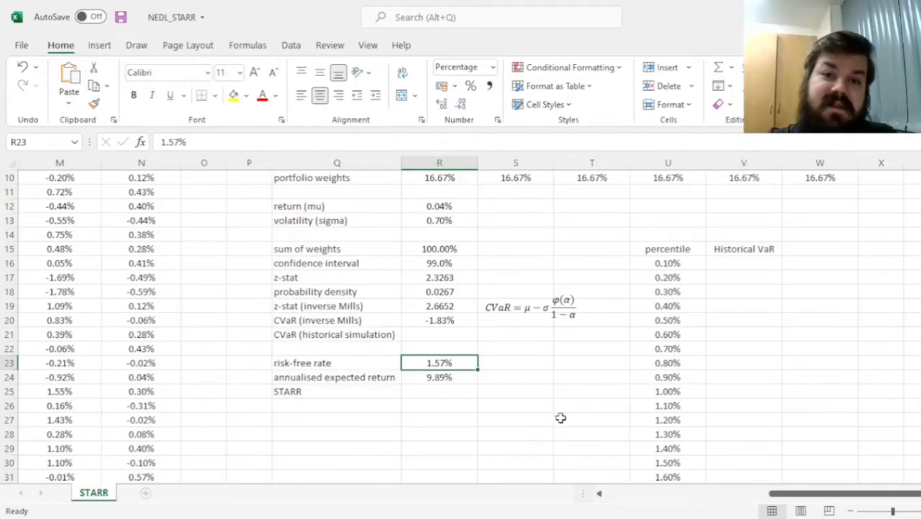
mouse_move(509, 433)
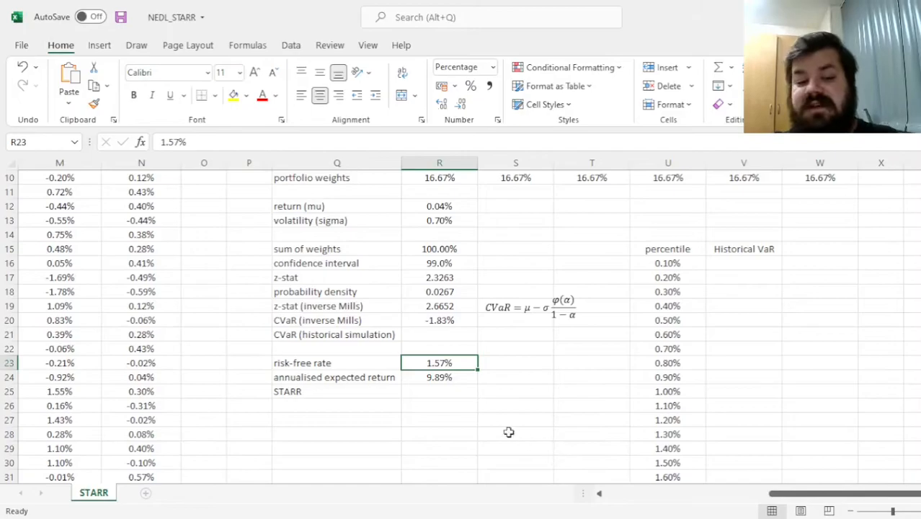
Enter =(R24-R23)/(-R20) as the STARR ratio, giving 4.5434
click(440, 392)
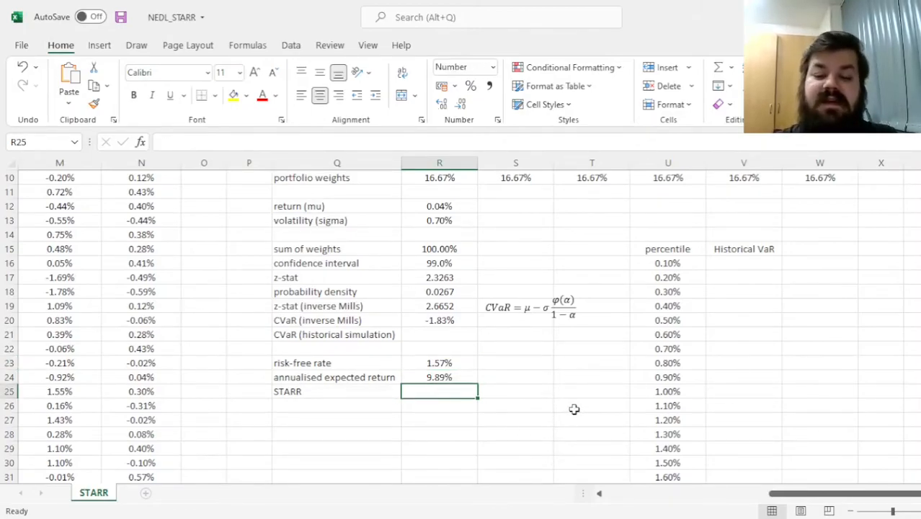
text(=(R24-R23)
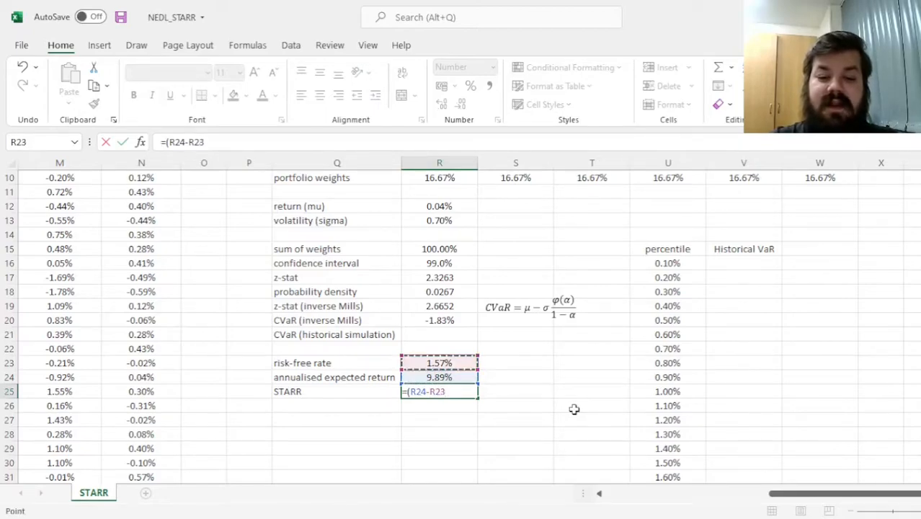
text(/(-)
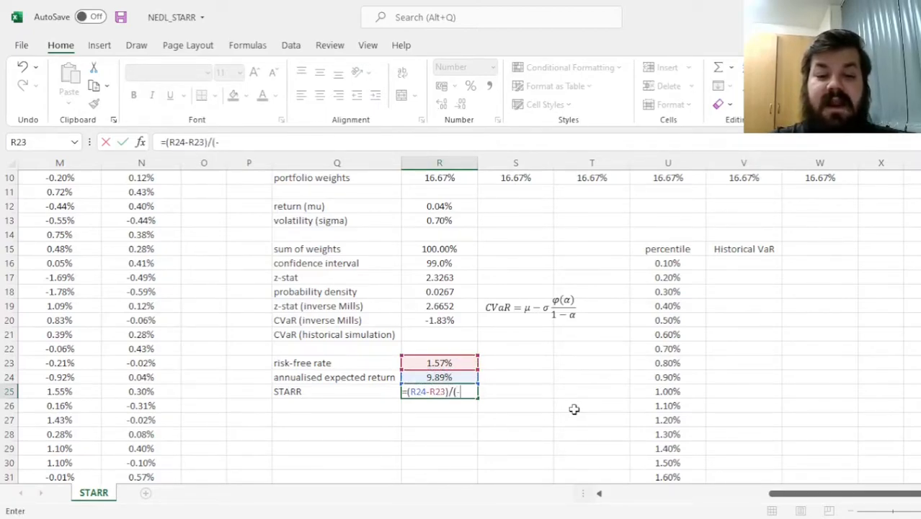
key(enter)
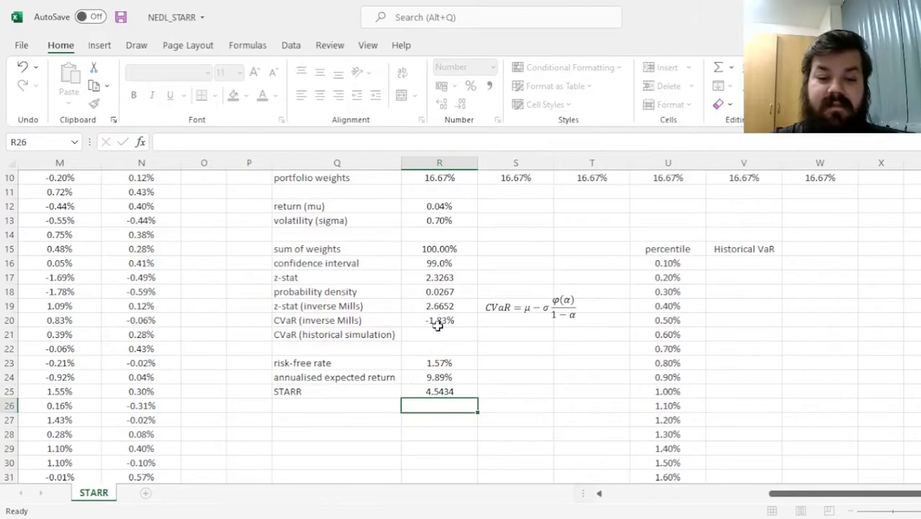
click(438, 390)
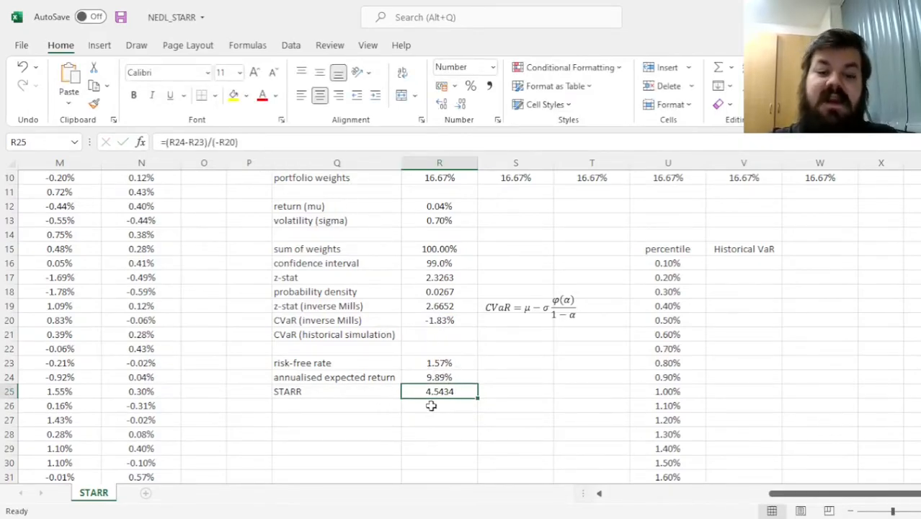
mouse_move(485, 406)
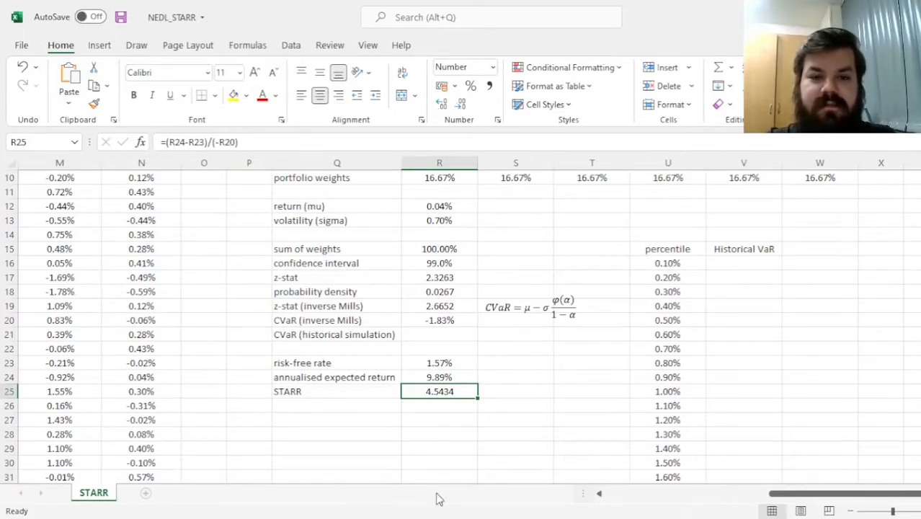
mouse_move(617, 419)
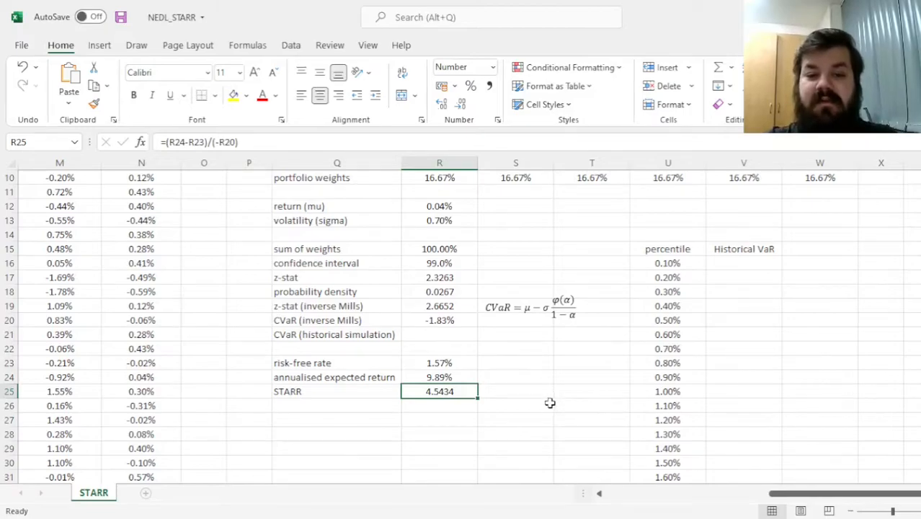
mouse_move(566, 407)
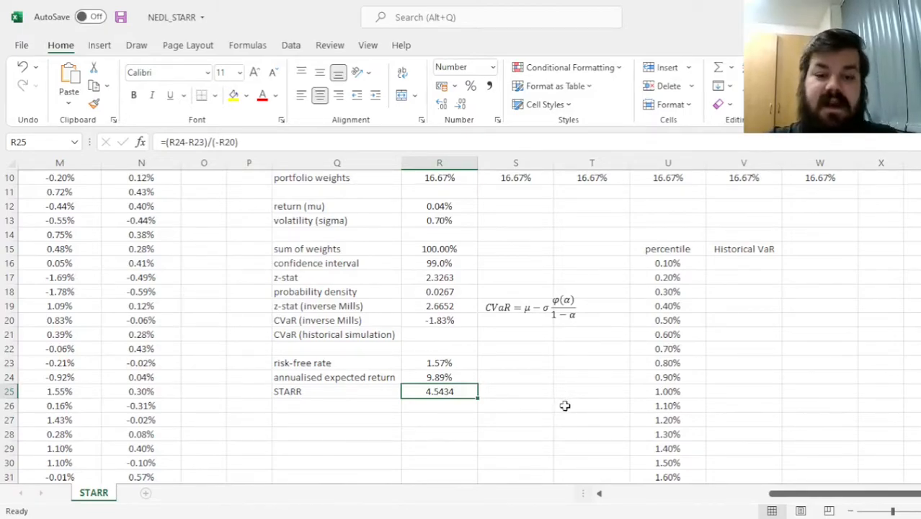
mouse_move(561, 408)
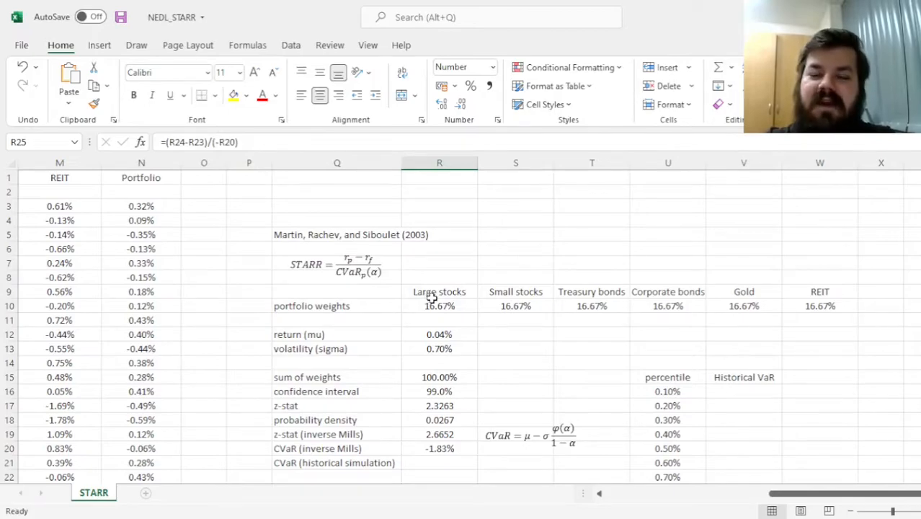
mouse_move(478, 242)
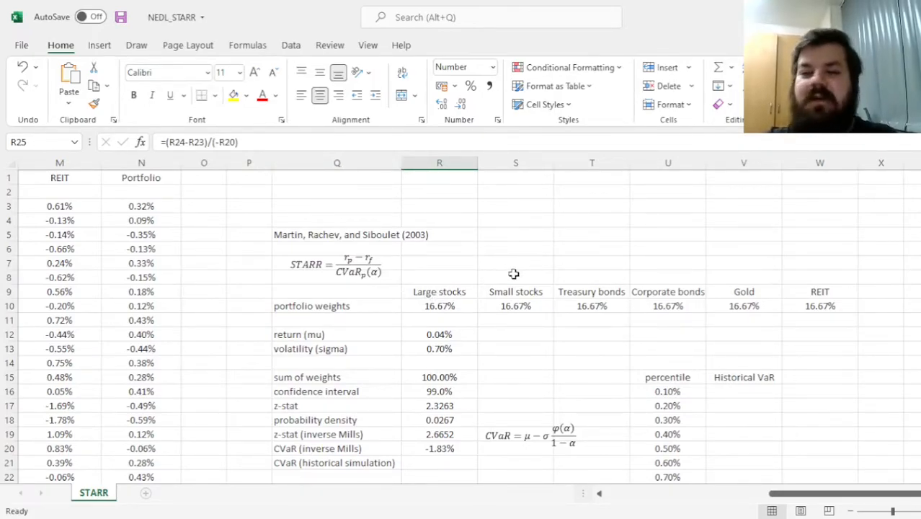
scroll(down, 3)
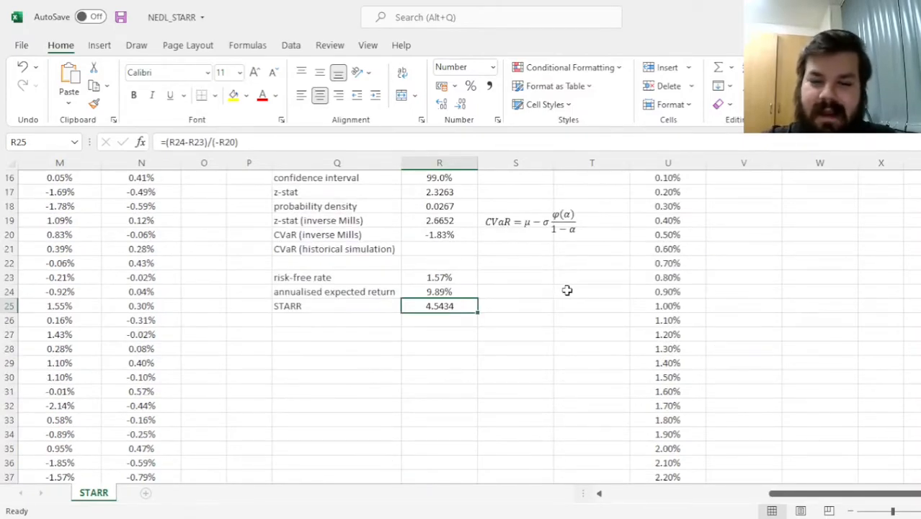
mouse_move(565, 306)
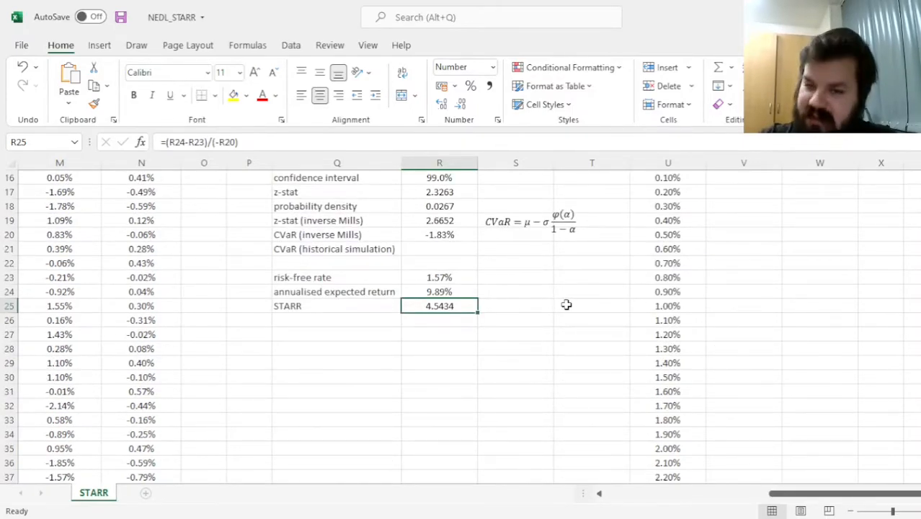
mouse_move(525, 279)
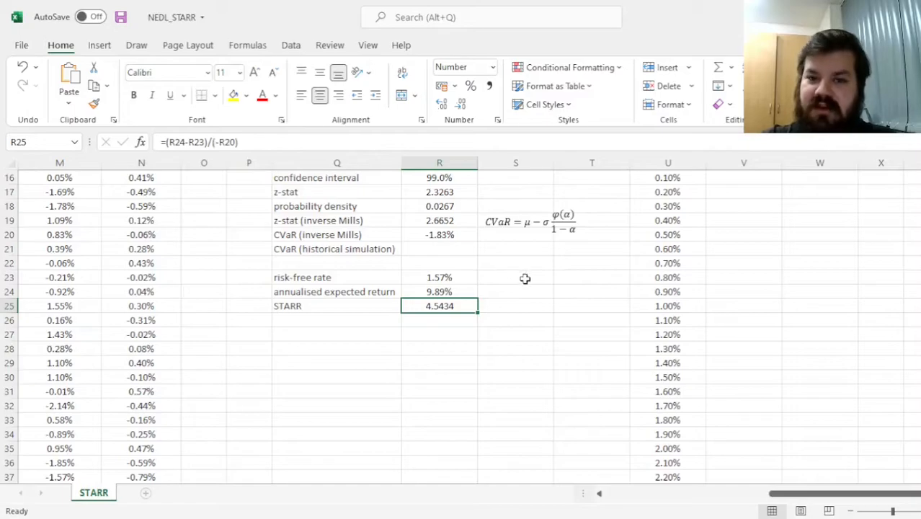
click(291, 45)
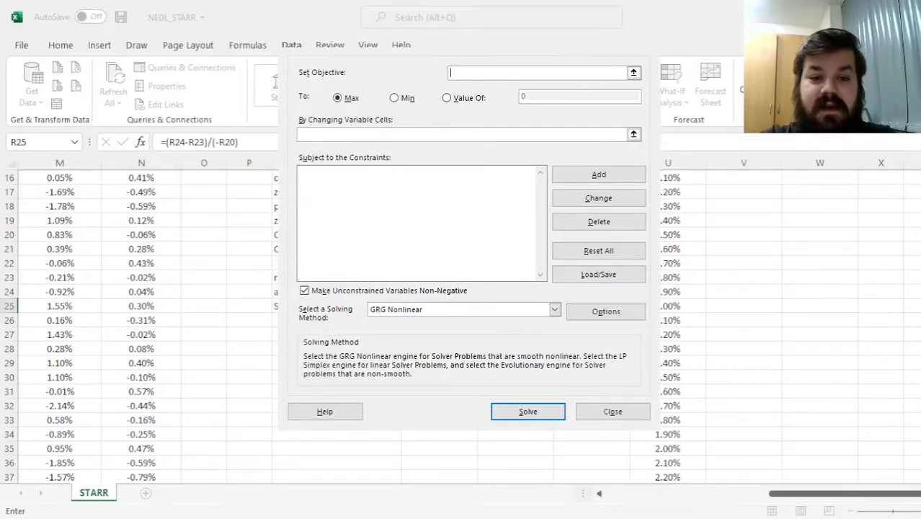
Maximise $R$25 in Solver by varying the weights with their sum constrained to 1, reaching 6.1773
text($R$25)
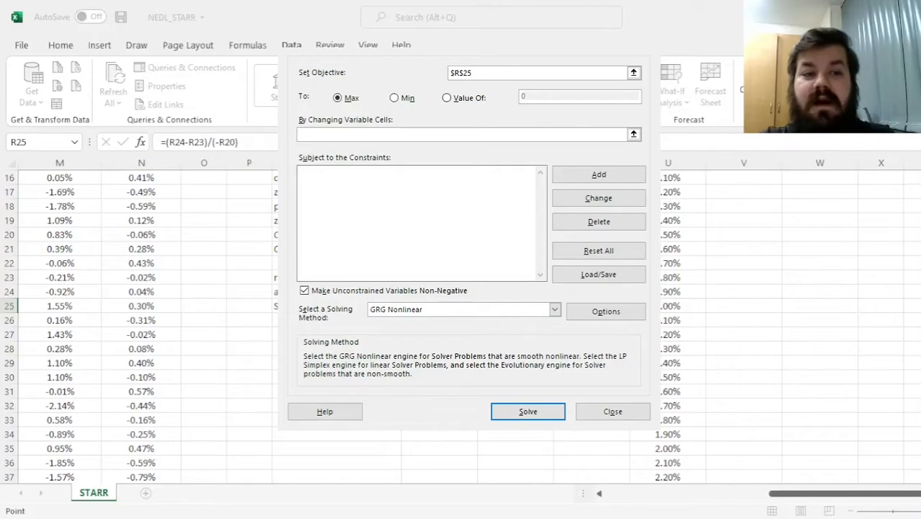
click(464, 134)
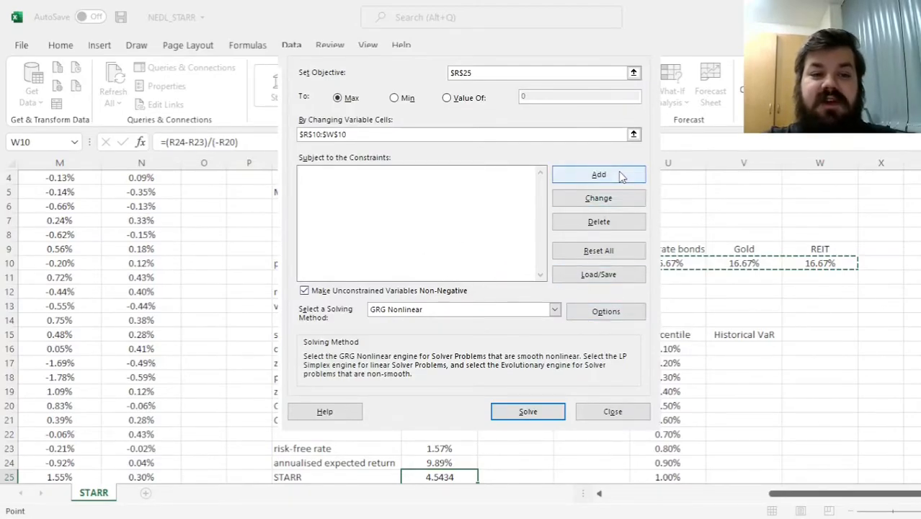
click(599, 174)
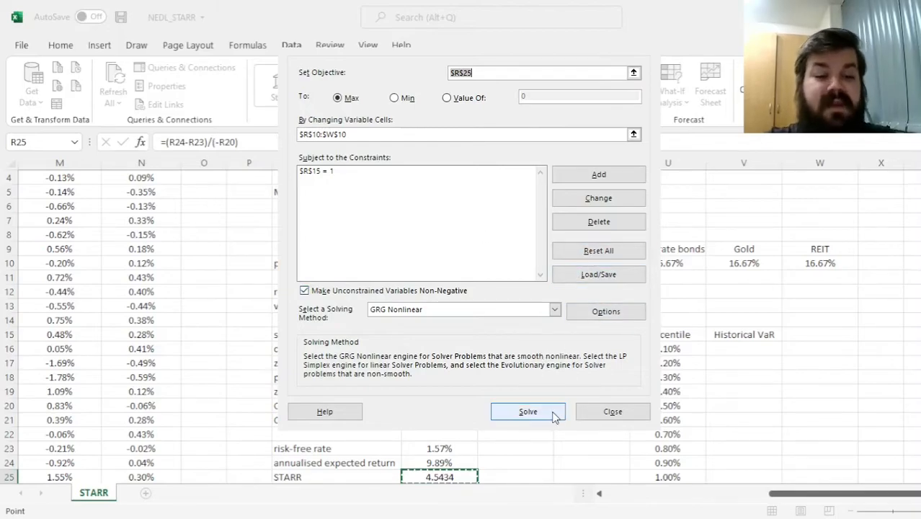
click(528, 411)
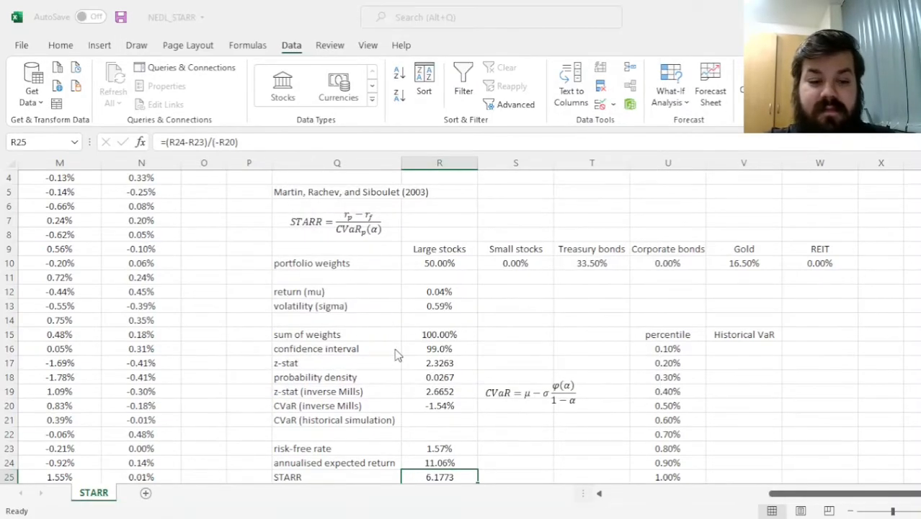
scroll(down, 3)
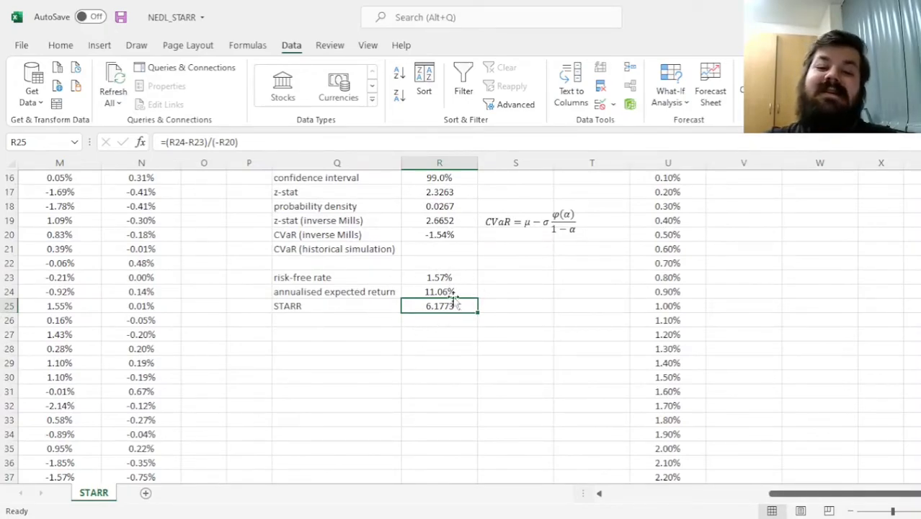
mouse_move(384, 421)
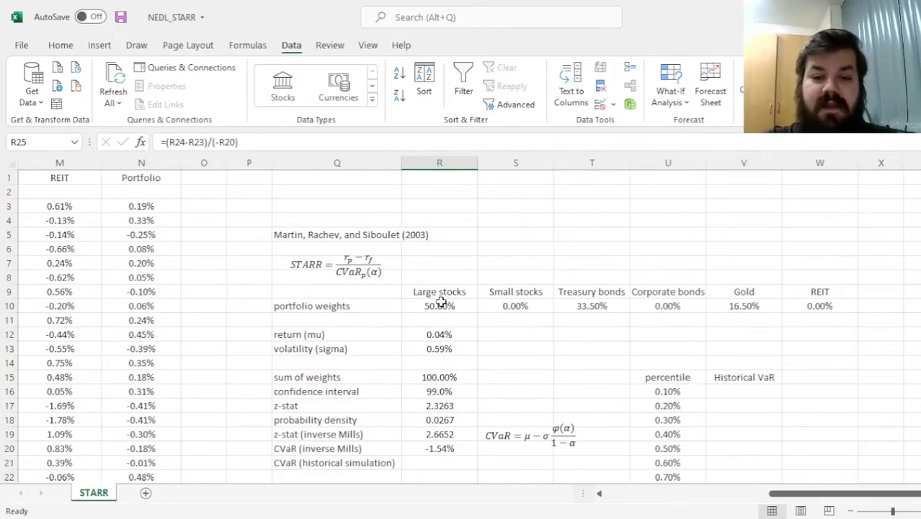
click(438, 305)
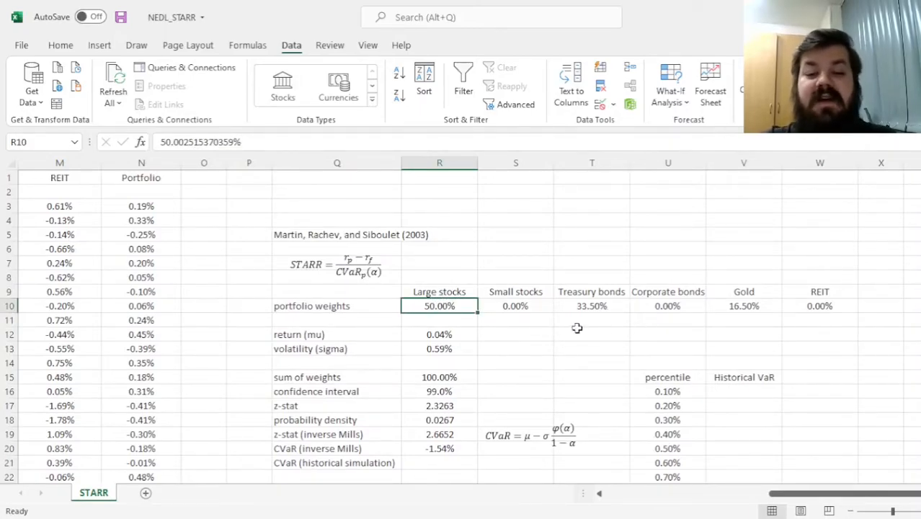
mouse_move(753, 309)
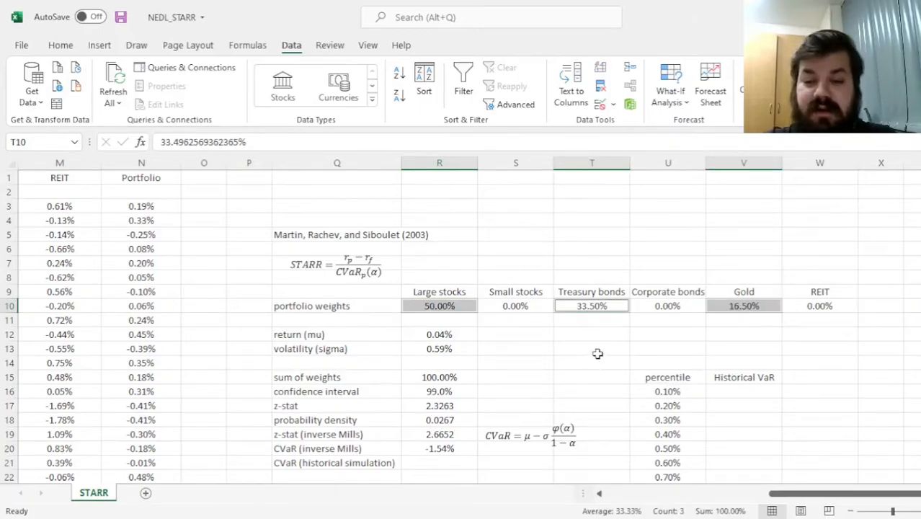
mouse_move(479, 318)
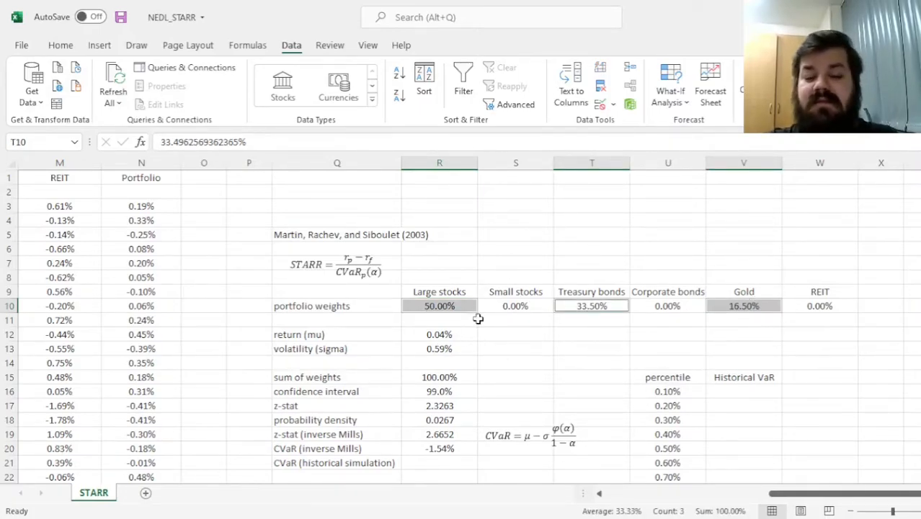
mouse_move(481, 351)
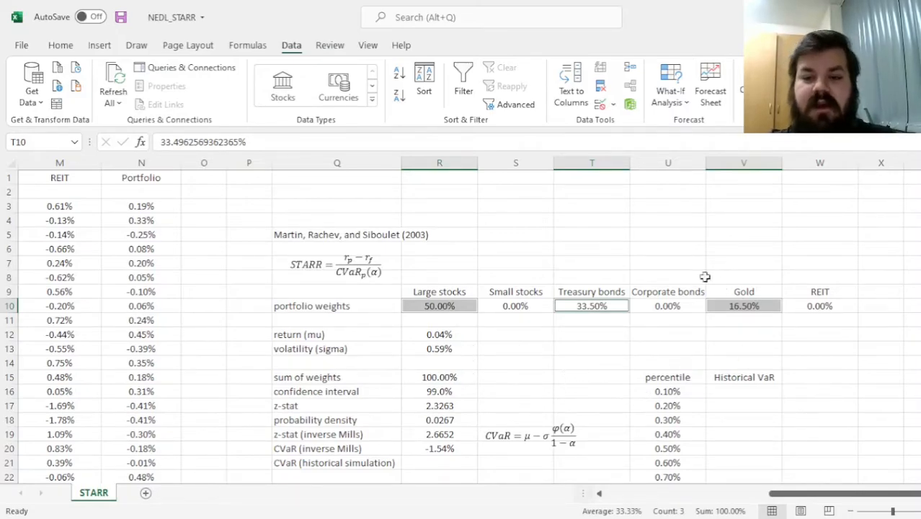
scroll(down, 3)
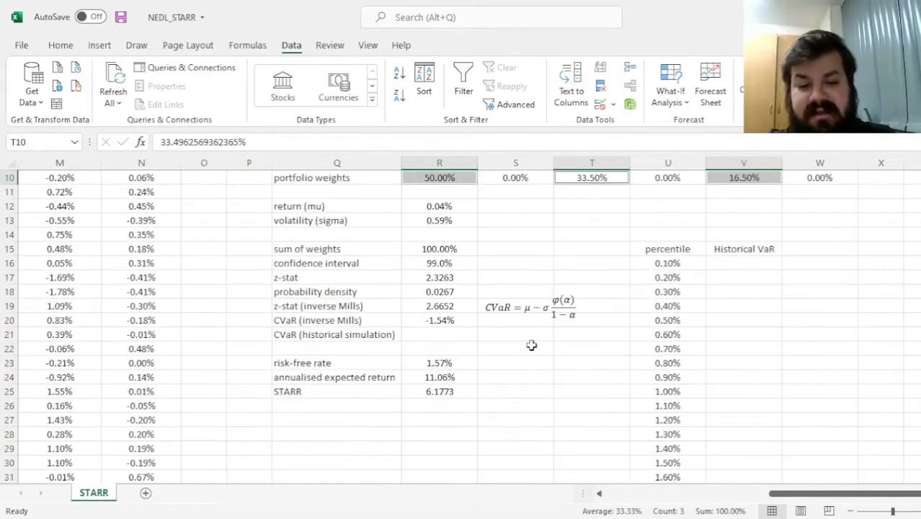
mouse_move(514, 393)
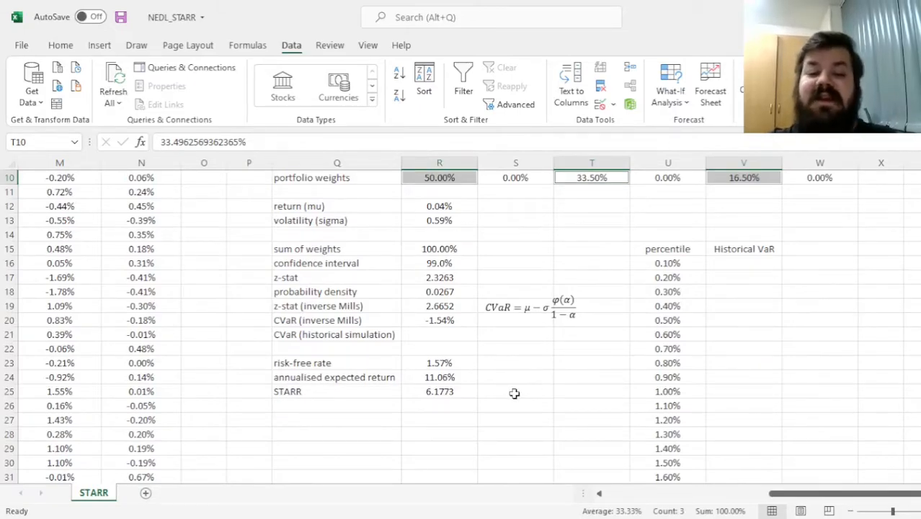
mouse_move(515, 392)
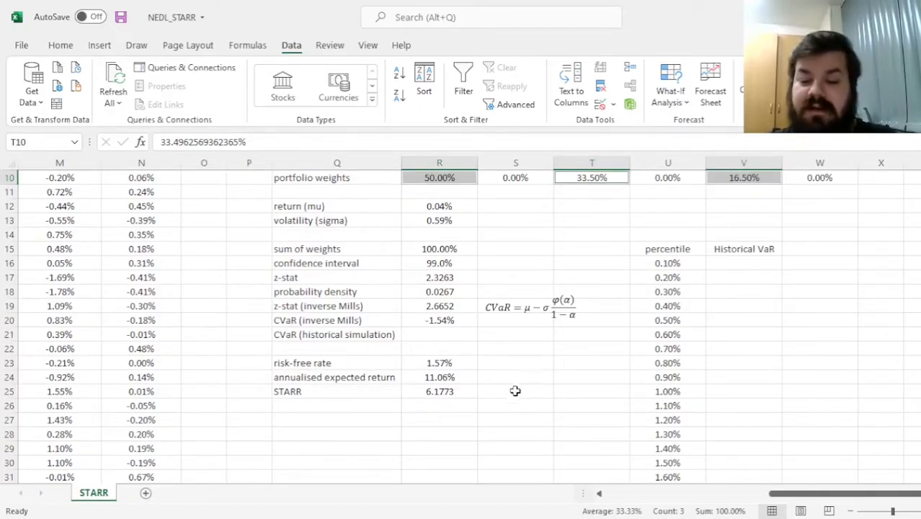
mouse_move(551, 372)
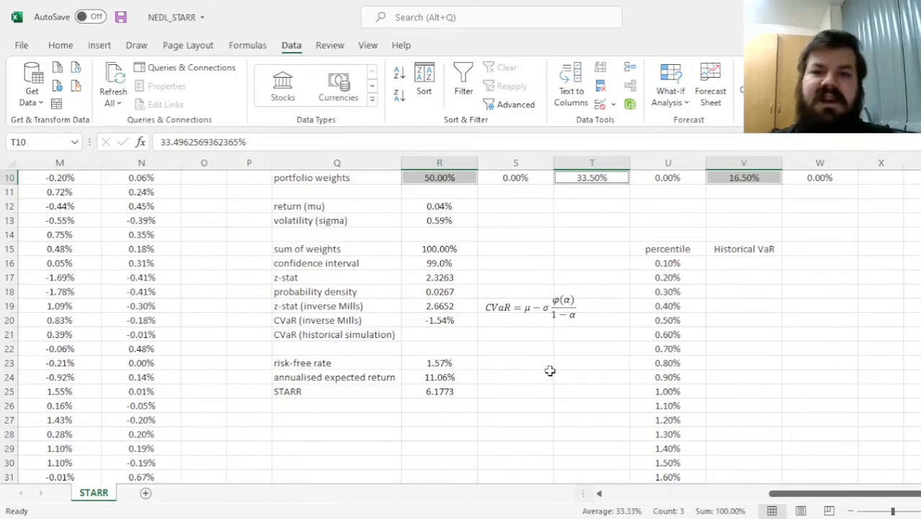
mouse_move(568, 364)
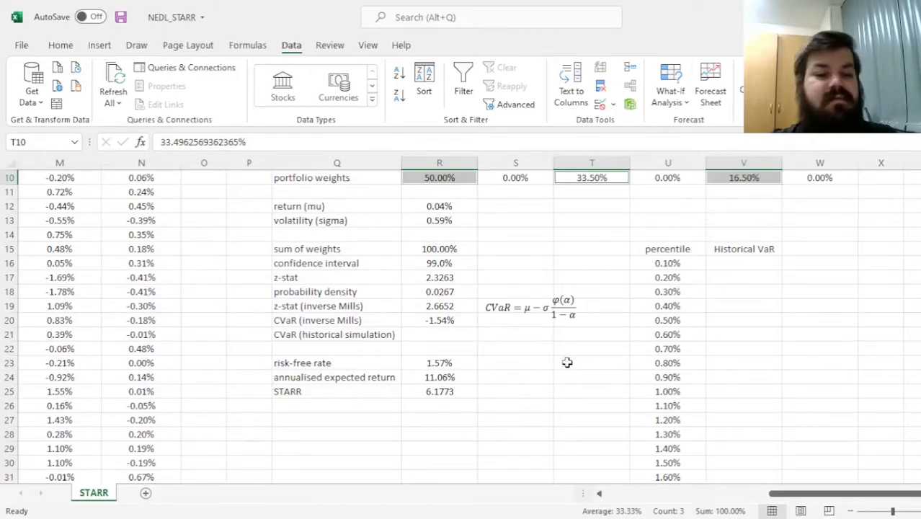
mouse_move(453, 343)
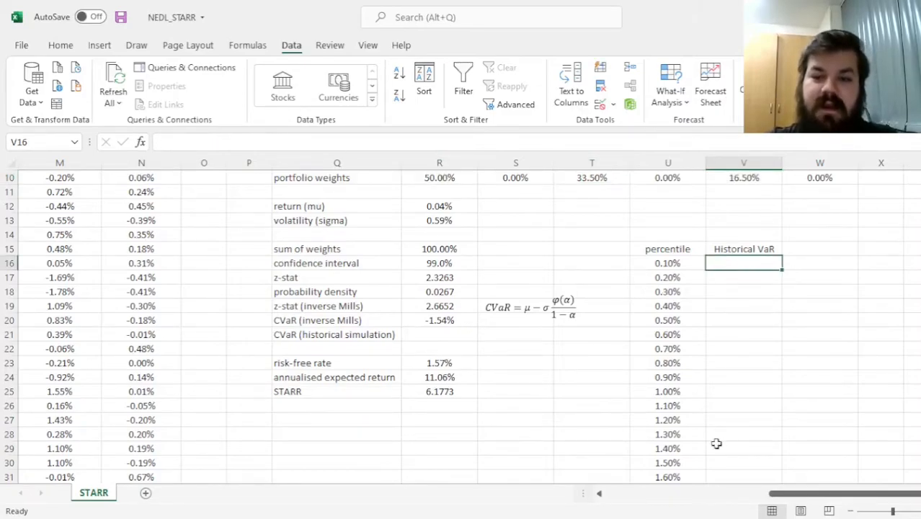
mouse_move(747, 225)
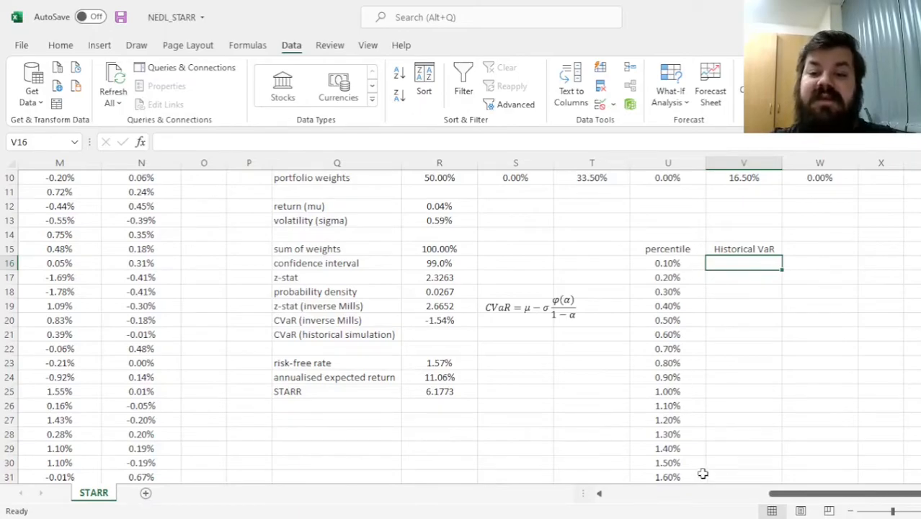
mouse_move(689, 283)
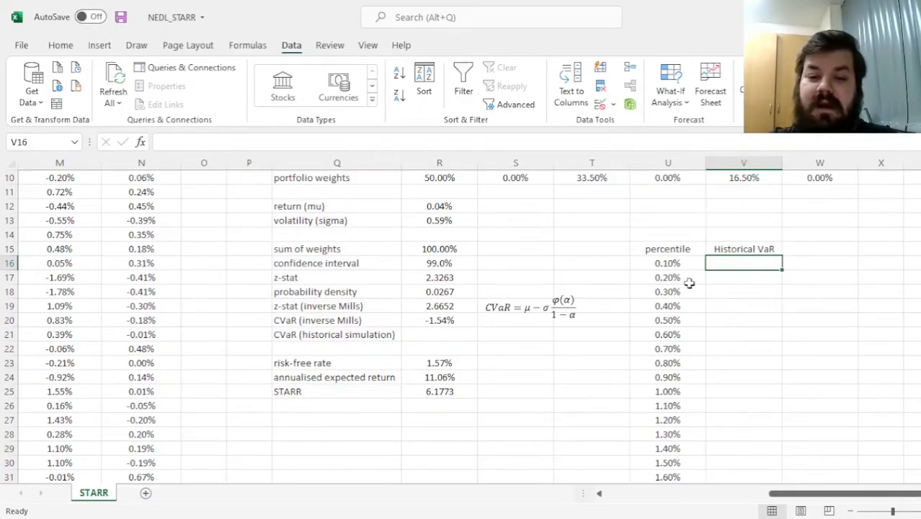
mouse_move(764, 407)
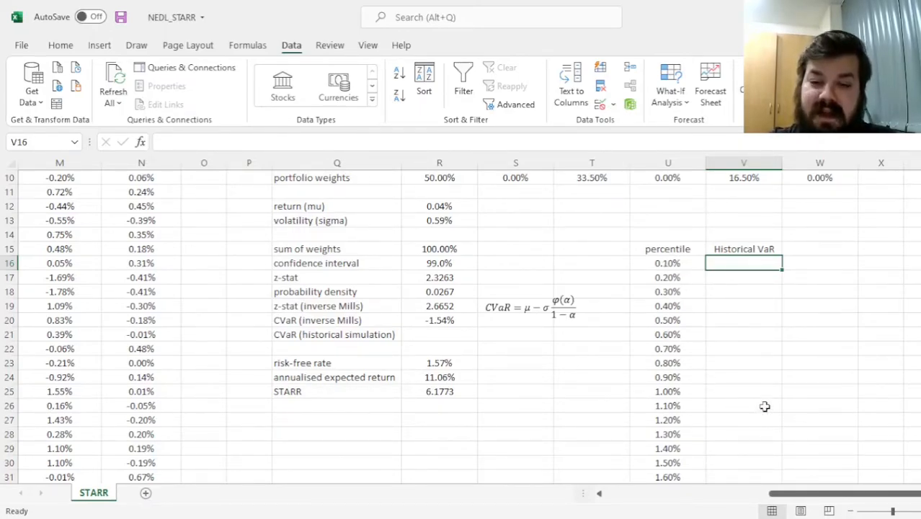
mouse_move(447, 339)
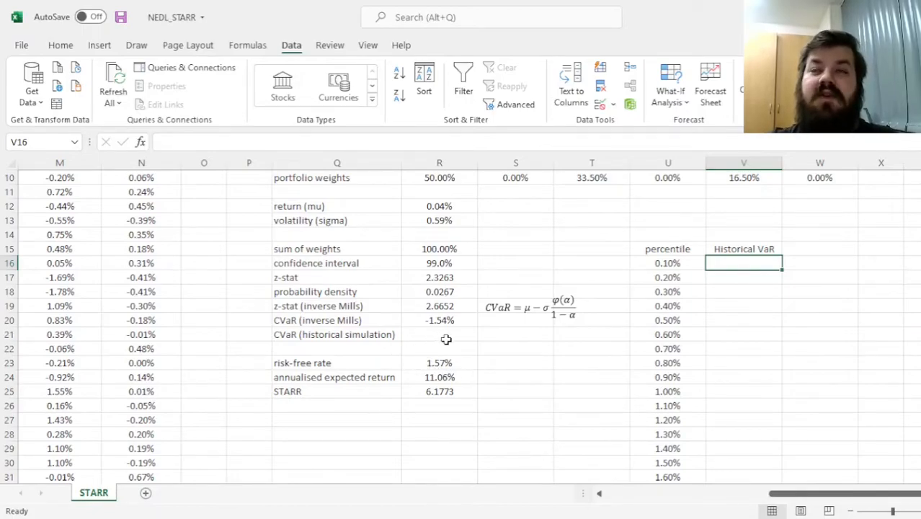
mouse_move(473, 319)
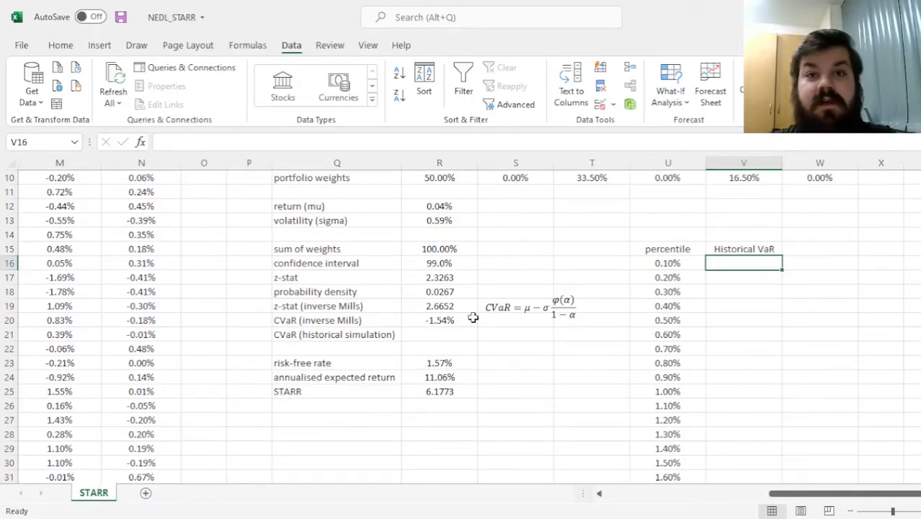
mouse_move(734, 401)
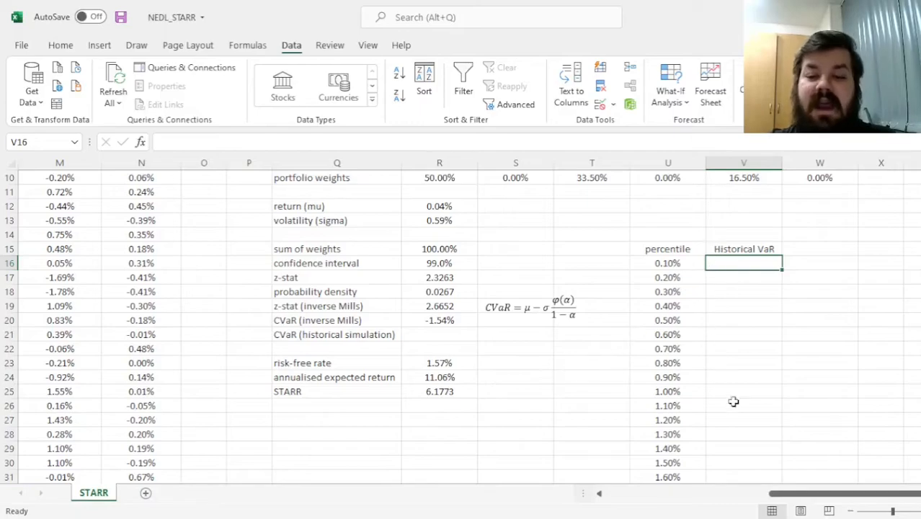
mouse_move(779, 395)
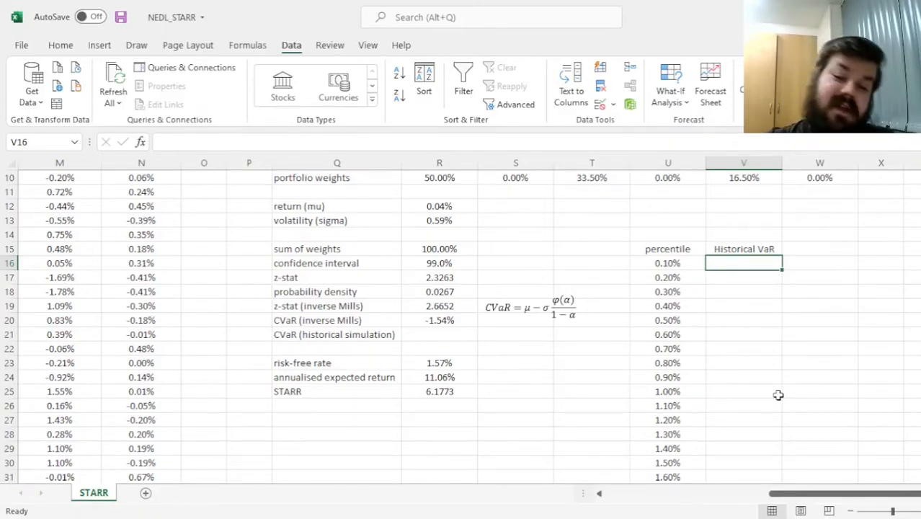
Enter PERCENTILE.EXC of portfolio returns per percentile, starting at -5.11% for 0.10%
text(=PERCENTILE.EXC(N$3:N$1260,U16)
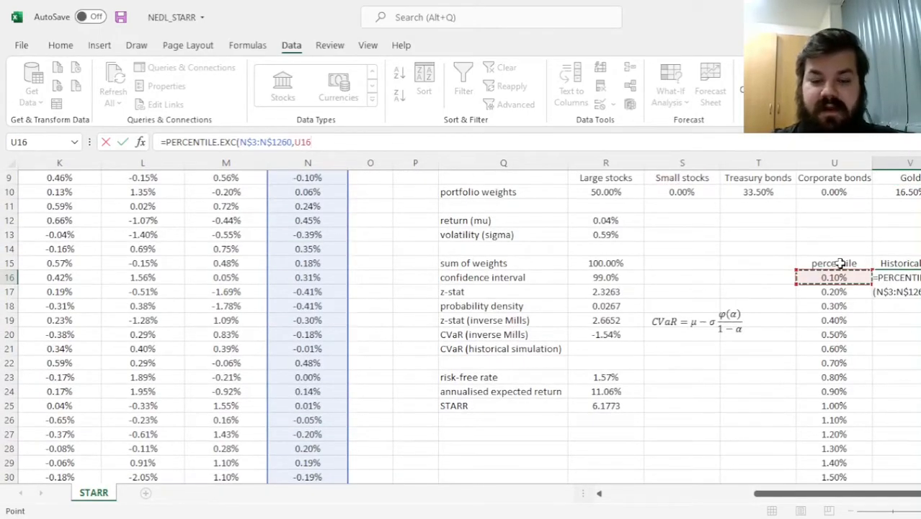
key(Enter)
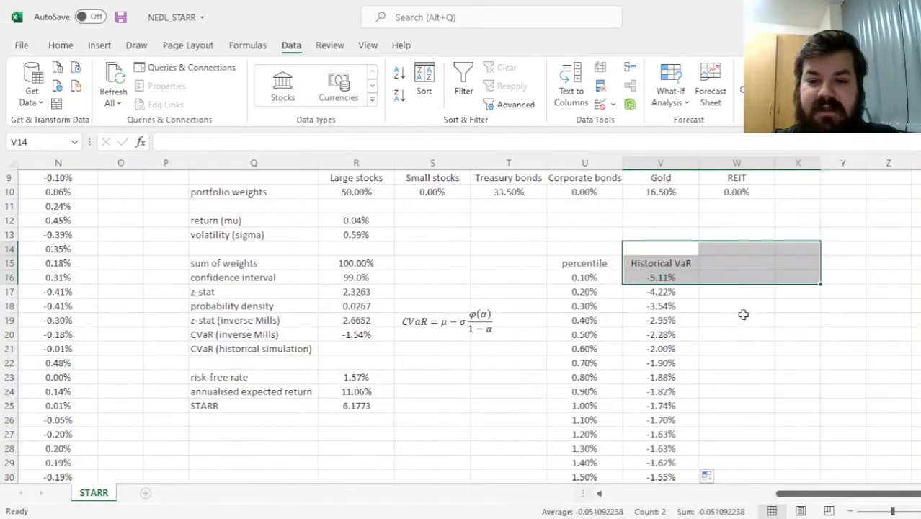
click(660, 276)
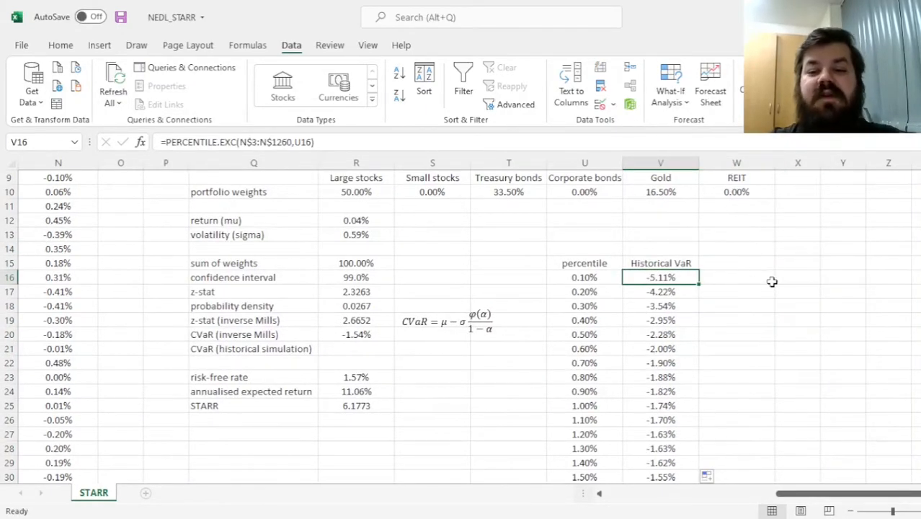
scroll(down, 3)
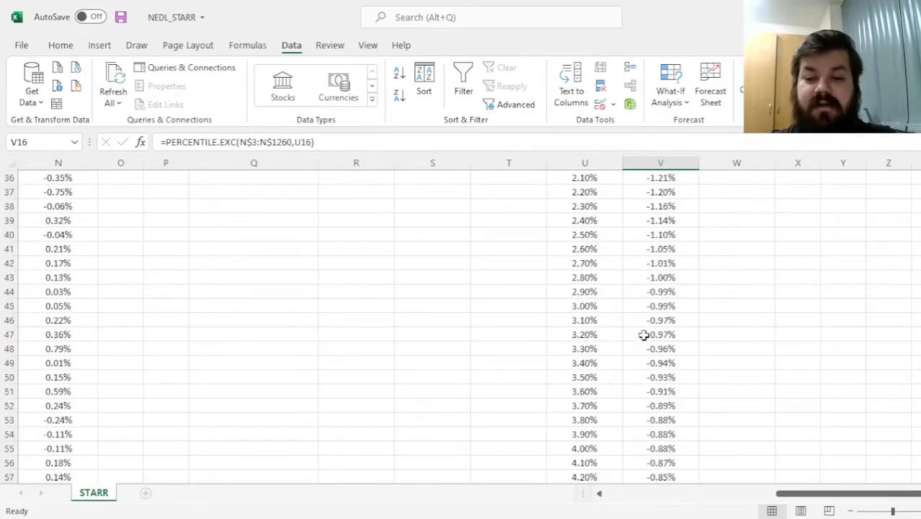
scroll(up, 3)
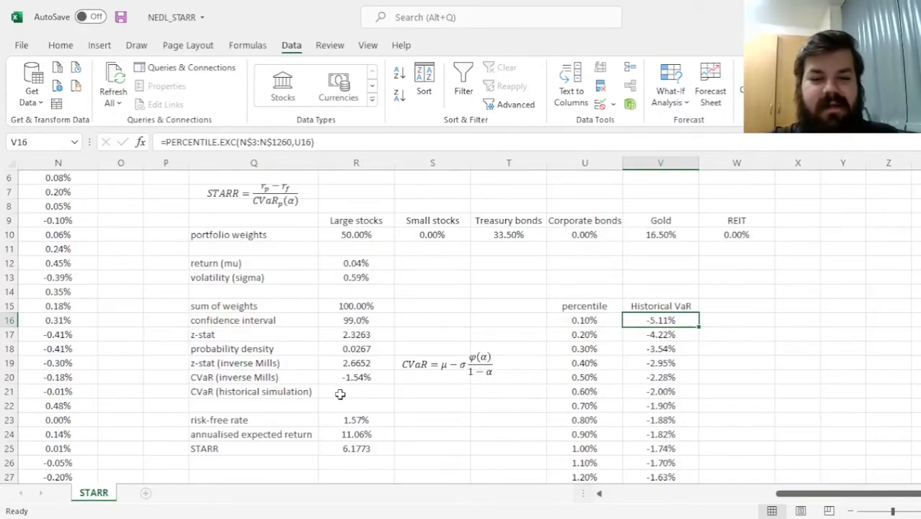
Enter =AVERAGEIF(U16:U65,"<"&(1-R16),V16:V65) in R21, giving historical CVaR -2.86%
click(356, 391)
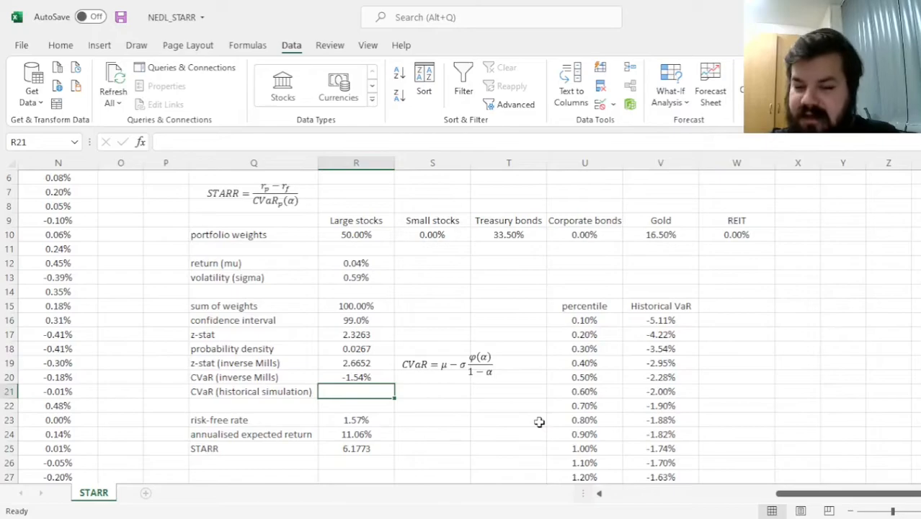
text(=A)
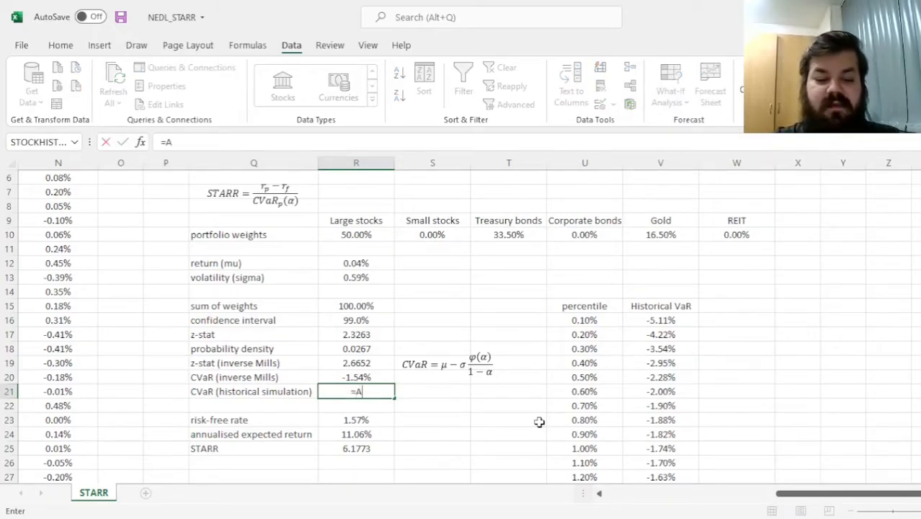
text(VERAGEIF(U16:U65)
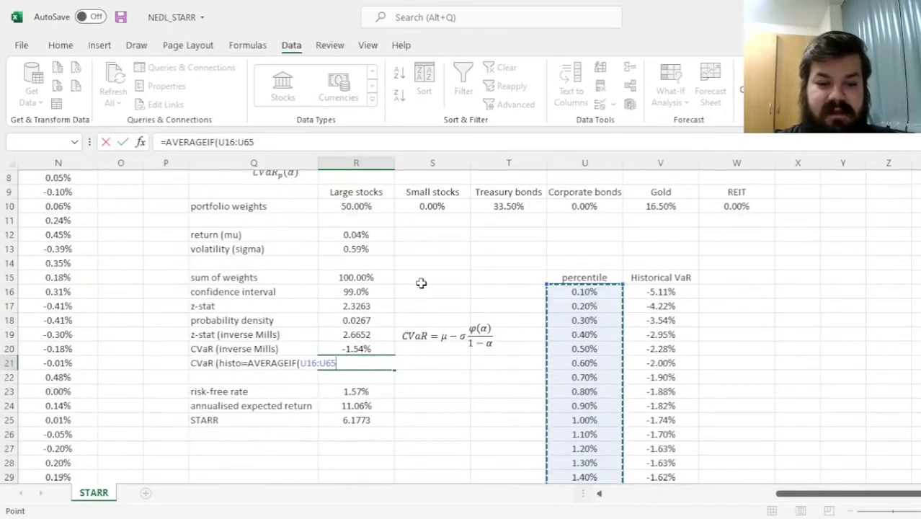
text(,"<"&)
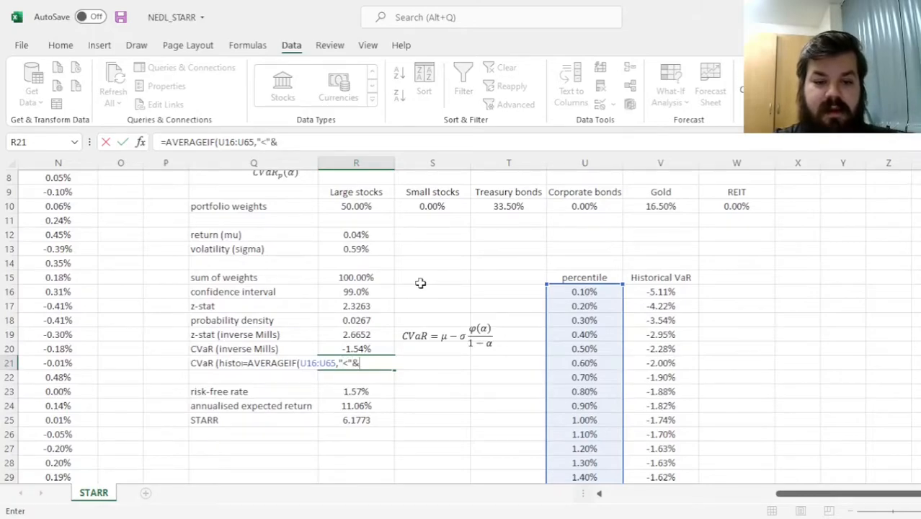
click(354, 292)
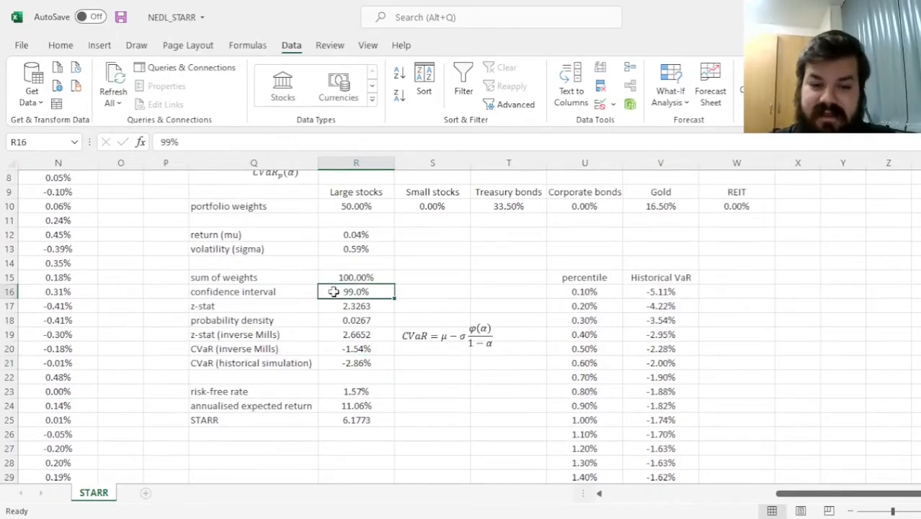
click(356, 364)
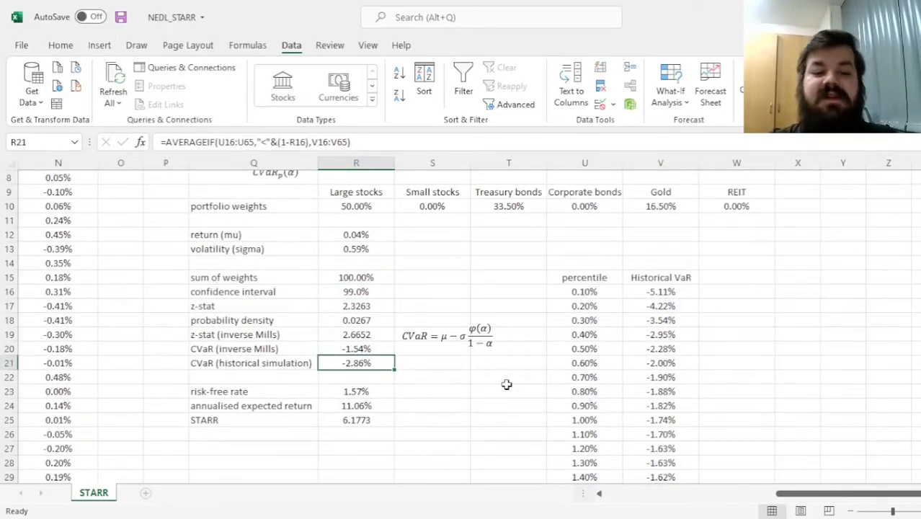
mouse_move(470, 383)
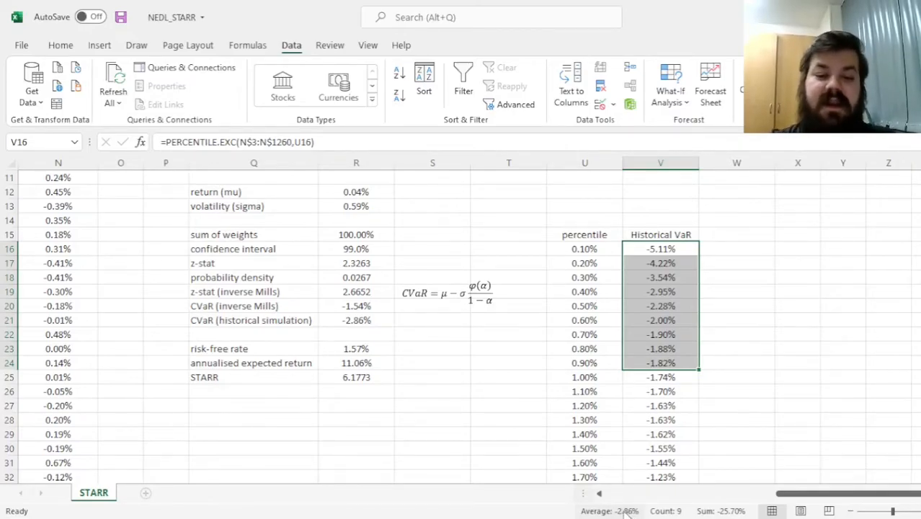
Edit STARR in R25 to =(R24-R23)/(-R21), dividing by the historical-simulation CVaR
click(509, 377)
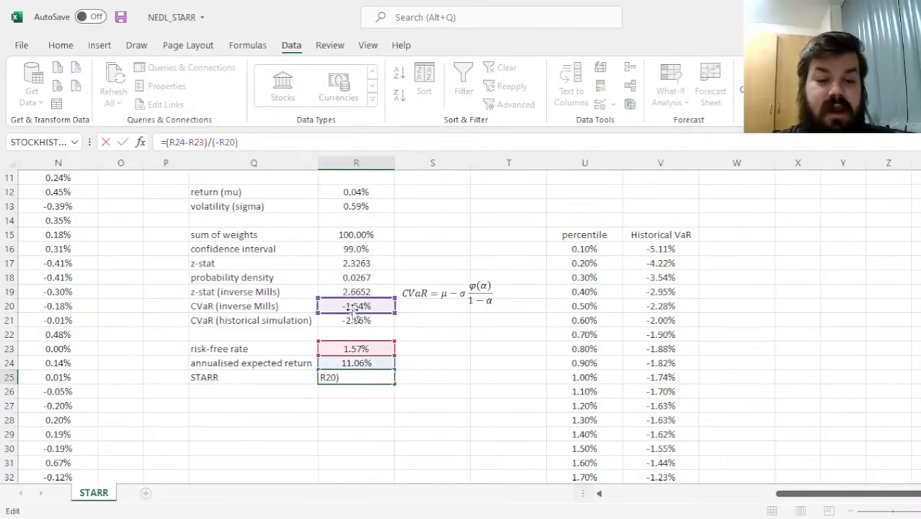
click(356, 320)
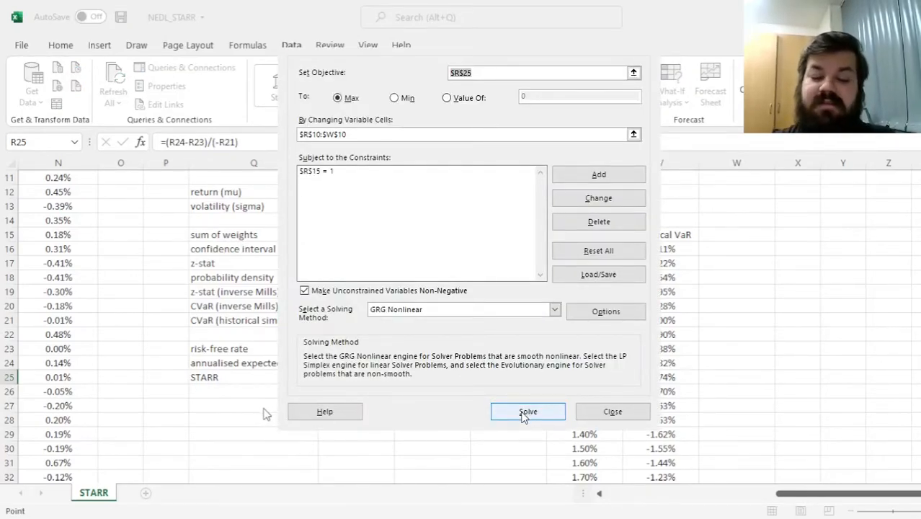
Run Solver and review new weights: 38.27% large stocks, 44.92% treasury bonds, 16.81% gold
click(528, 412)
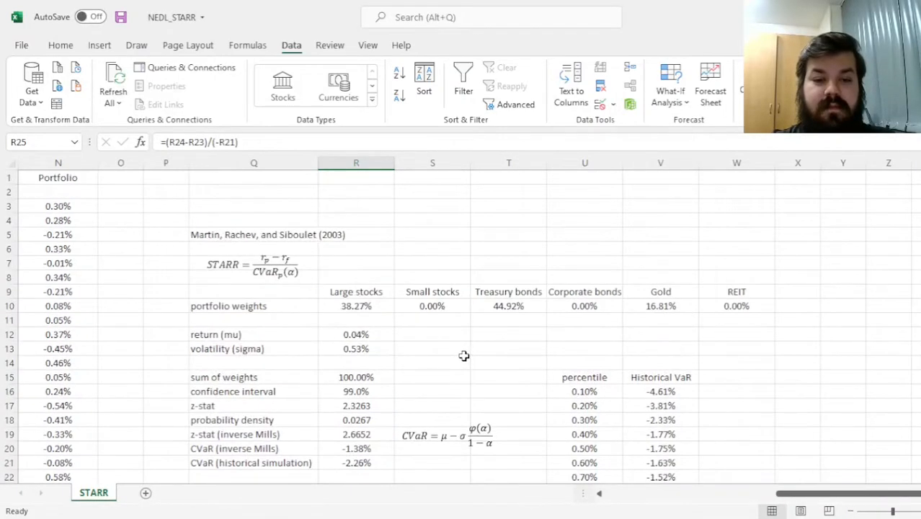
click(355, 305)
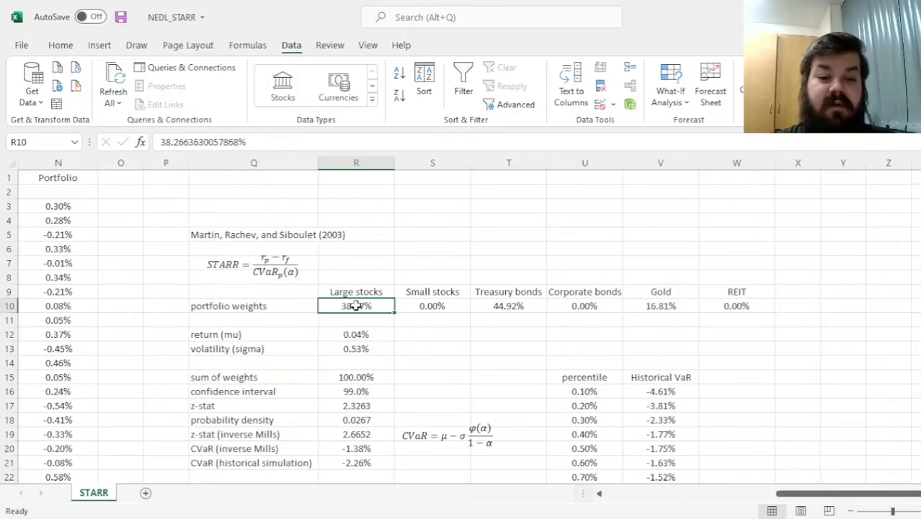
click(660, 306)
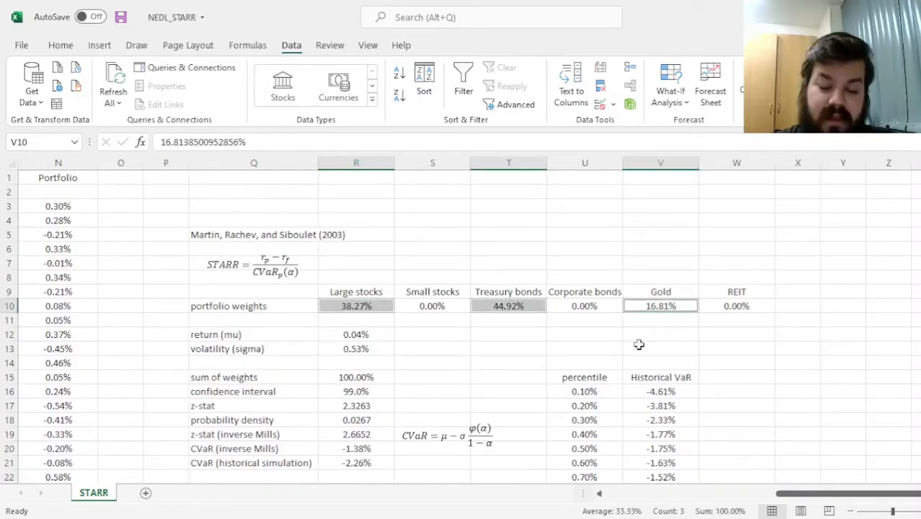
mouse_move(511, 329)
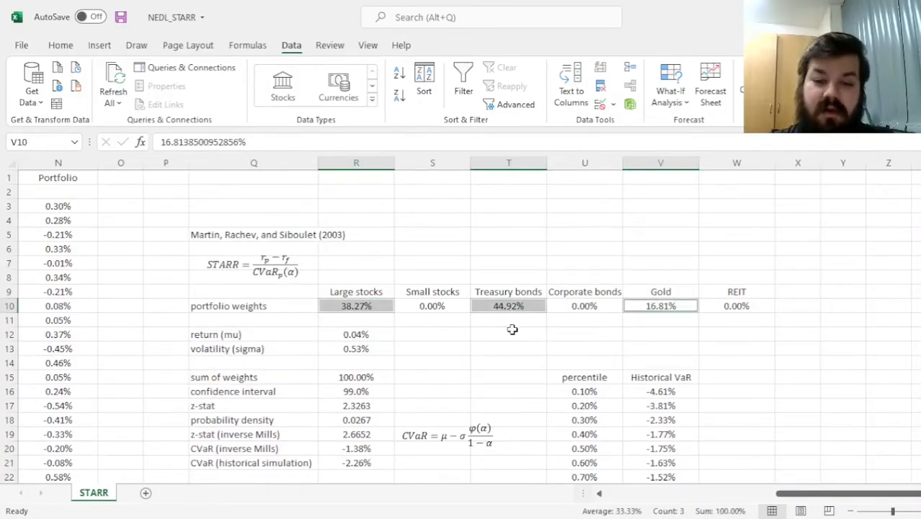
click(508, 306)
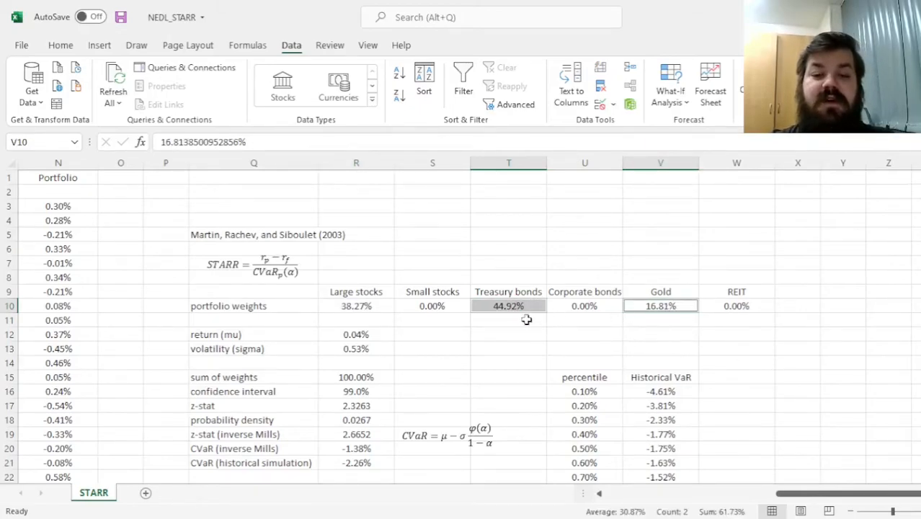
click(354, 306)
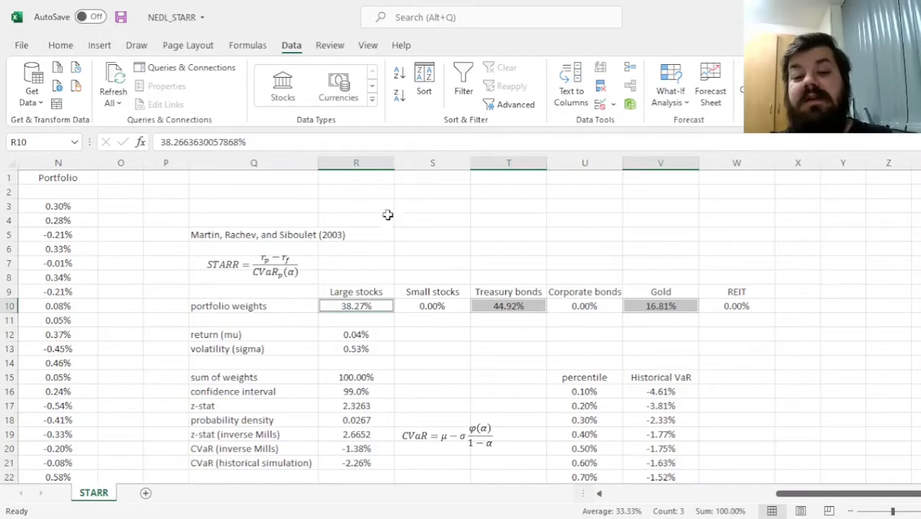
mouse_move(418, 346)
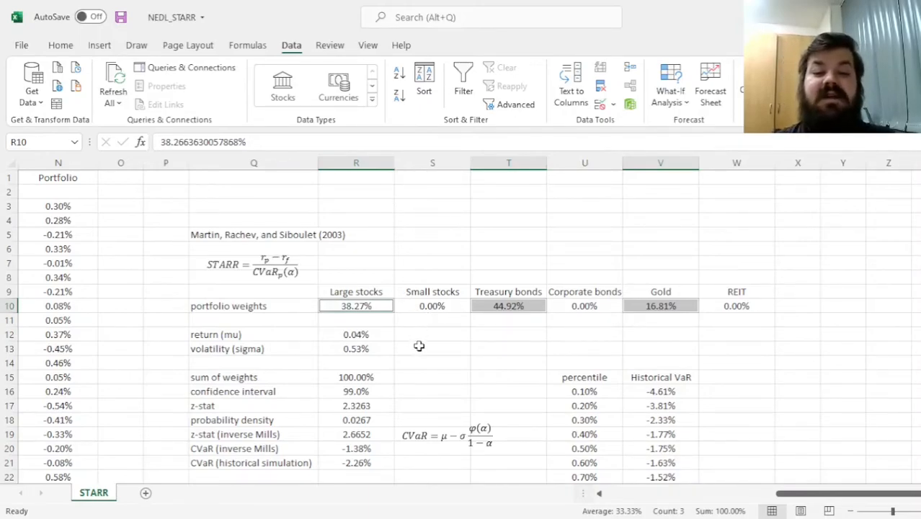
mouse_move(447, 340)
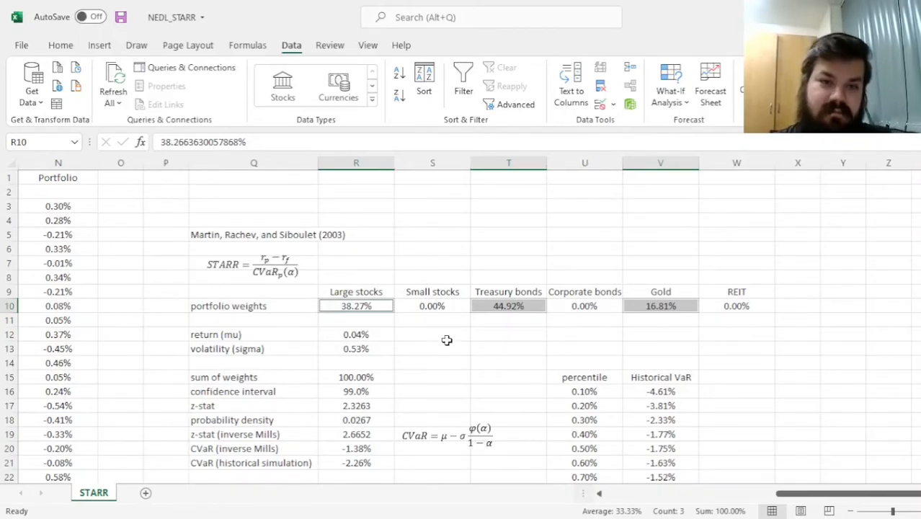
mouse_move(516, 389)
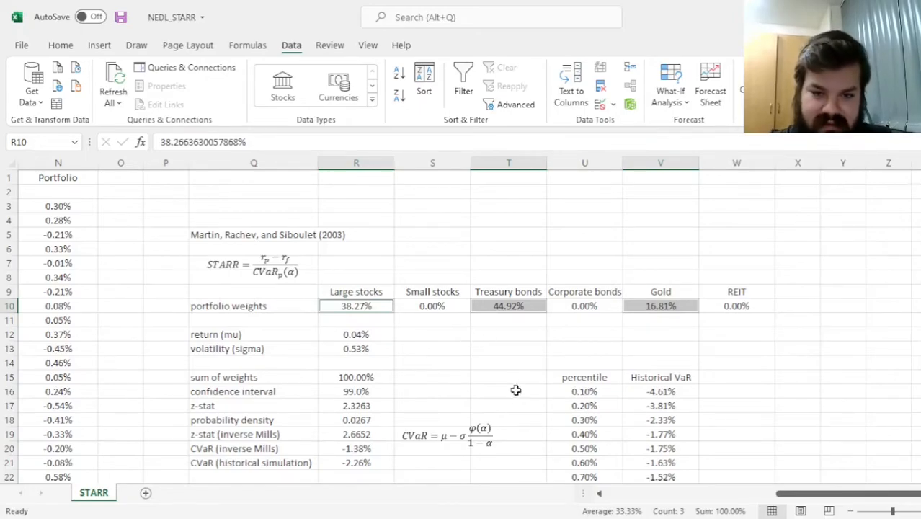
mouse_move(381, 294)
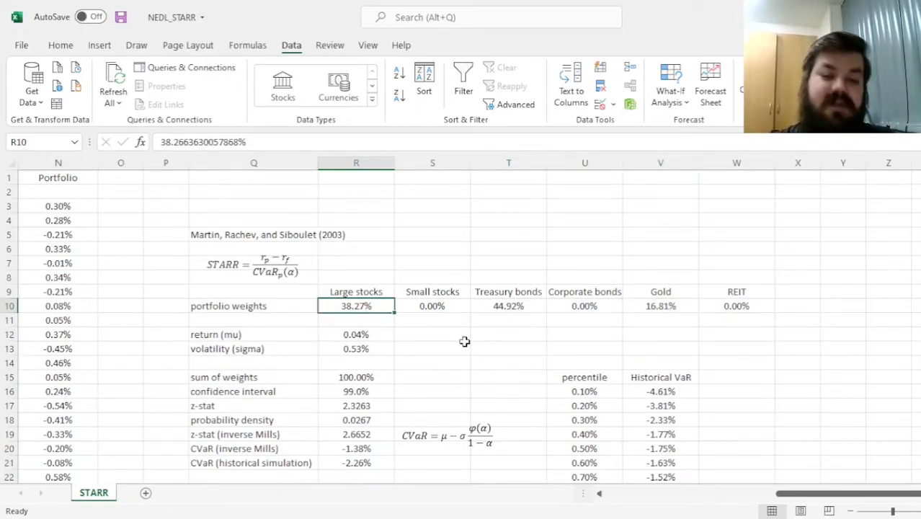
Scroll through the 95% confidence results: 46.39% large stocks, 36.97% bonds, 16.64% gold
scroll(down, 3)
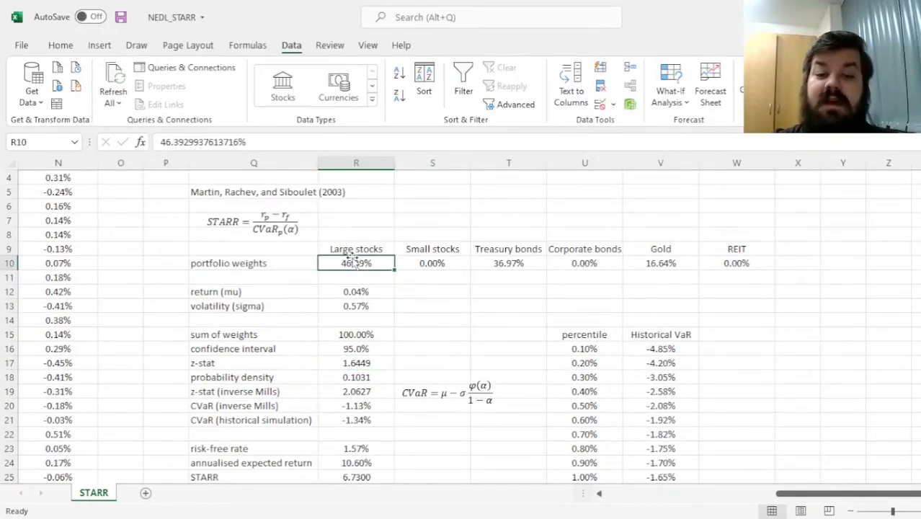
scroll(down, 3)
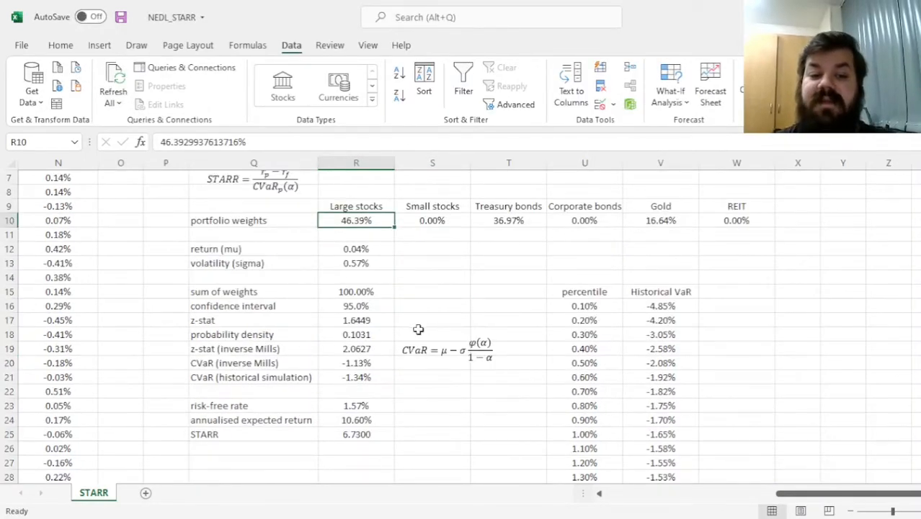
mouse_move(323, 367)
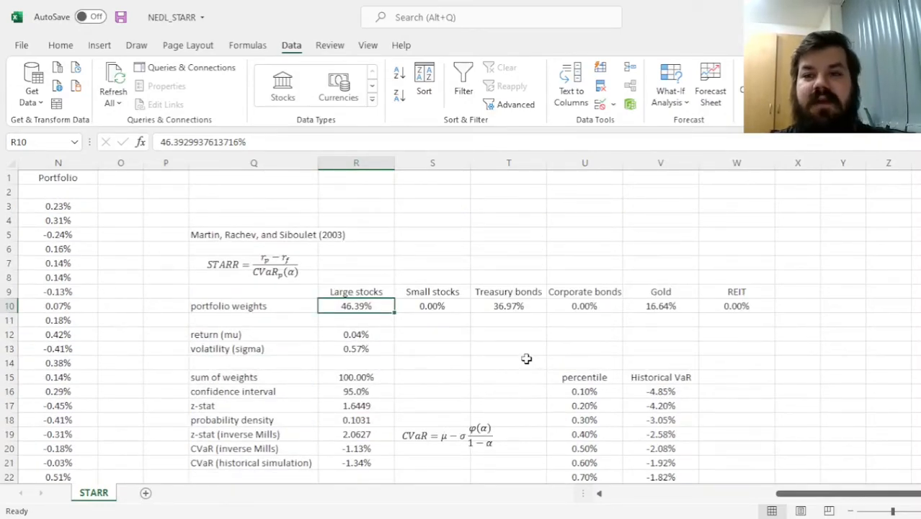
mouse_move(525, 359)
text(95)
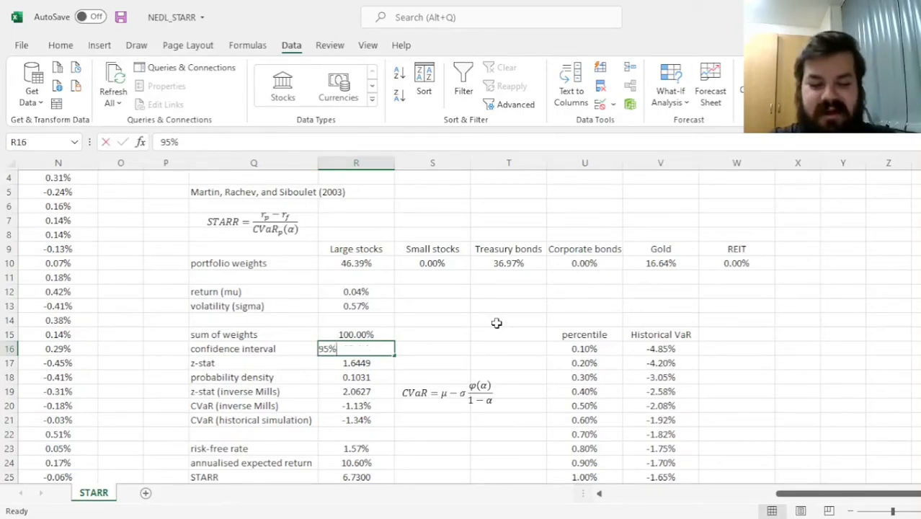
Set R16 to 99.5% and re-solve, giving 39.01% large stocks, 39.81% bonds, 21.19% gold
text(99.5%)
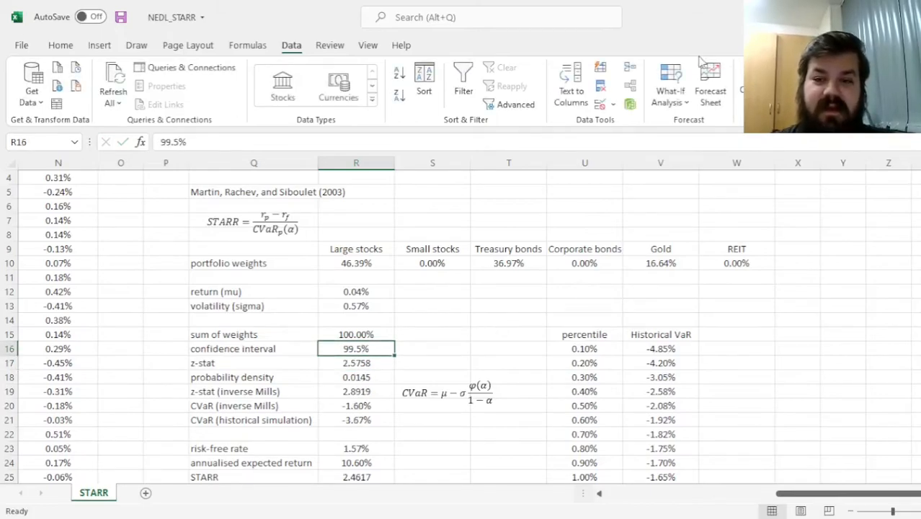
click(254, 192)
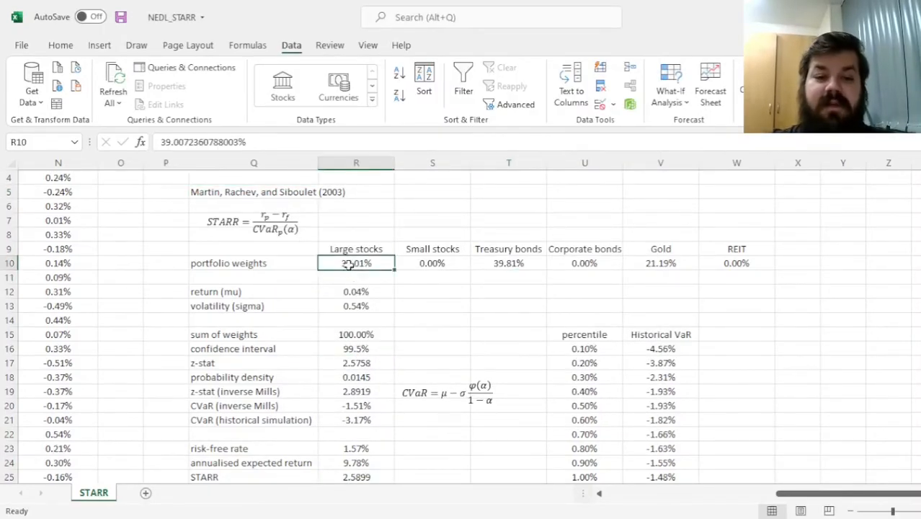
click(507, 263)
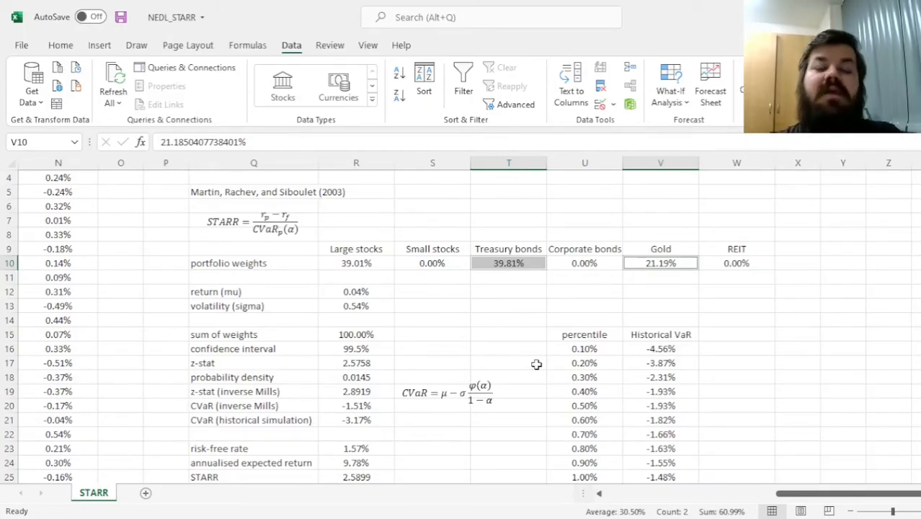
scroll(down, 3)
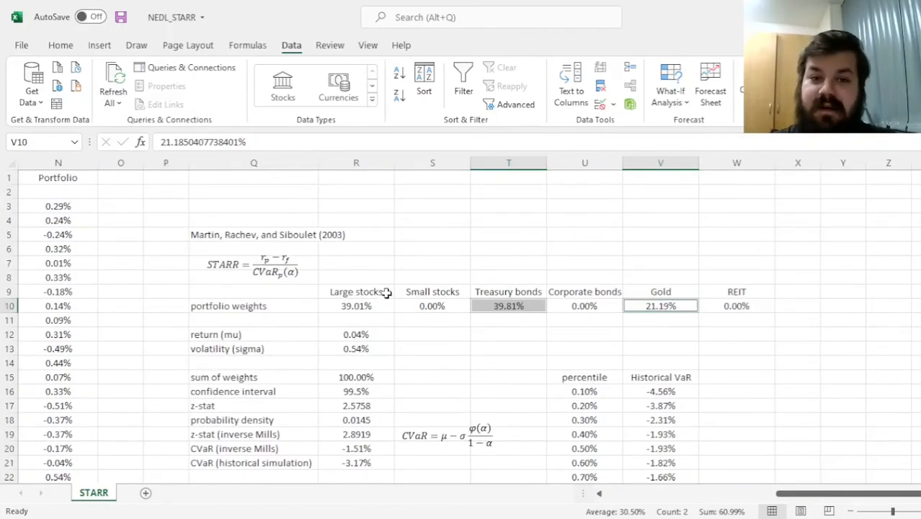
mouse_move(444, 260)
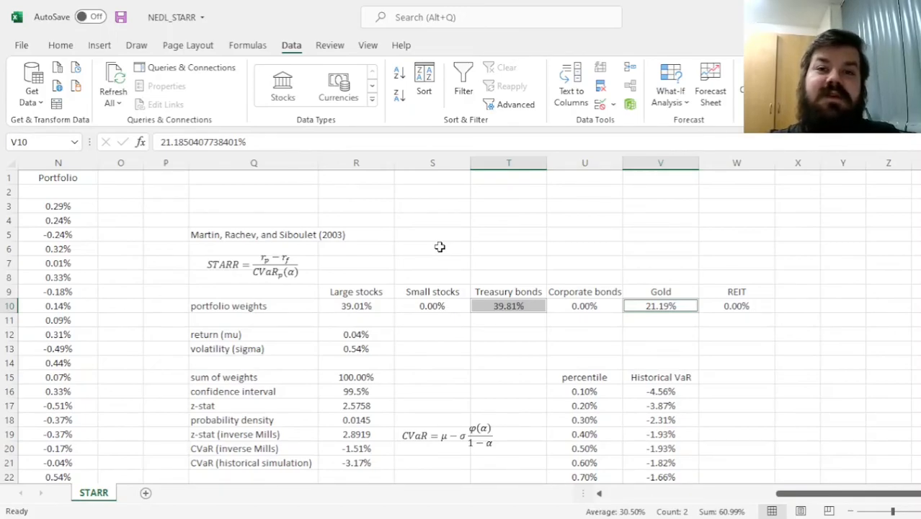
mouse_move(447, 263)
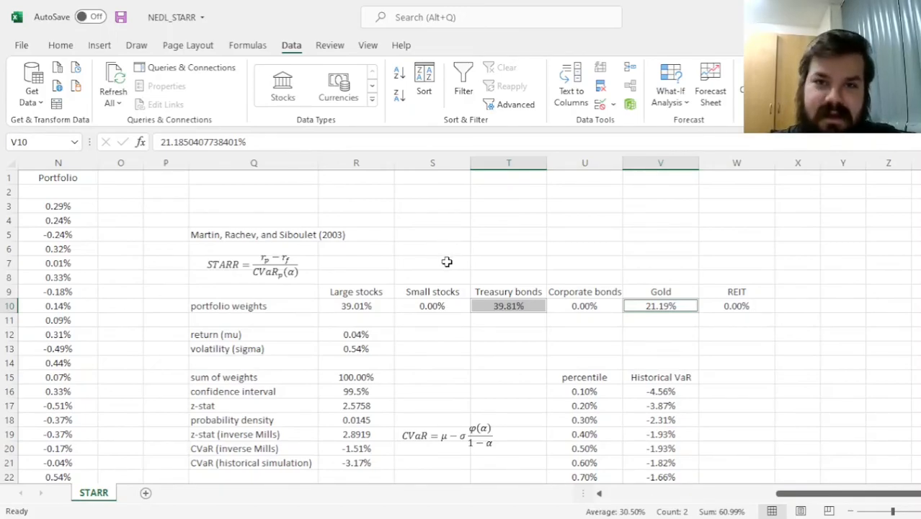